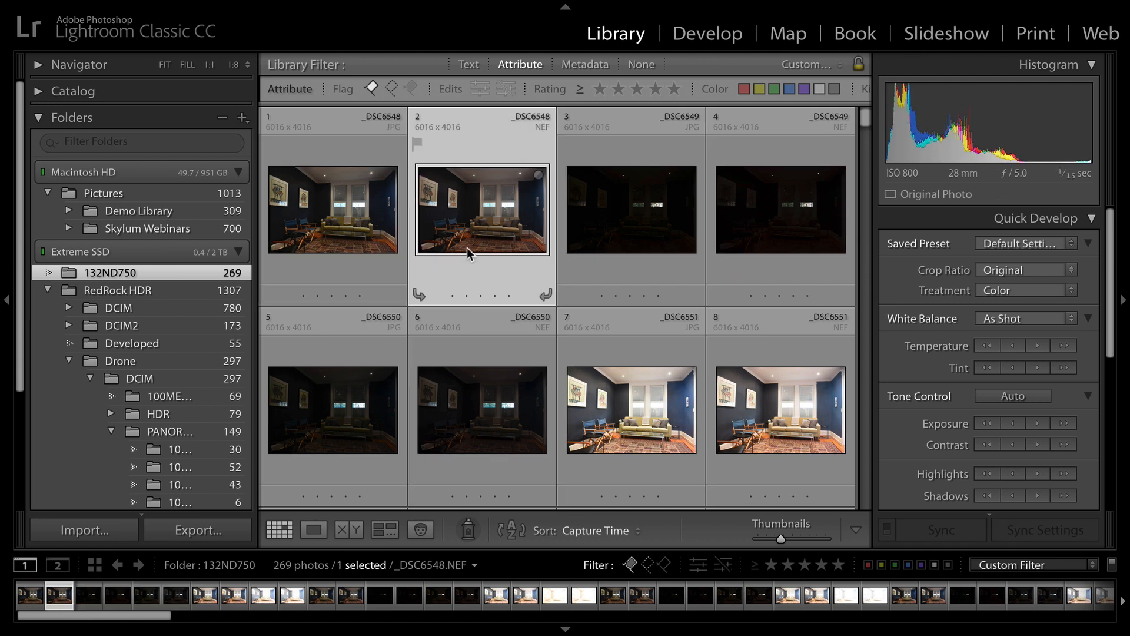
Cmd-click the bracketed NEF exposures, EV -4 to +4, in the Library grid to select them.
left_click(780, 209)
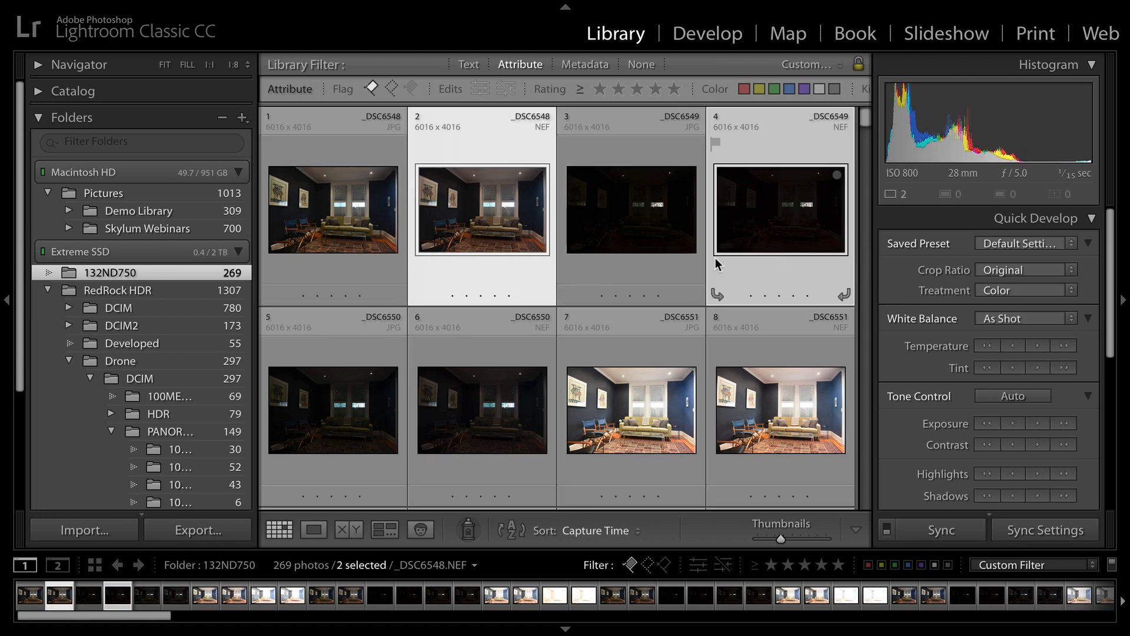
left_click(481, 411)
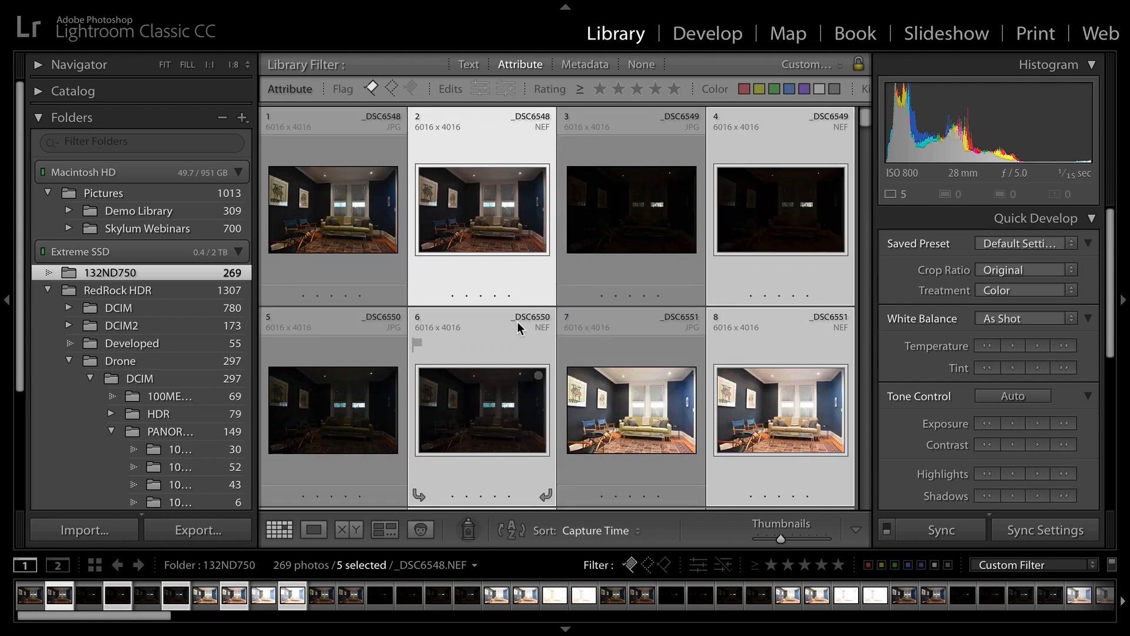
scroll("down", 3)
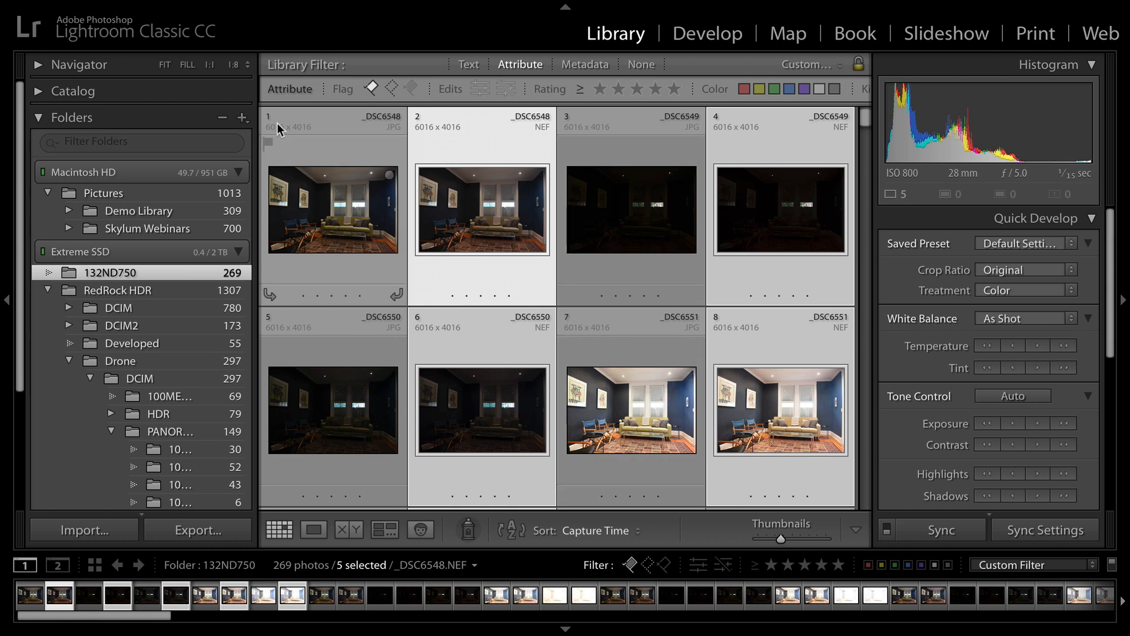
left_click(220, 16)
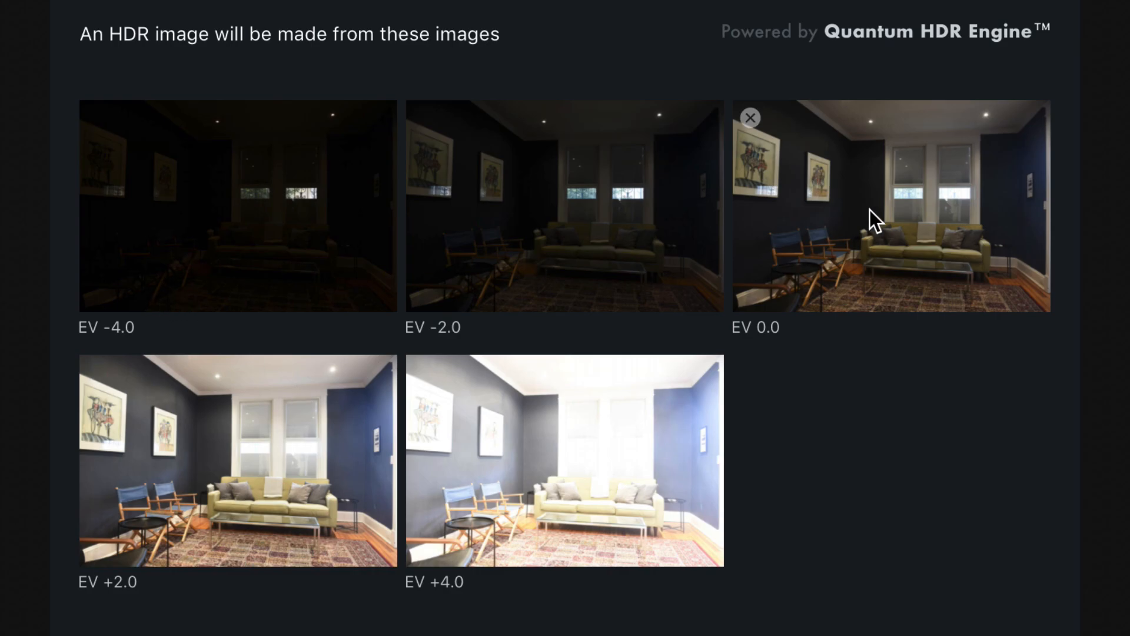
mouse_move(285, 481)
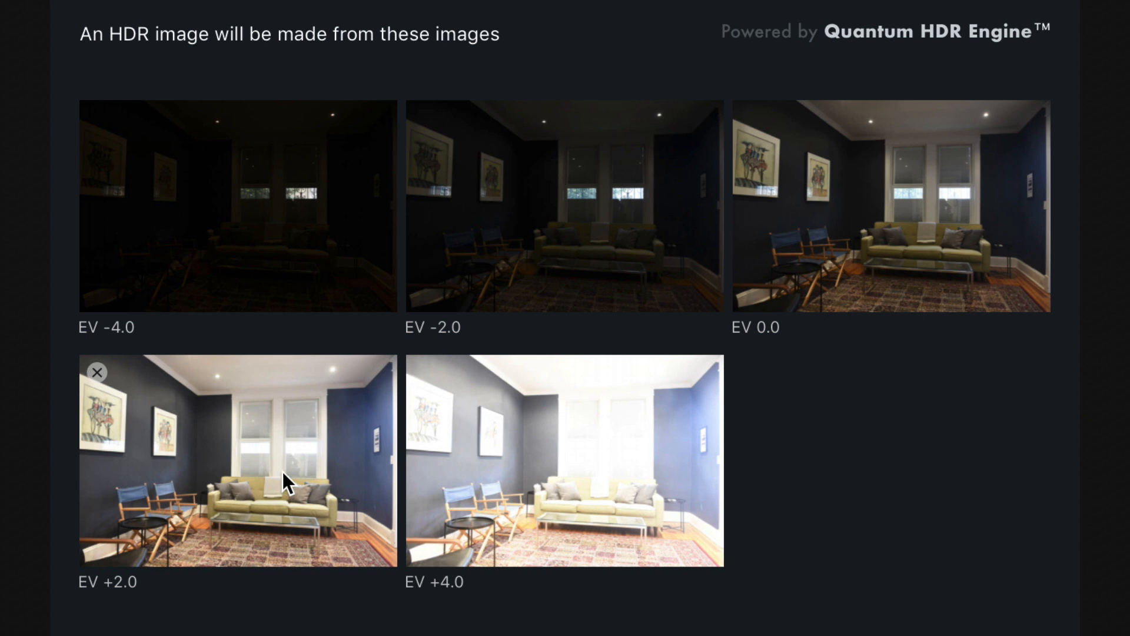
mouse_move(767, 167)
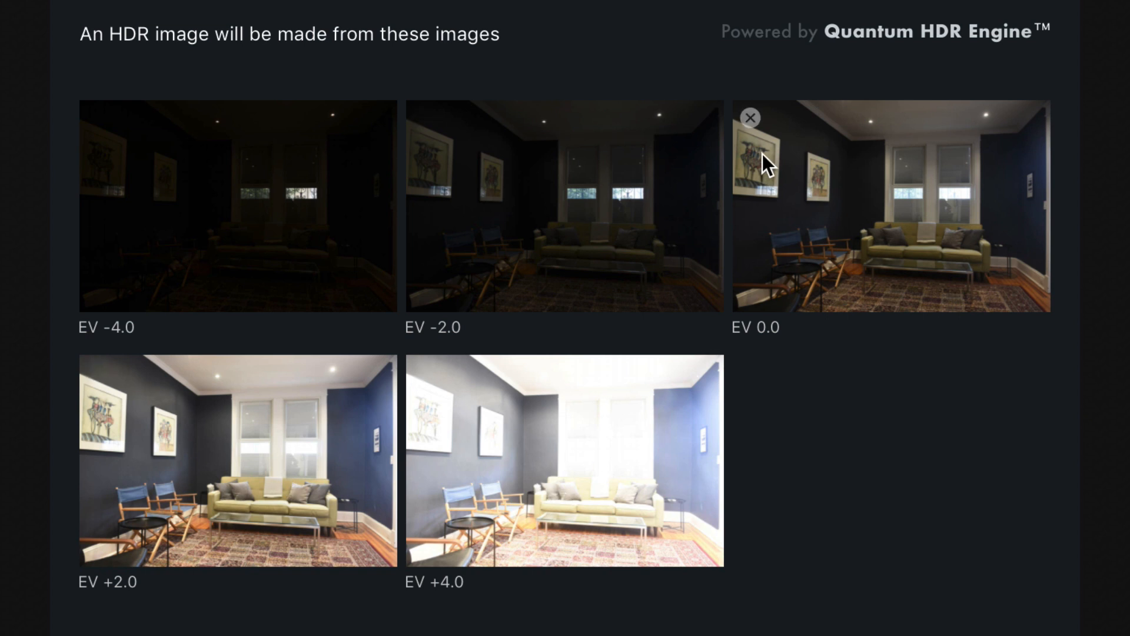
mouse_move(753, 121)
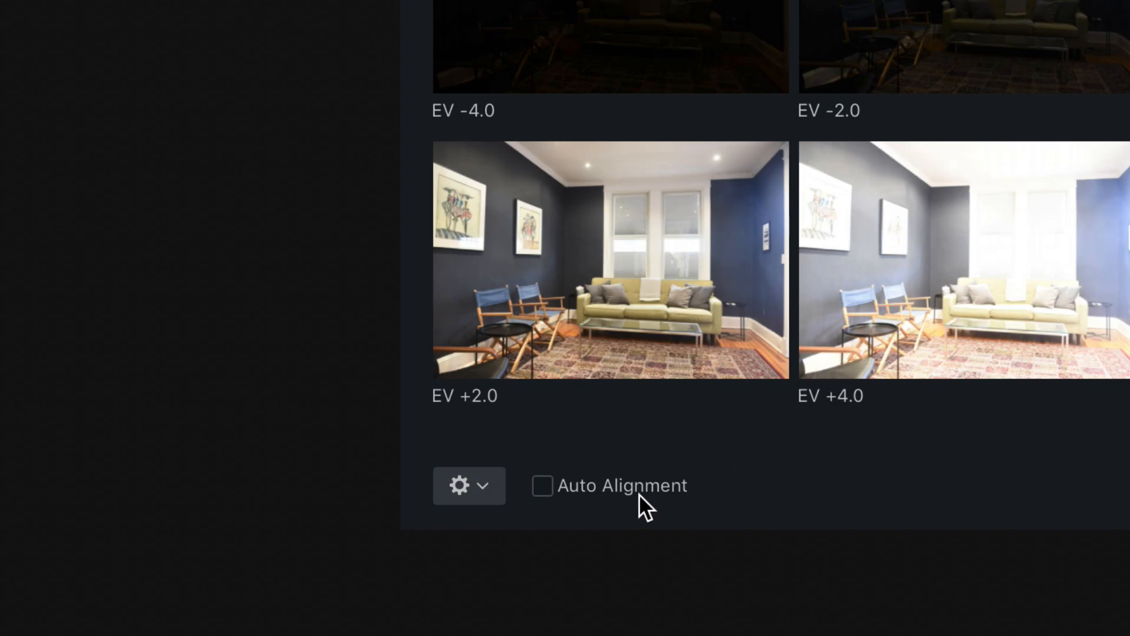
mouse_move(517, 517)
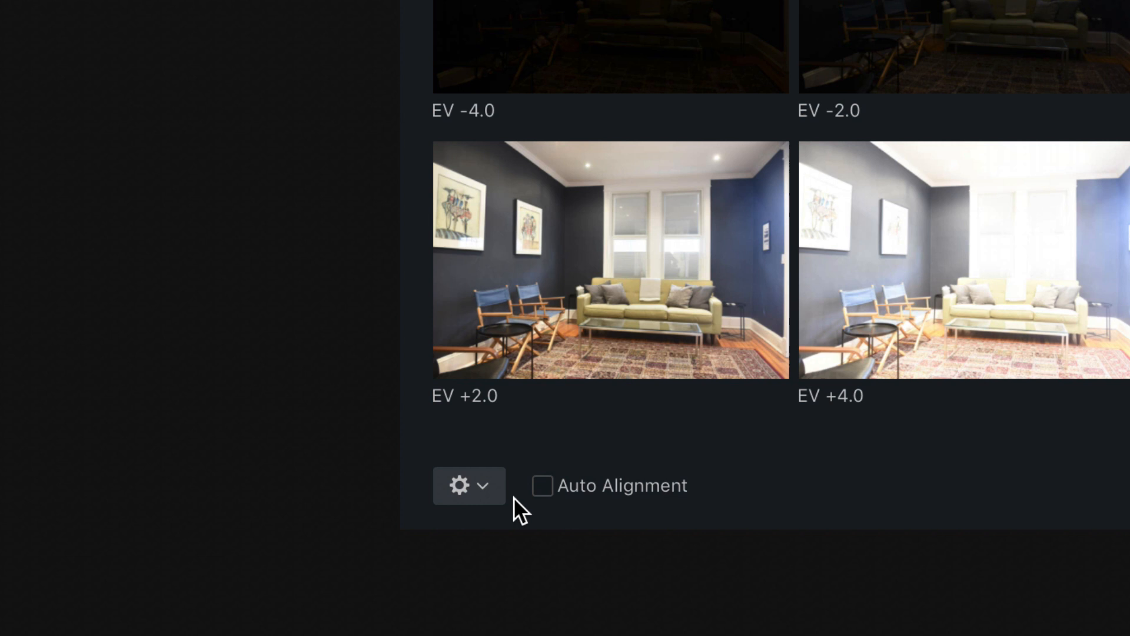
Enable Chromatic Aberration Reduction in the merge settings, keeping Color Denoise on.
left_click(469, 486)
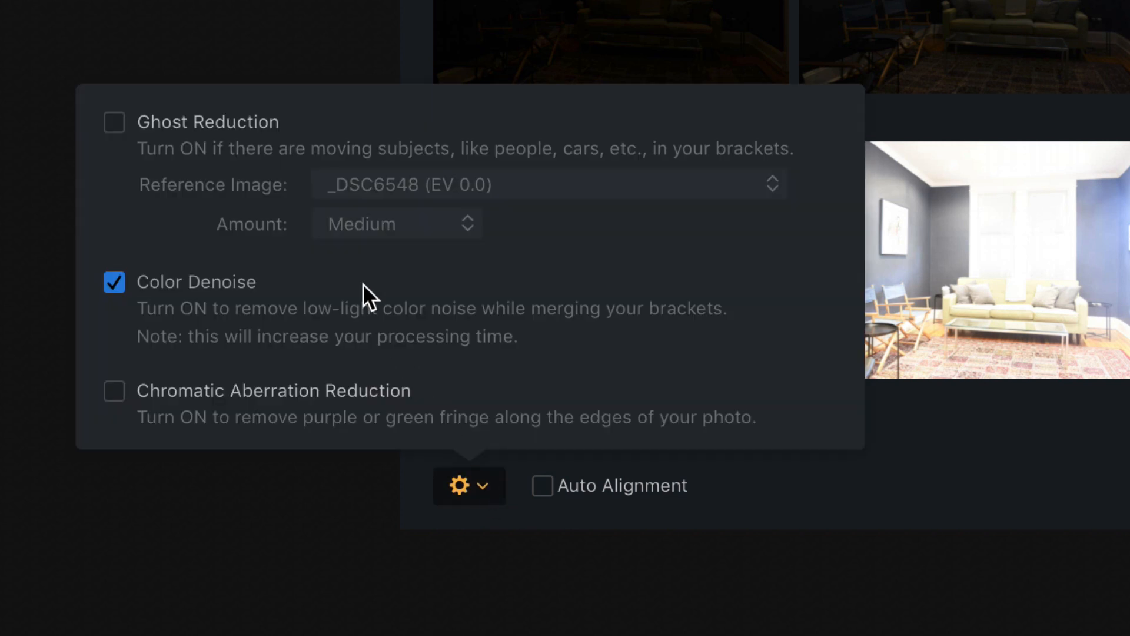
mouse_move(242, 305)
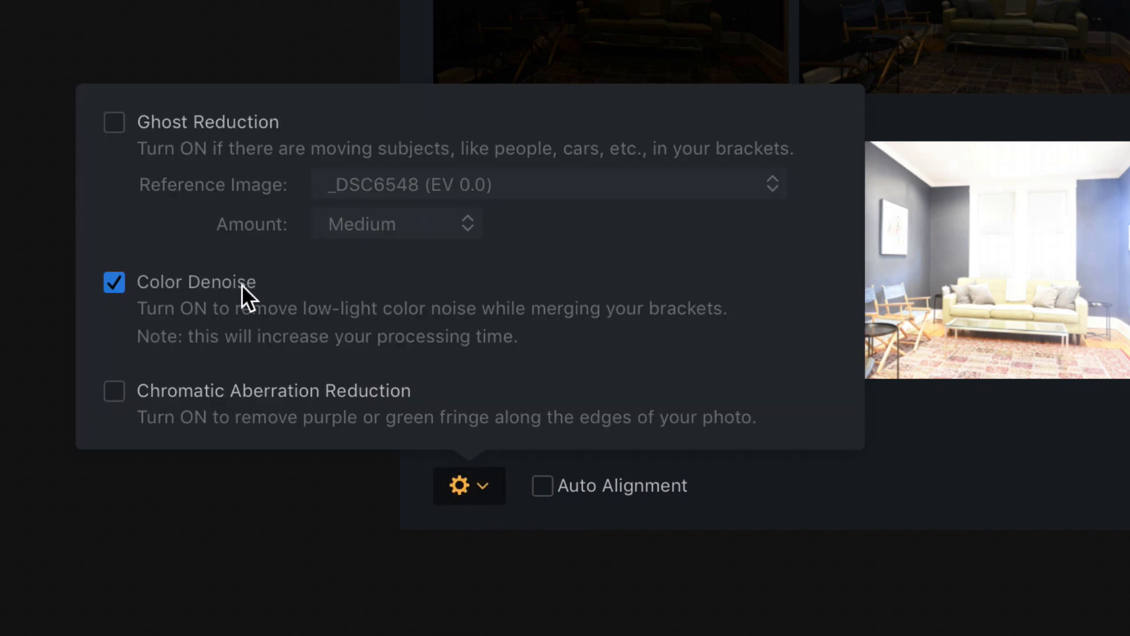
left_click(114, 391)
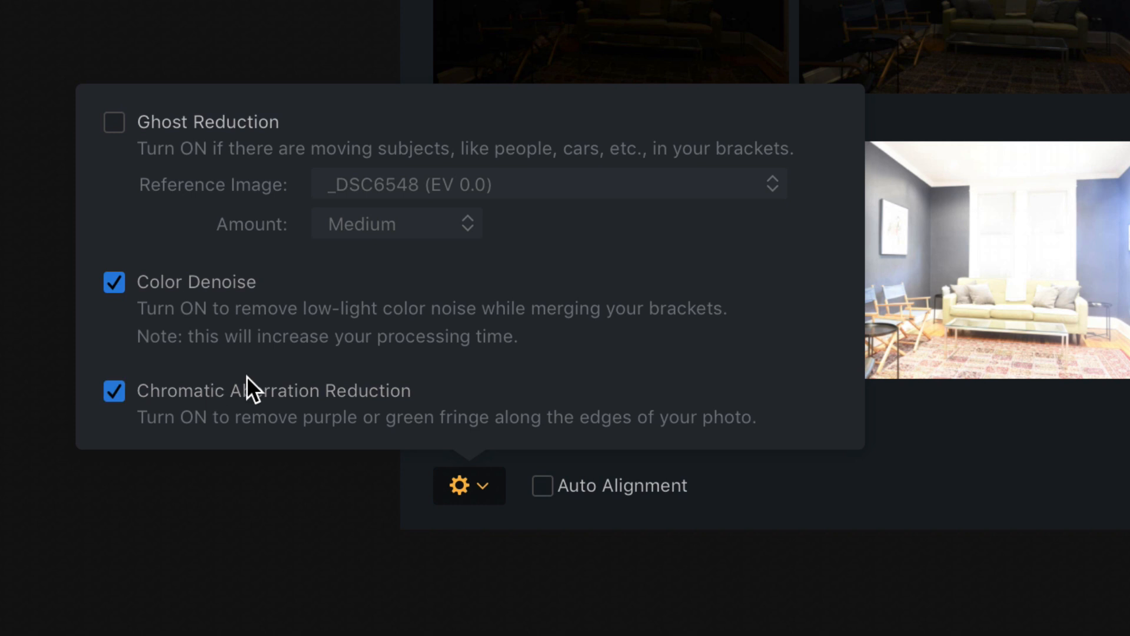
mouse_move(1000, 234)
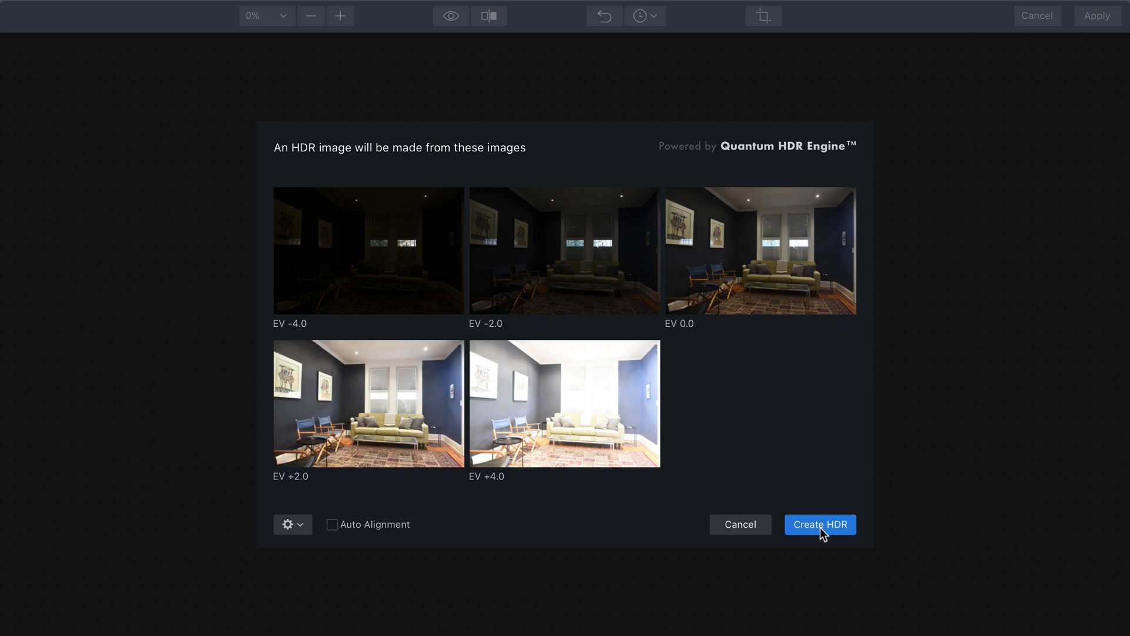
Run Create HDR to produce a 32-bit merged living-room image.
left_click(820, 524)
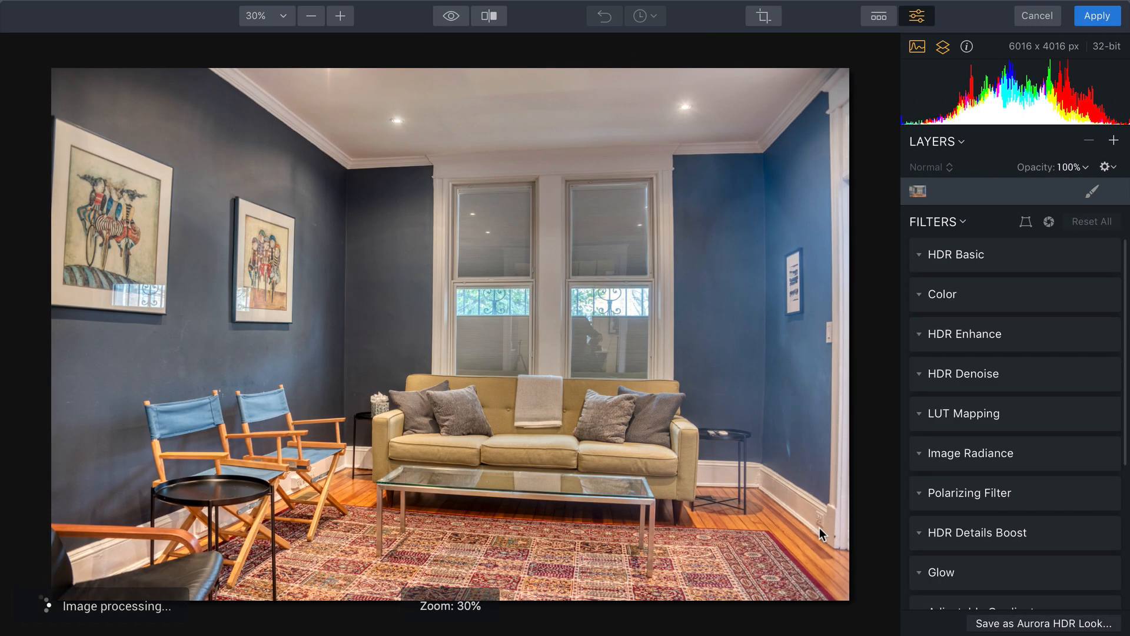
mouse_move(1004, 374)
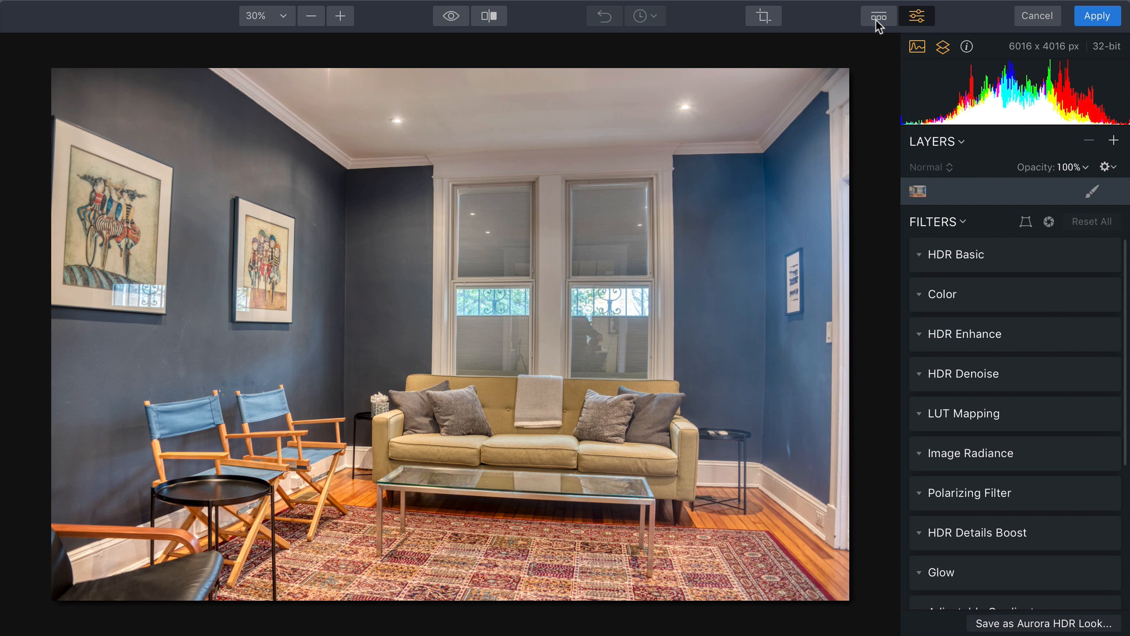
Try Randy Van Duinen looks, then apply Architecture's Detailed Interior look.
left_click(878, 16)
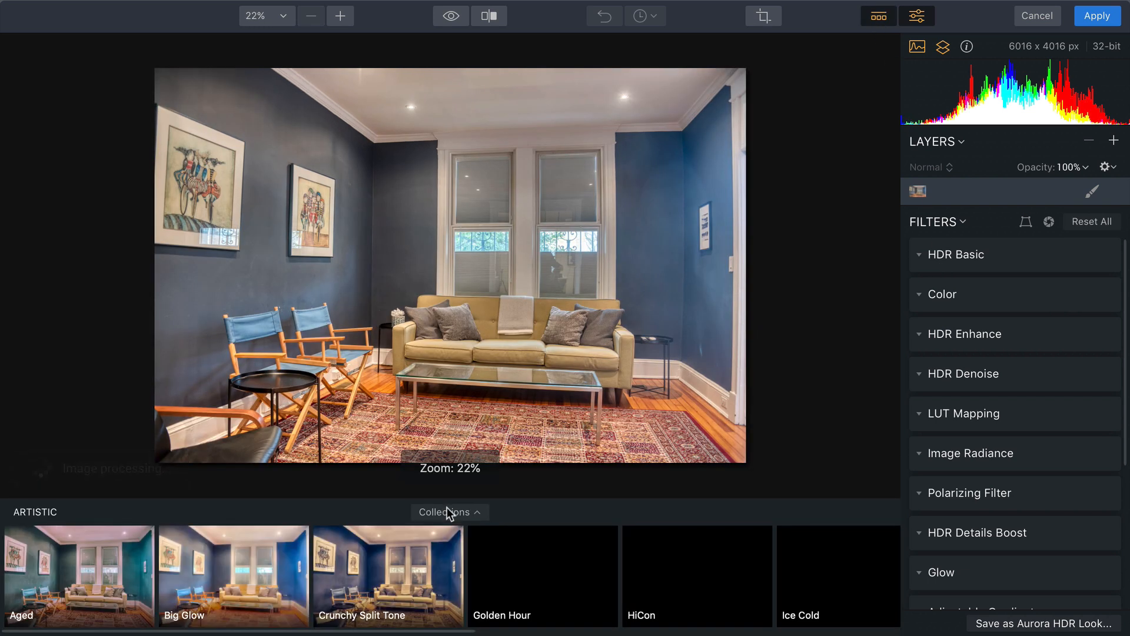
left_click(449, 513)
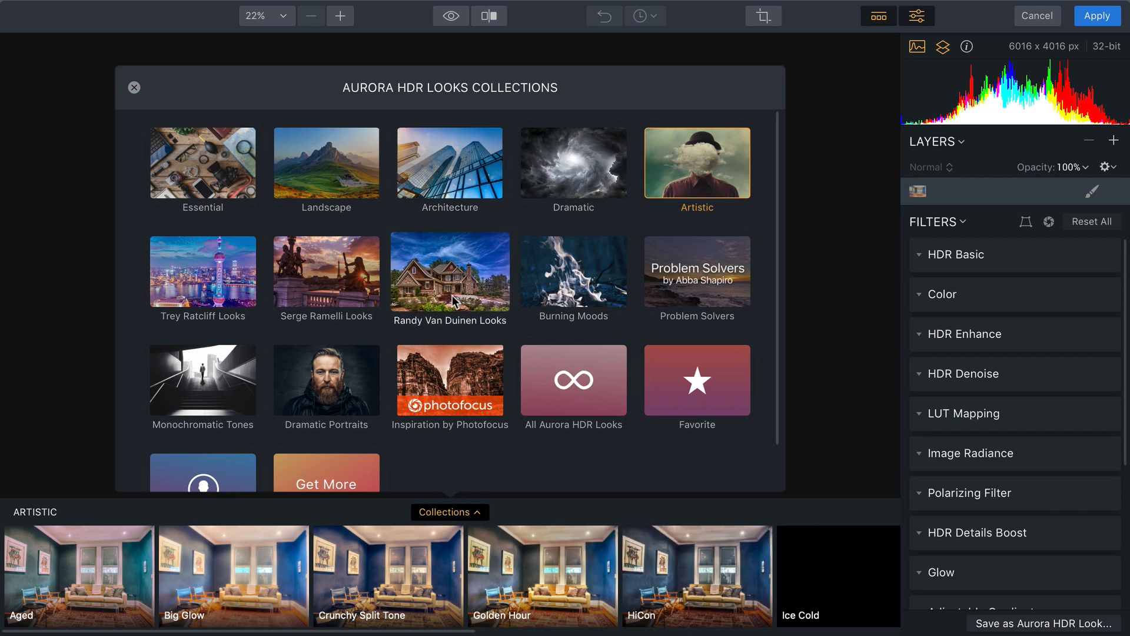
left_click(450, 271)
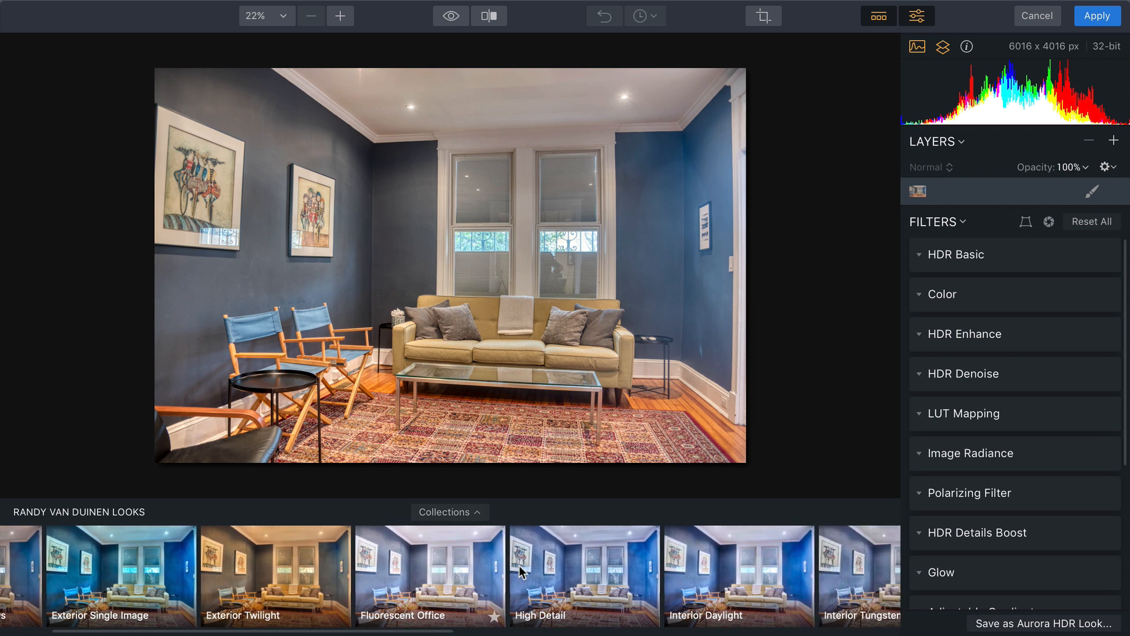
left_click(738, 576)
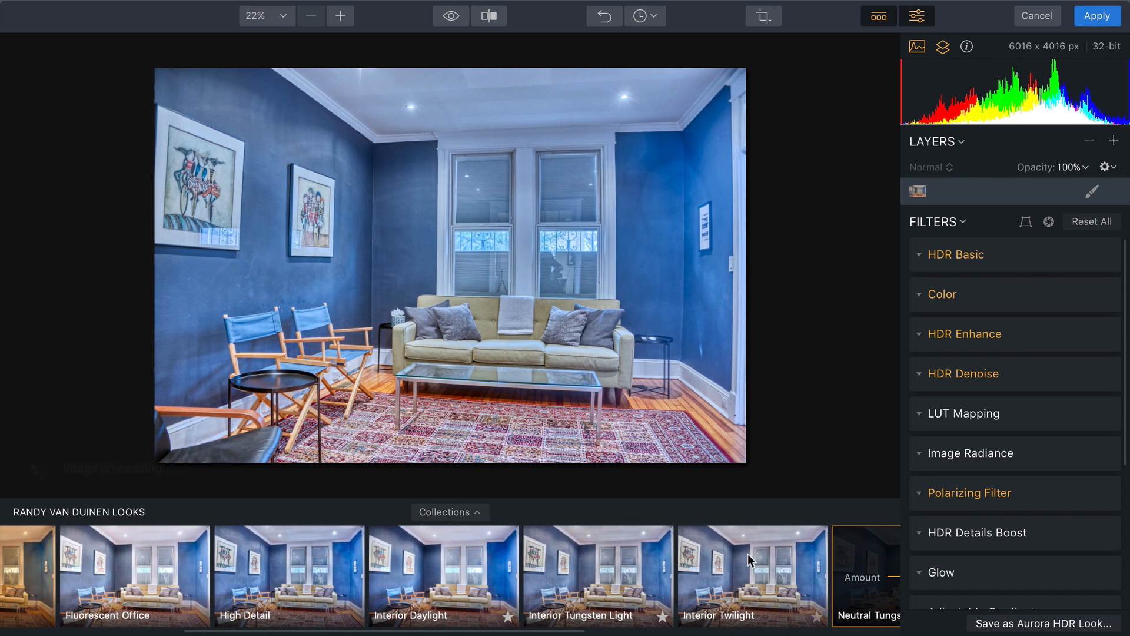
left_click(288, 575)
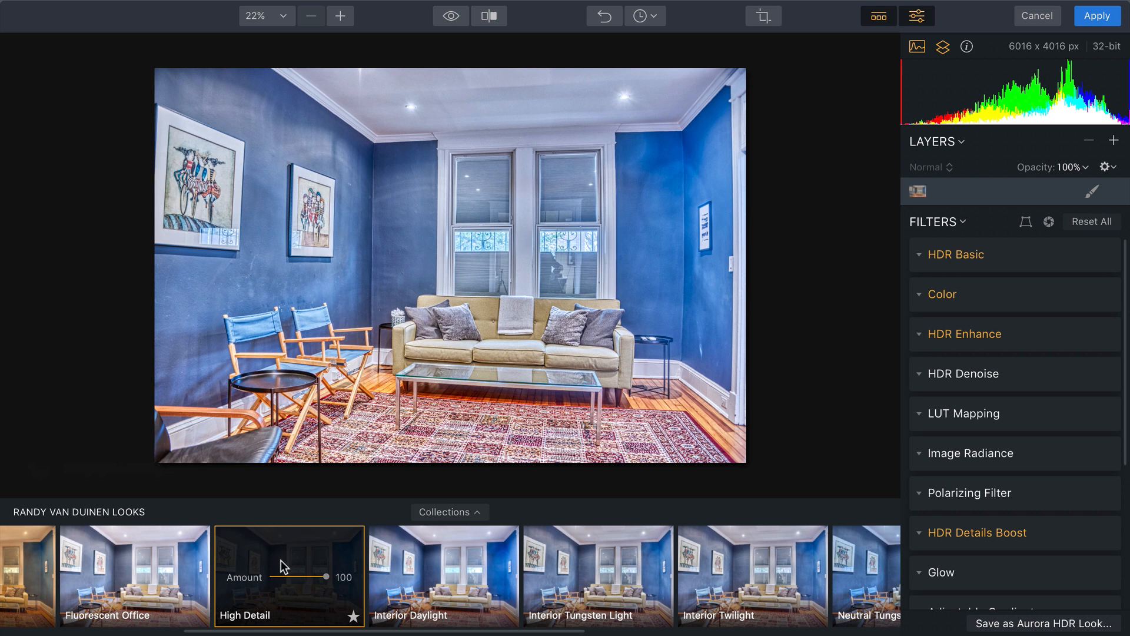
left_click(450, 512)
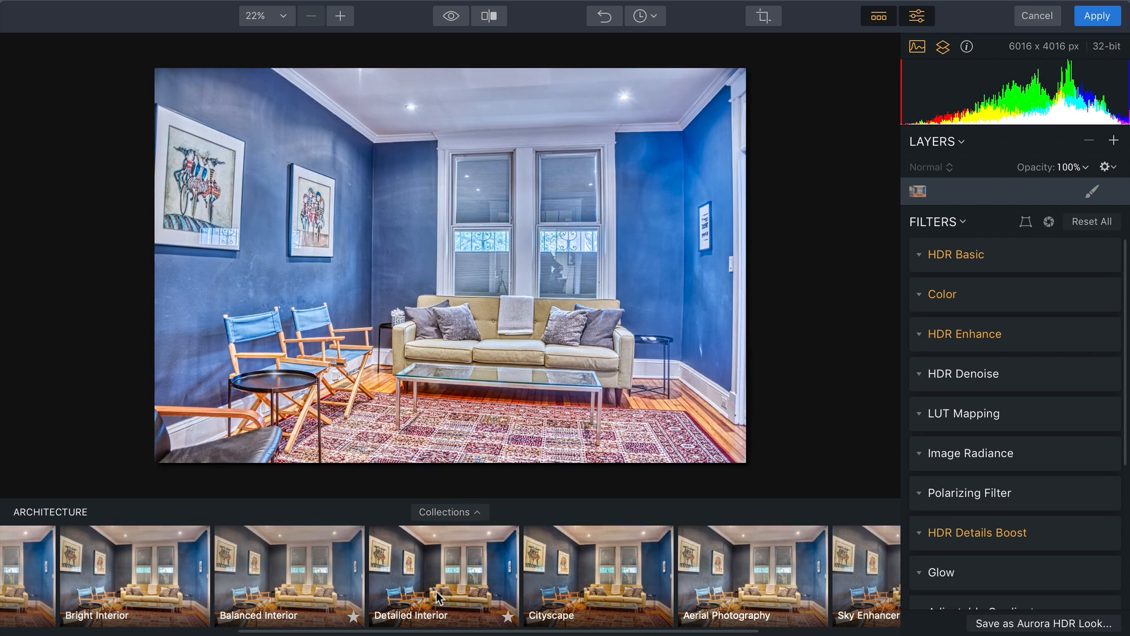
left_click(441, 592)
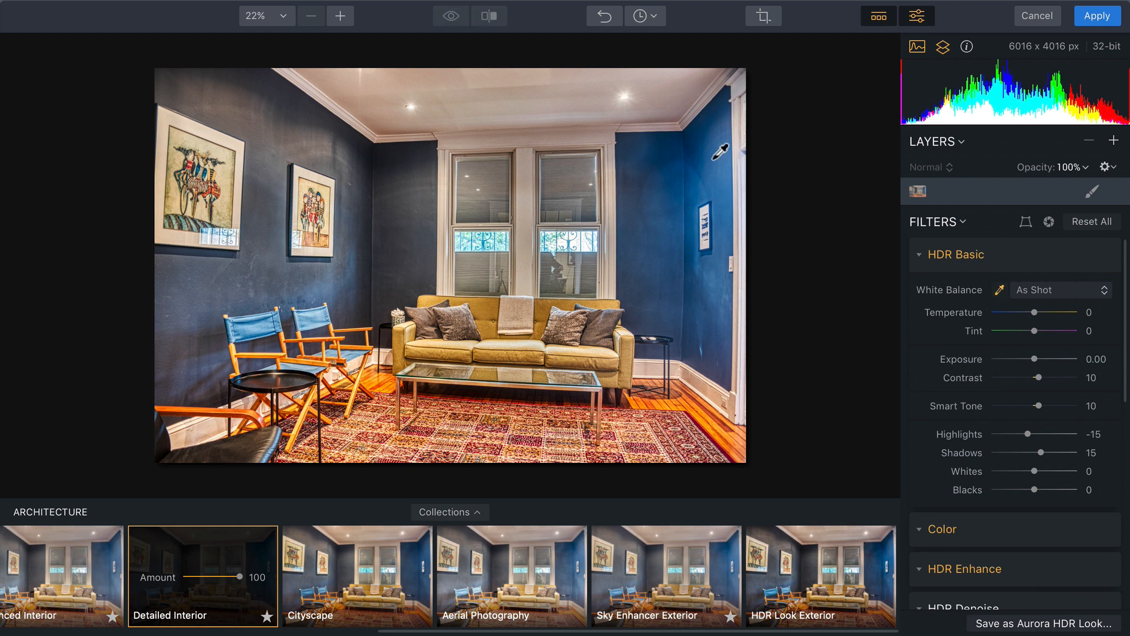
Warm the colour temperature to reduce the blue cast and lower Smart Tone to -27.
left_click_drag(1034, 312, 1012, 312)
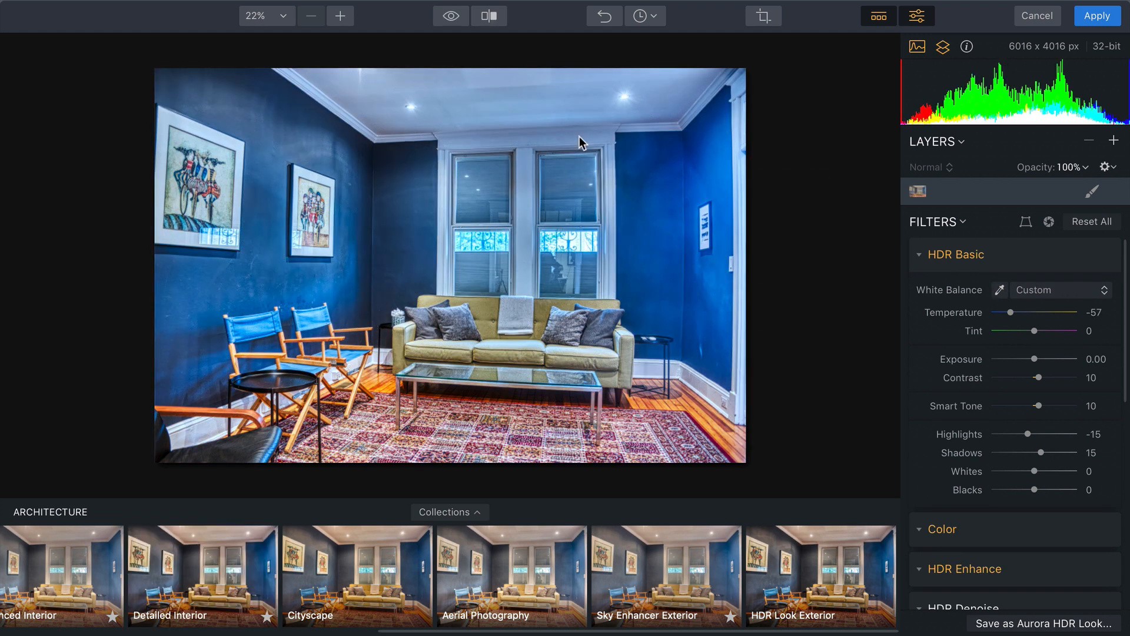
left_click_drag(1013, 312, 1024, 312)
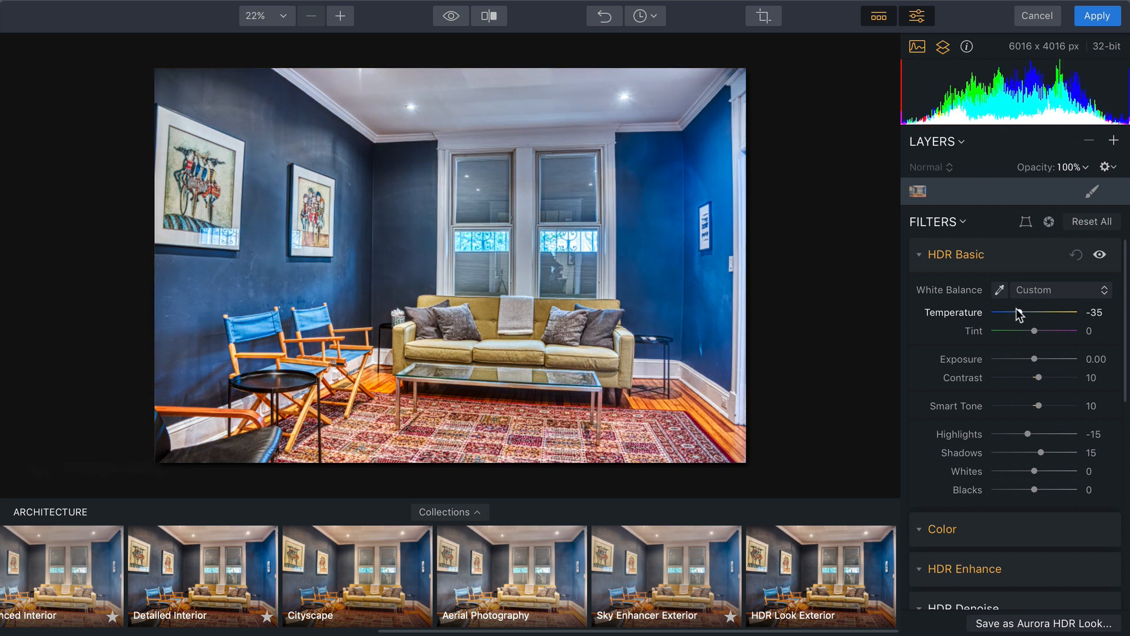
left_click_drag(998, 312, 997, 312)
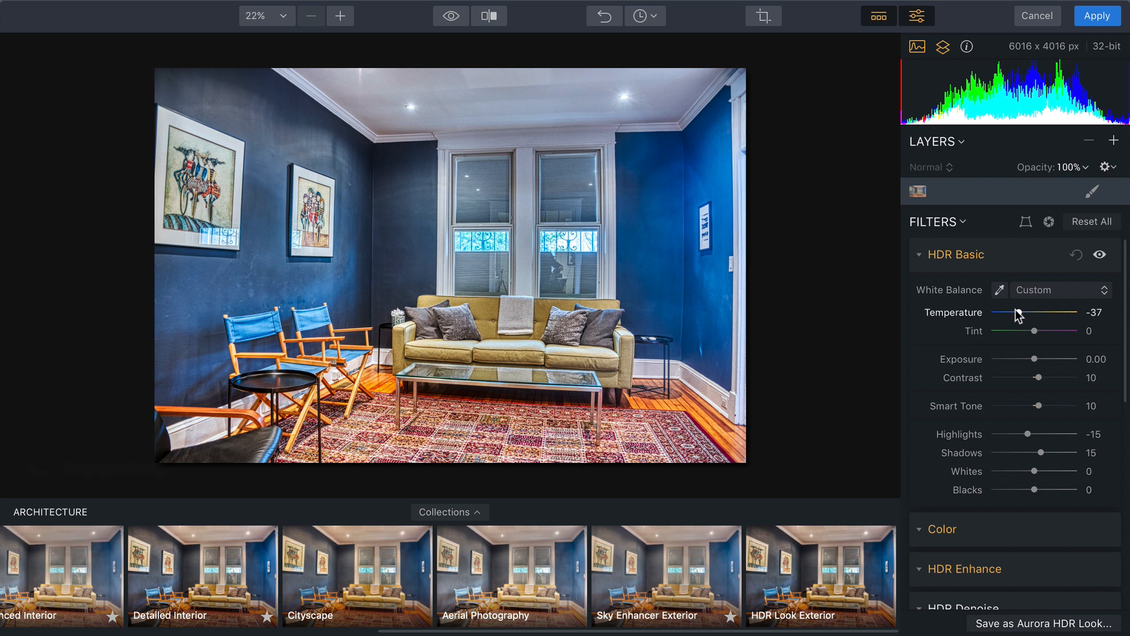
mouse_move(1035, 406)
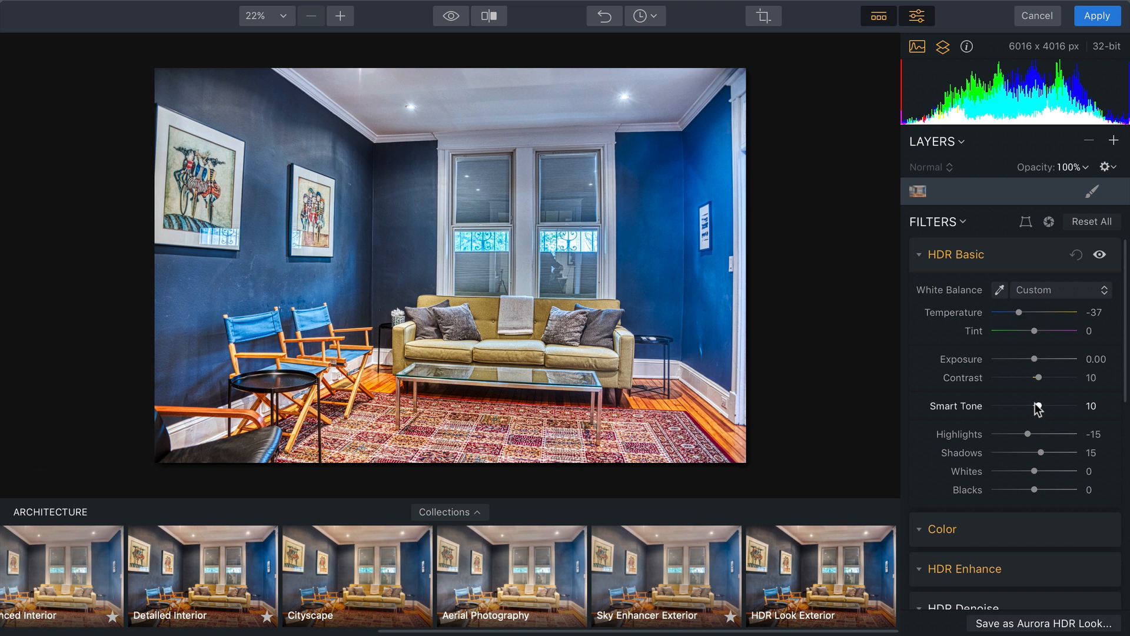
left_click_drag(1047, 408, 1014, 408)
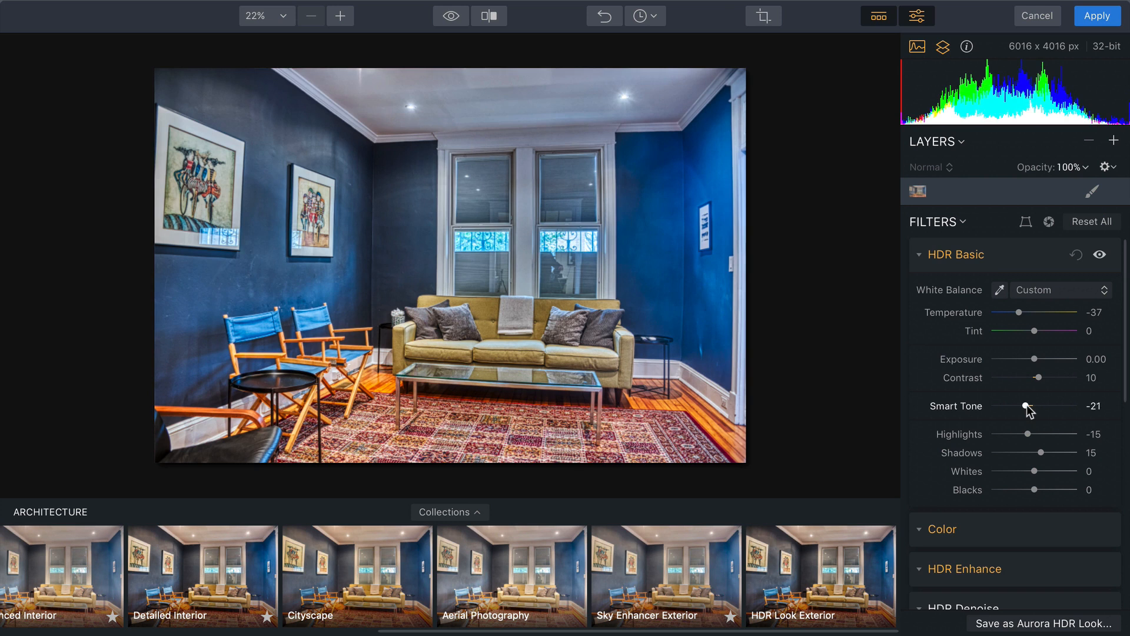
left_click_drag(1023, 405, 1012, 406)
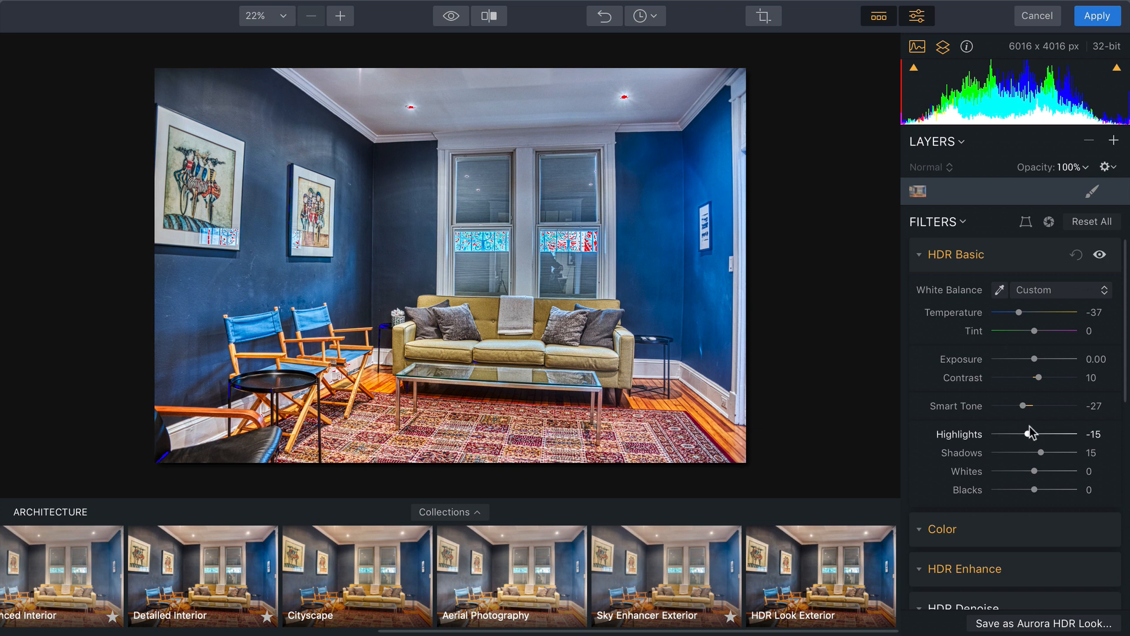
Set Highlights to -67, Whites to 36 and Smart Tone to -32 in HDR Basic.
left_click_drag(1027, 434, 993, 433)
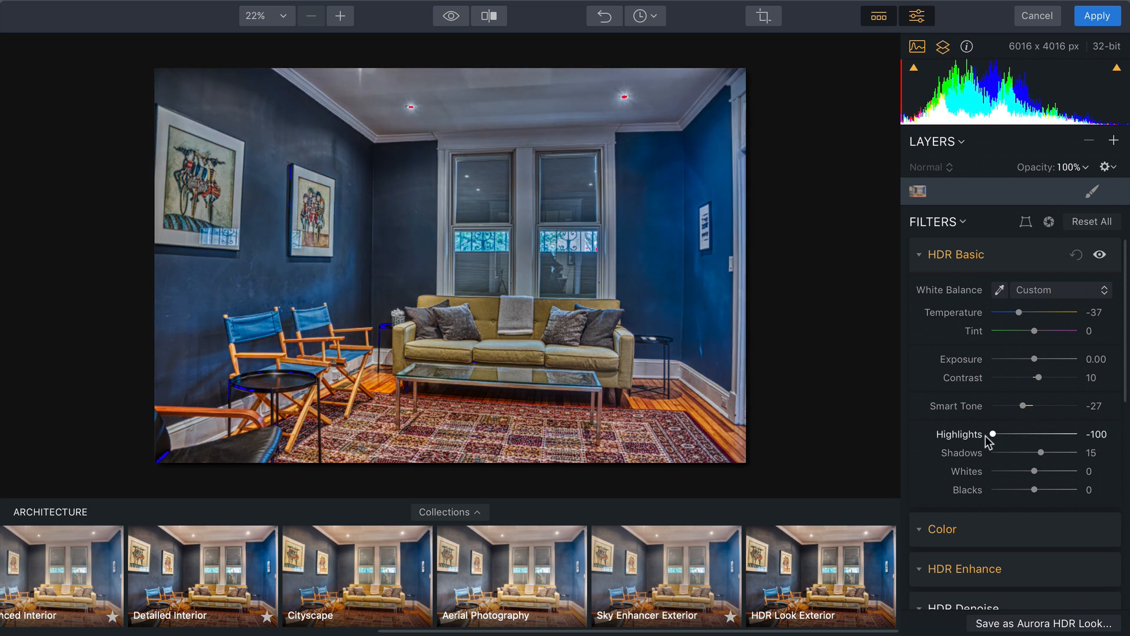
left_click_drag(994, 434, 1005, 434)
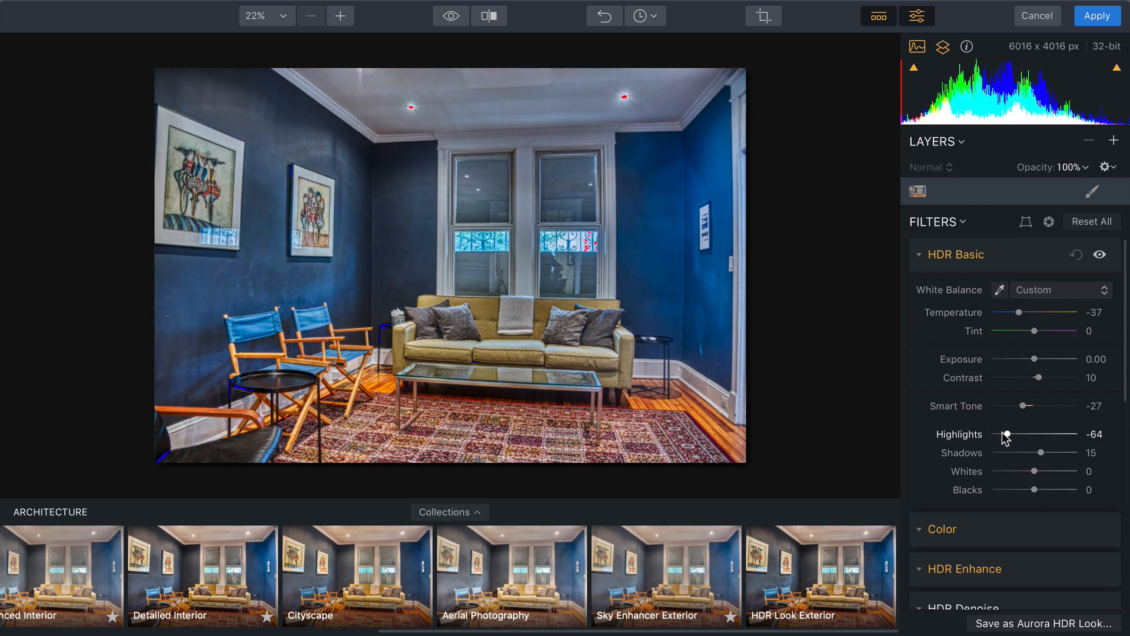
left_click_drag(1004, 435, 1001, 435)
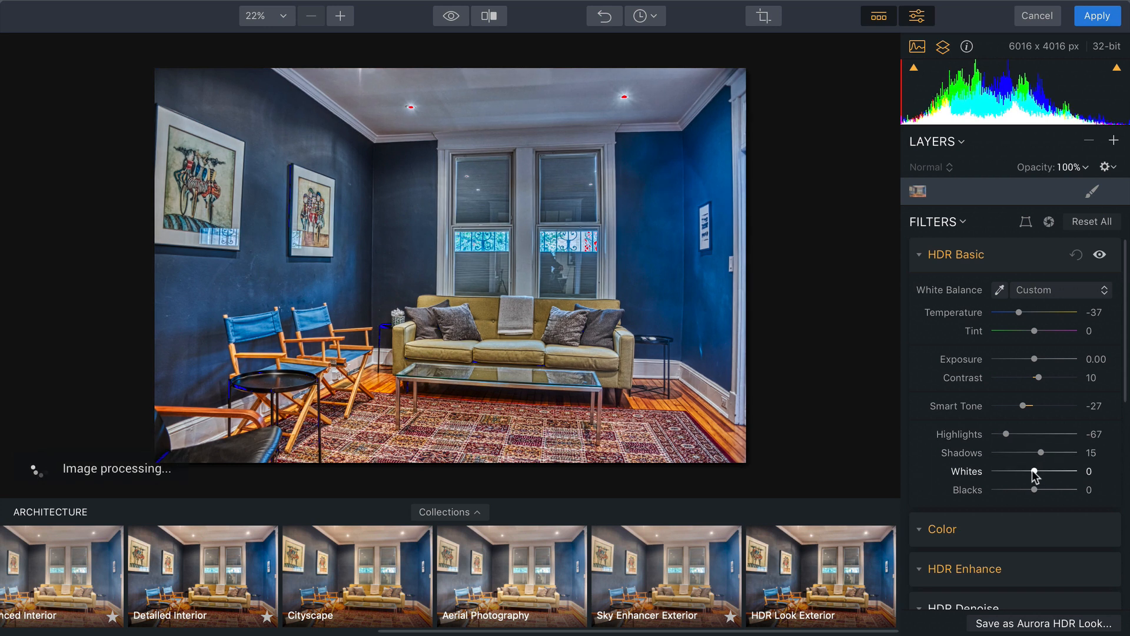
left_click_drag(1034, 474, 1051, 473)
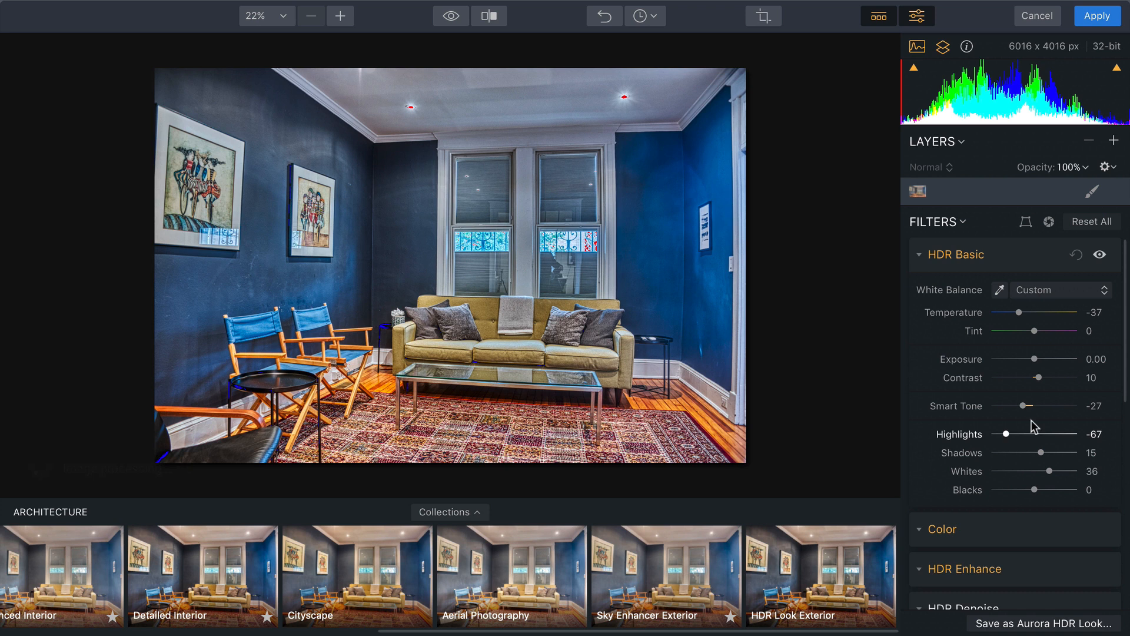
left_click_drag(1020, 405, 1016, 405)
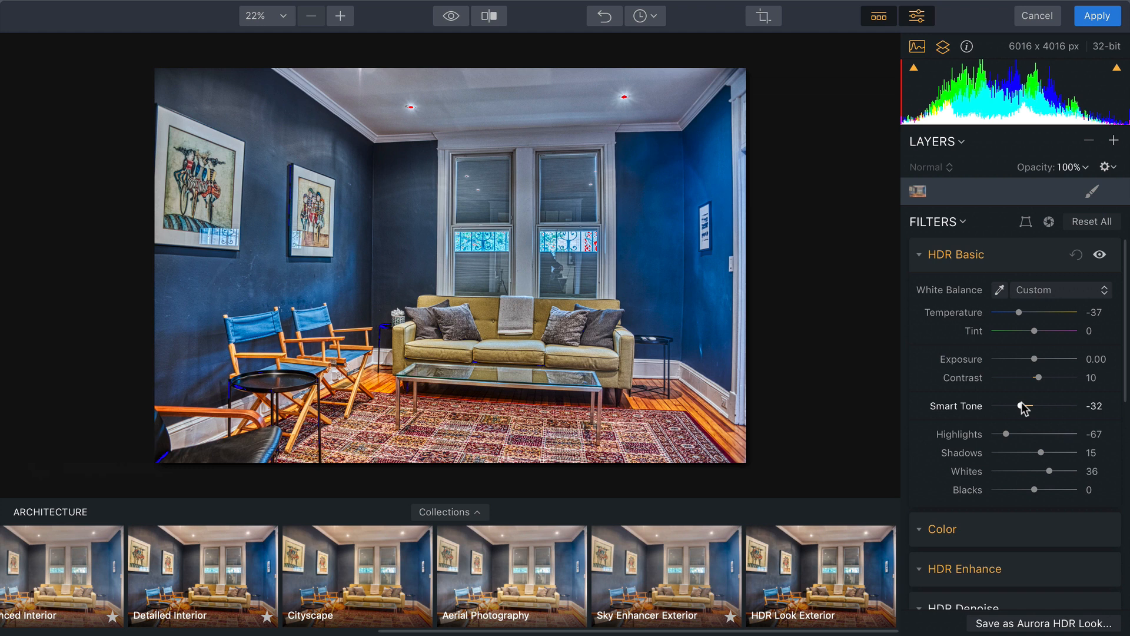
left_click(919, 254)
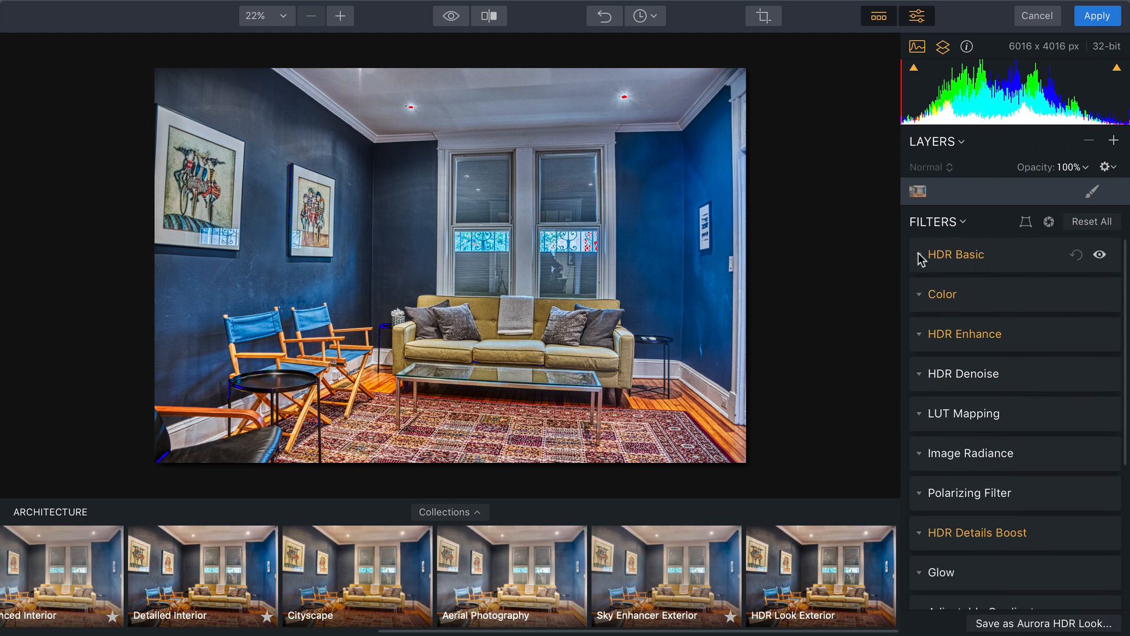
left_click(942, 295)
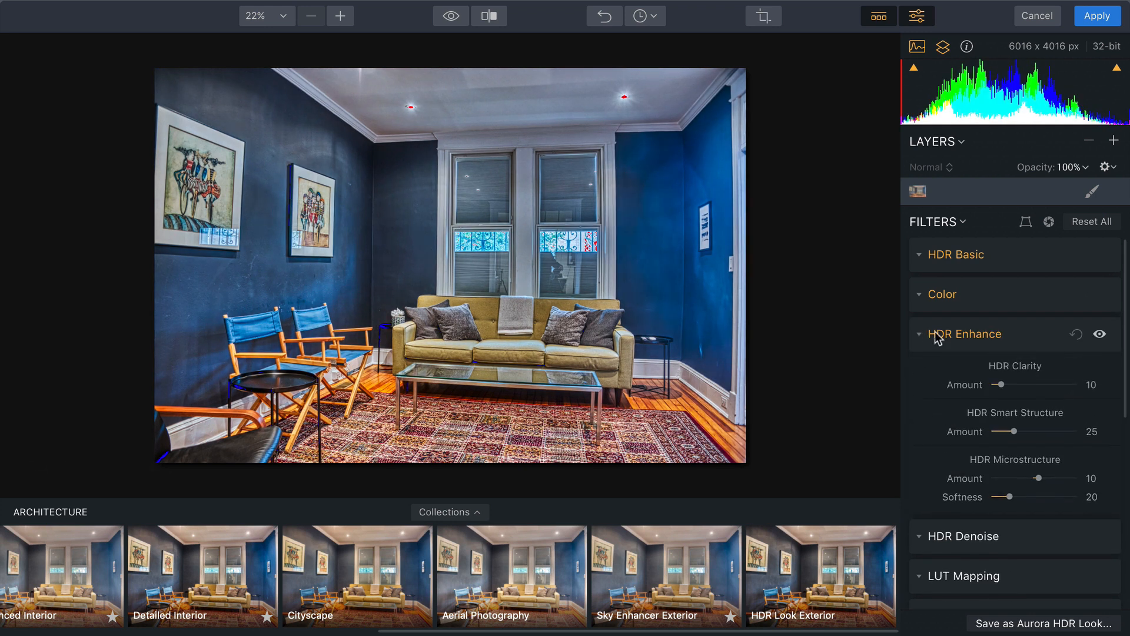
Test Smart Structure values around 55-66, then settle the Amount at 28.
left_click_drag(1027, 431, 1044, 431)
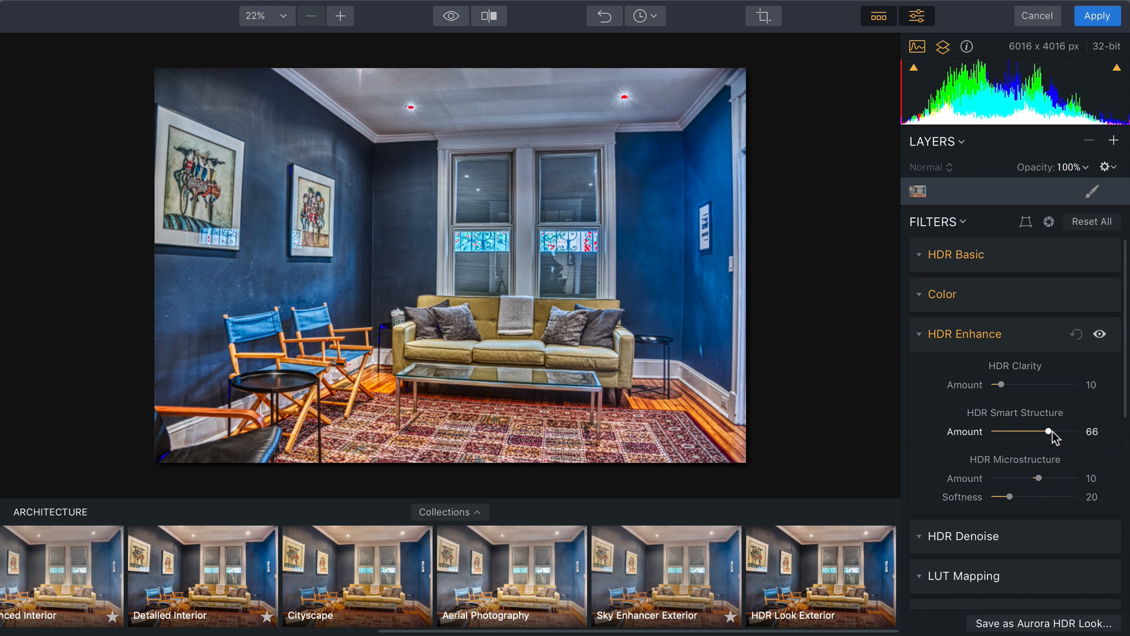
left_click_drag(1046, 431, 1039, 431)
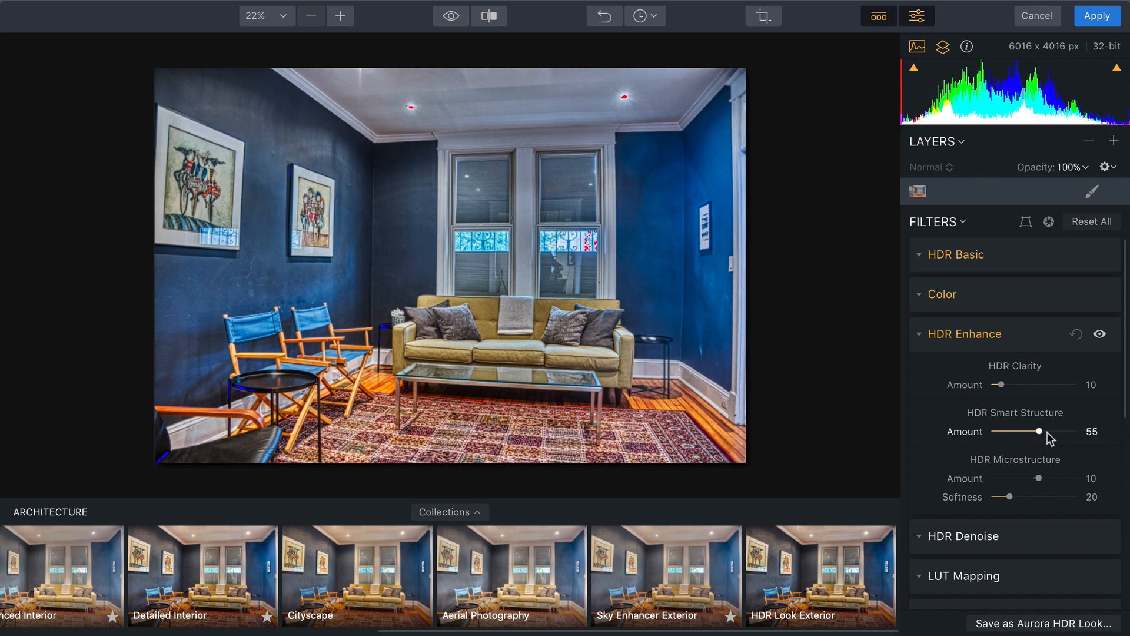
left_click_drag(1038, 431, 1047, 431)
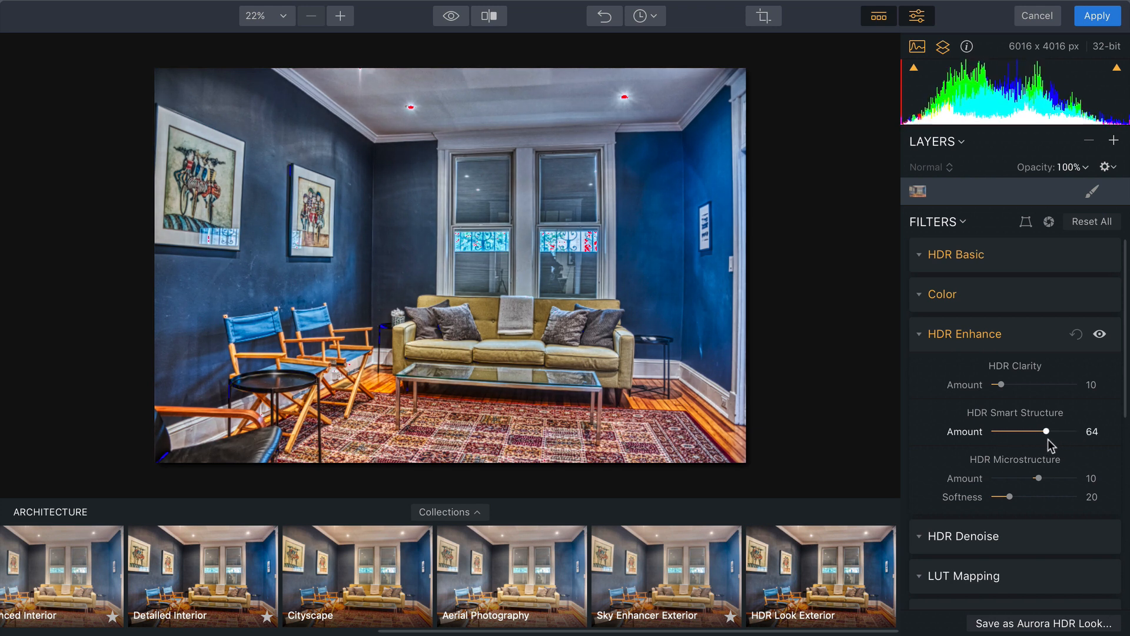
left_click_drag(1048, 431, 1020, 431)
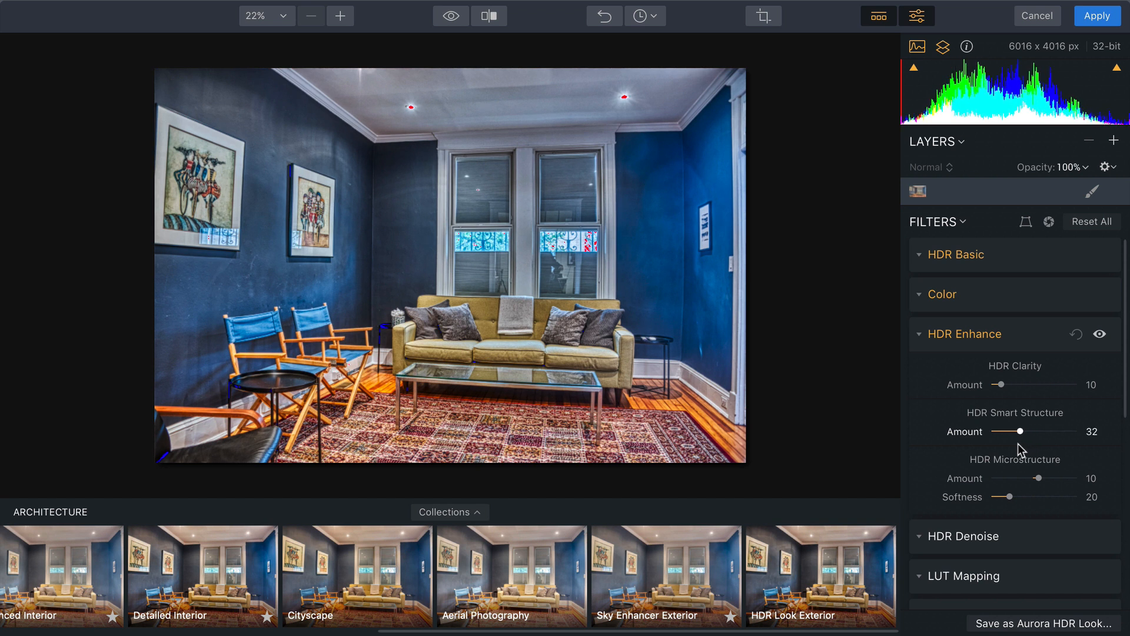
left_click_drag(1022, 431, 1016, 431)
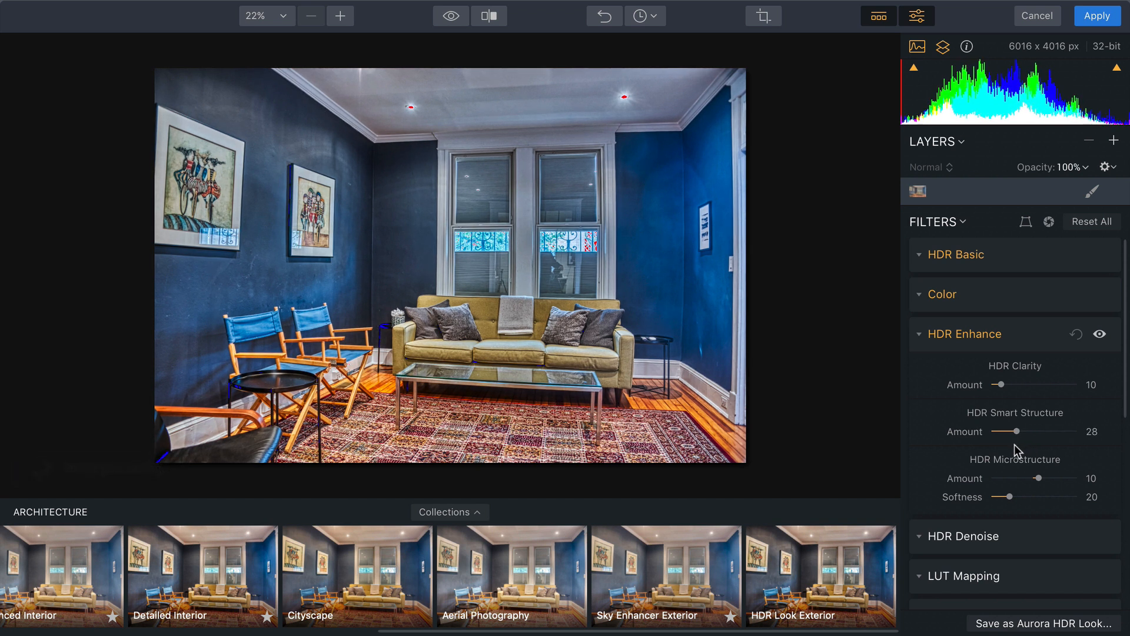
mouse_move(930, 383)
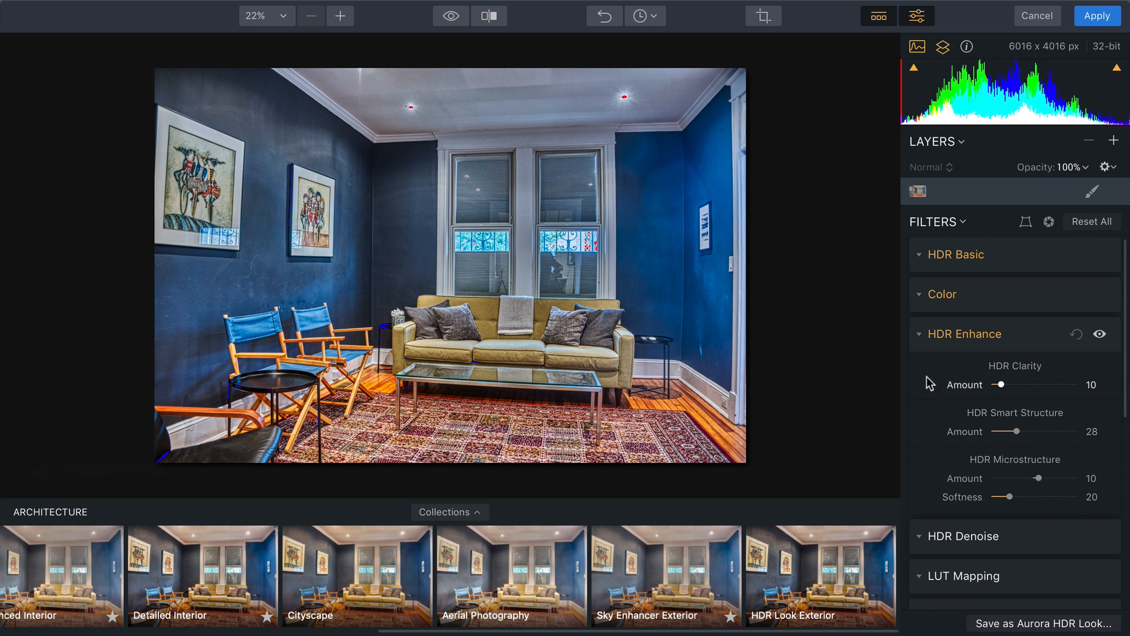
left_click(450, 16)
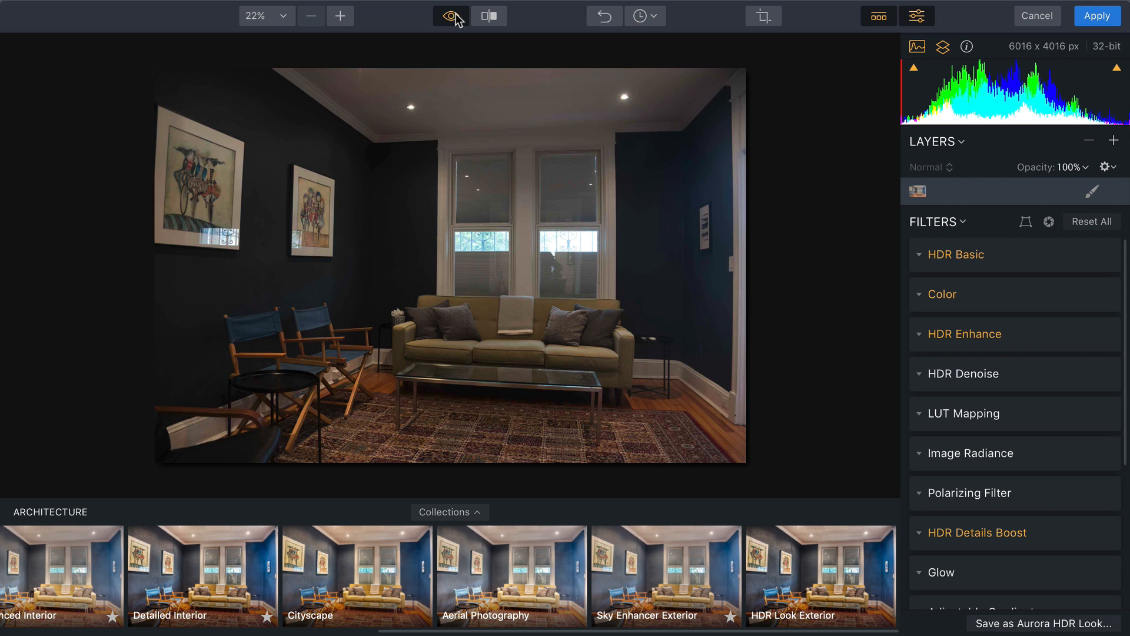
left_click(450, 16)
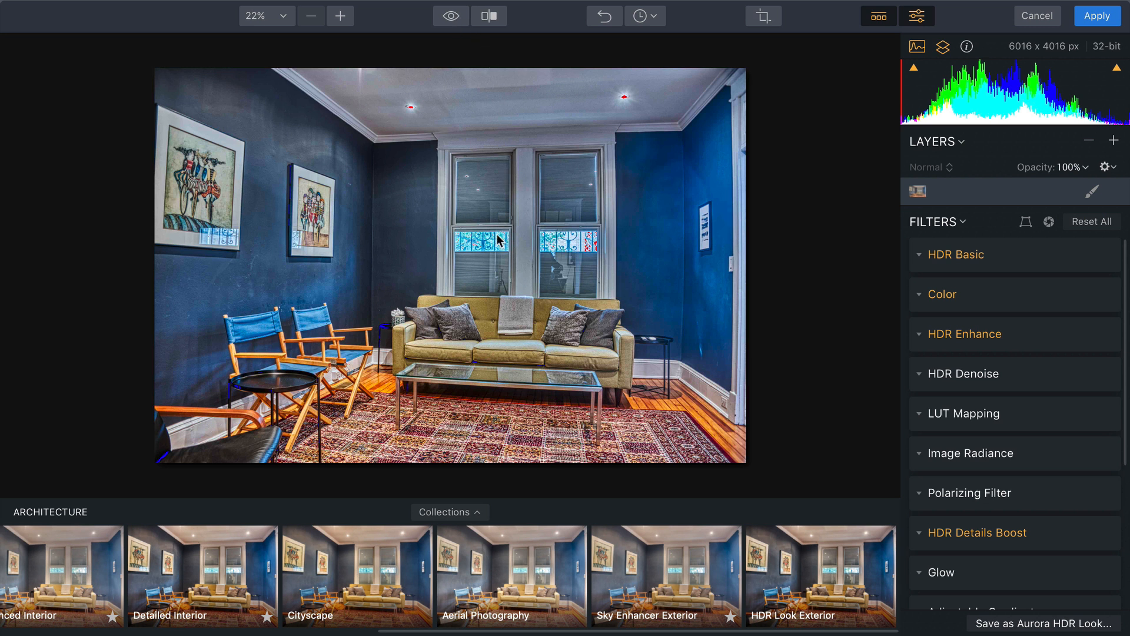
mouse_move(498, 246)
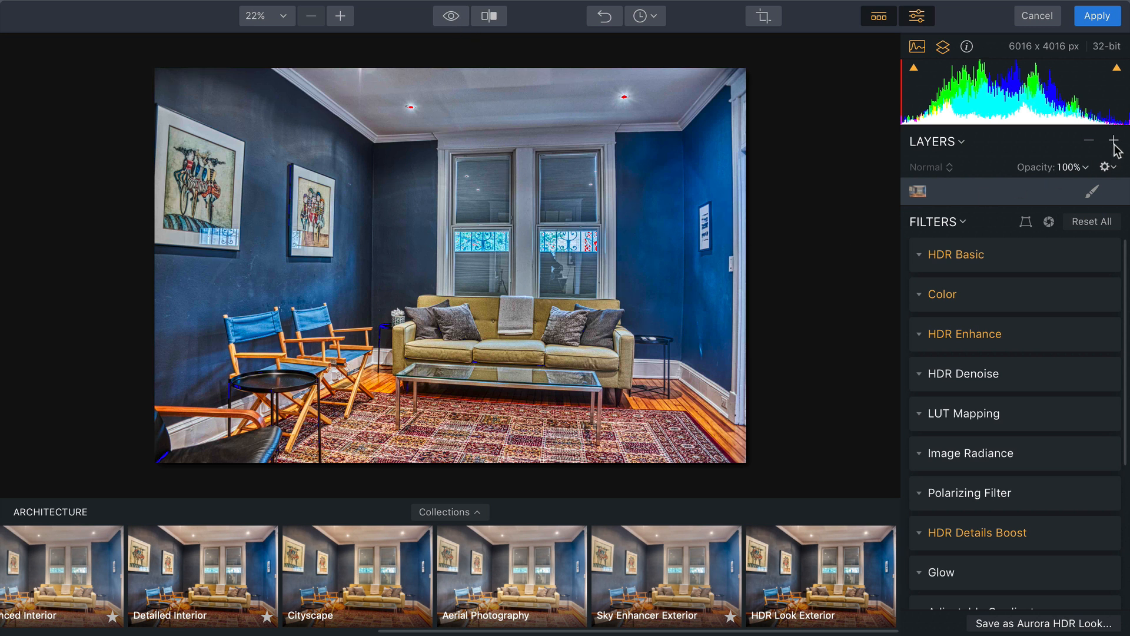
Add a new adjustment layer from the Layers + menu and set its mask to Brush.
left_click(1127, 155)
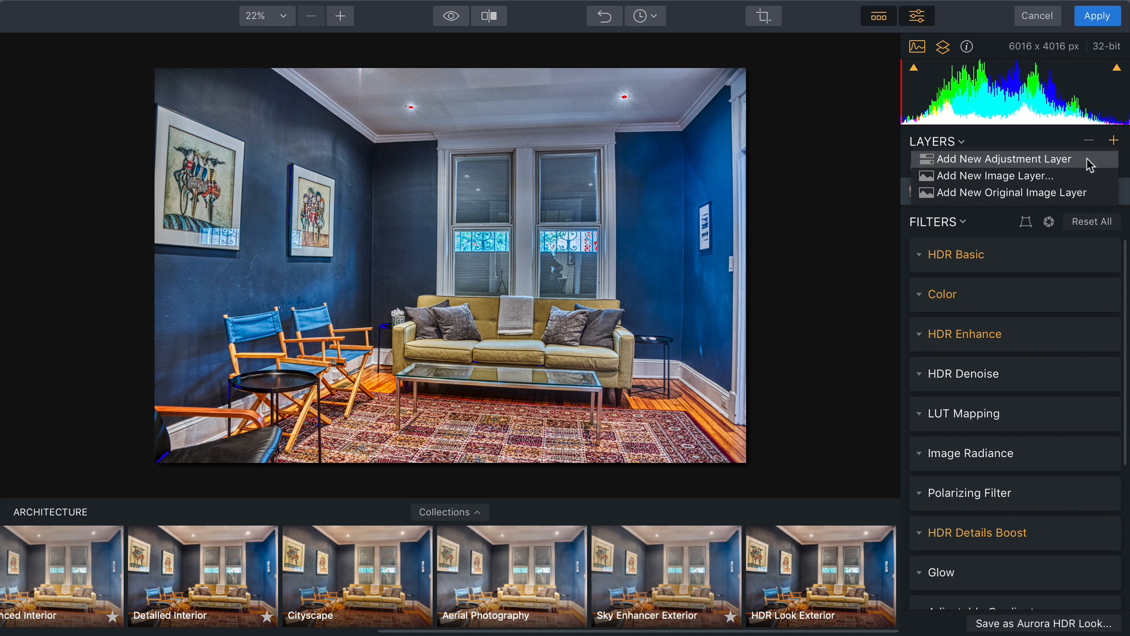
left_click(1005, 159)
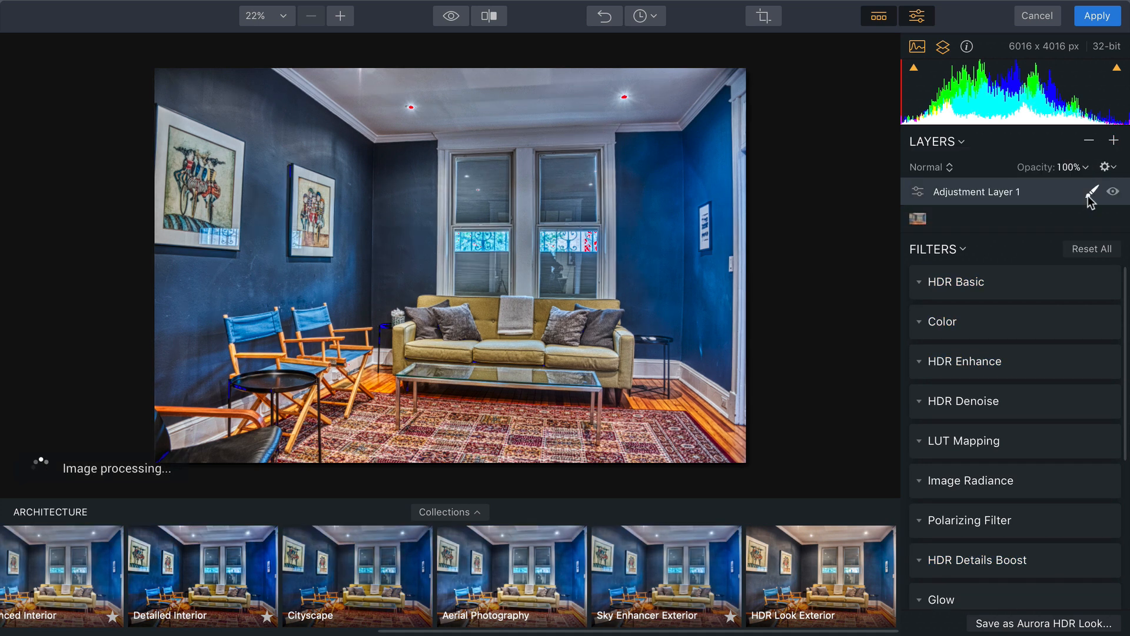
left_click(1091, 190)
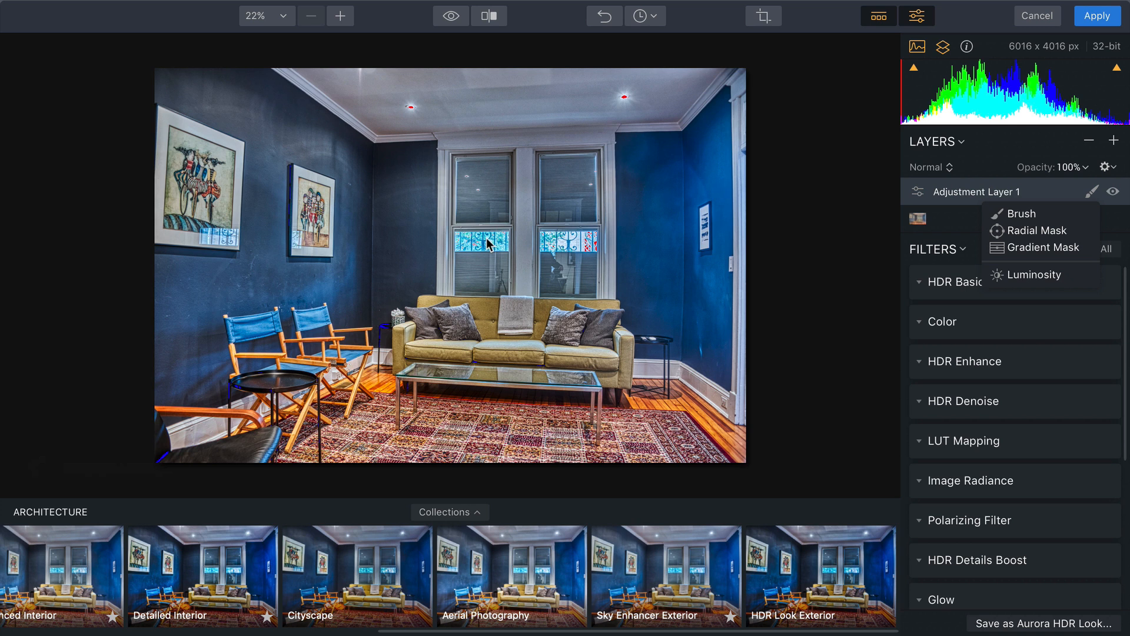
mouse_move(1013, 217)
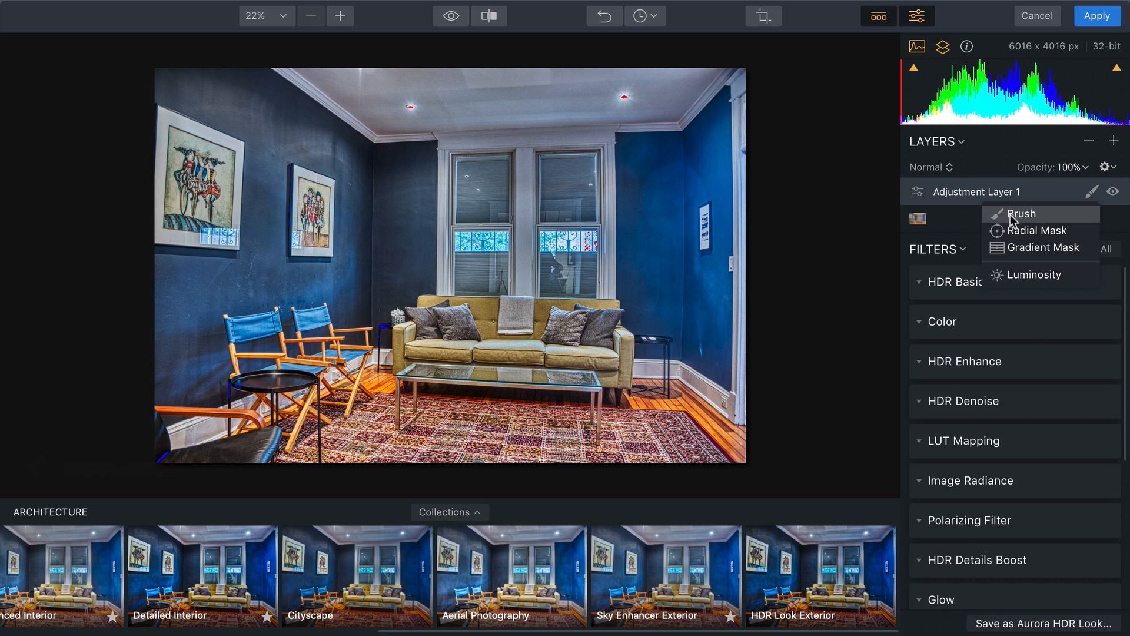
left_click(1022, 214)
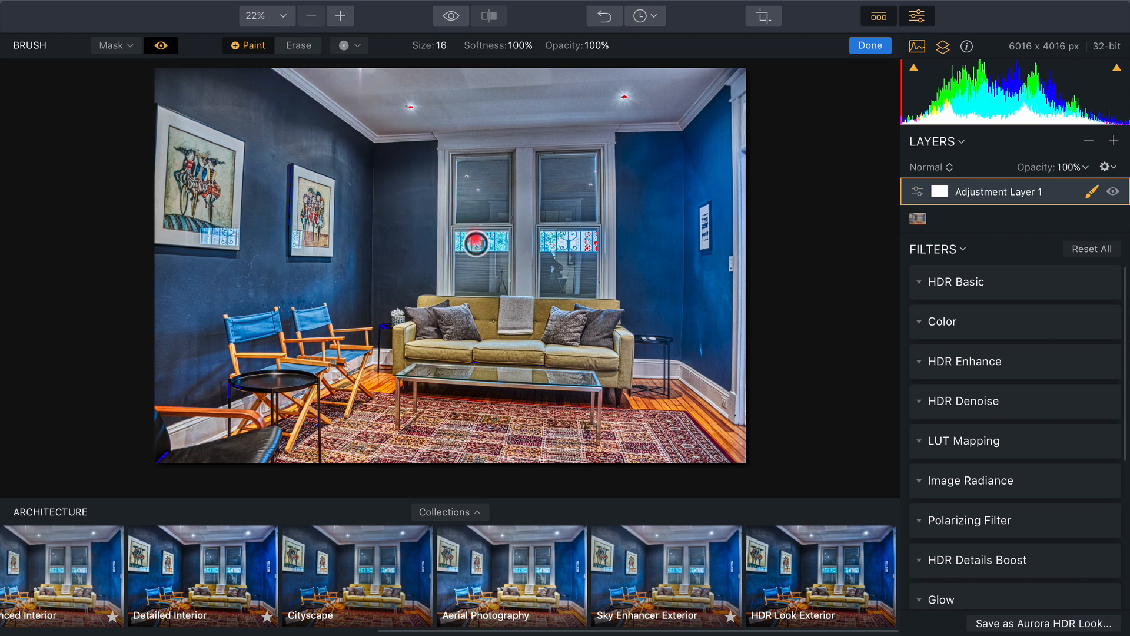
Brush mask strokes over the bright stained-glass bands of the left and right windows.
left_click_drag(476, 240, 496, 249)
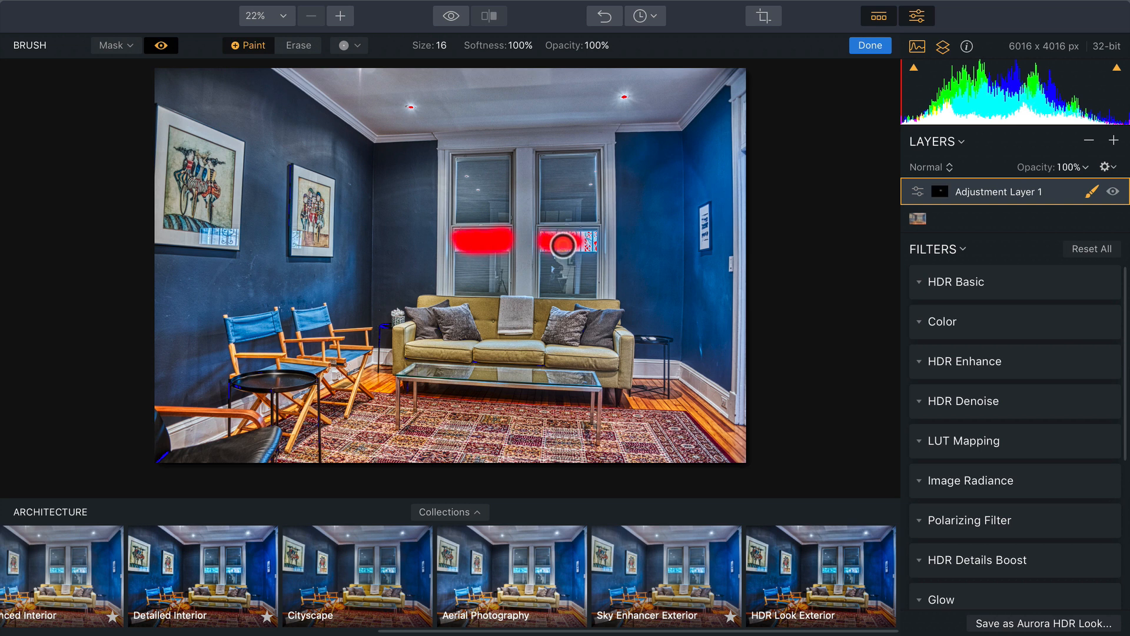
left_click_drag(563, 243, 588, 247)
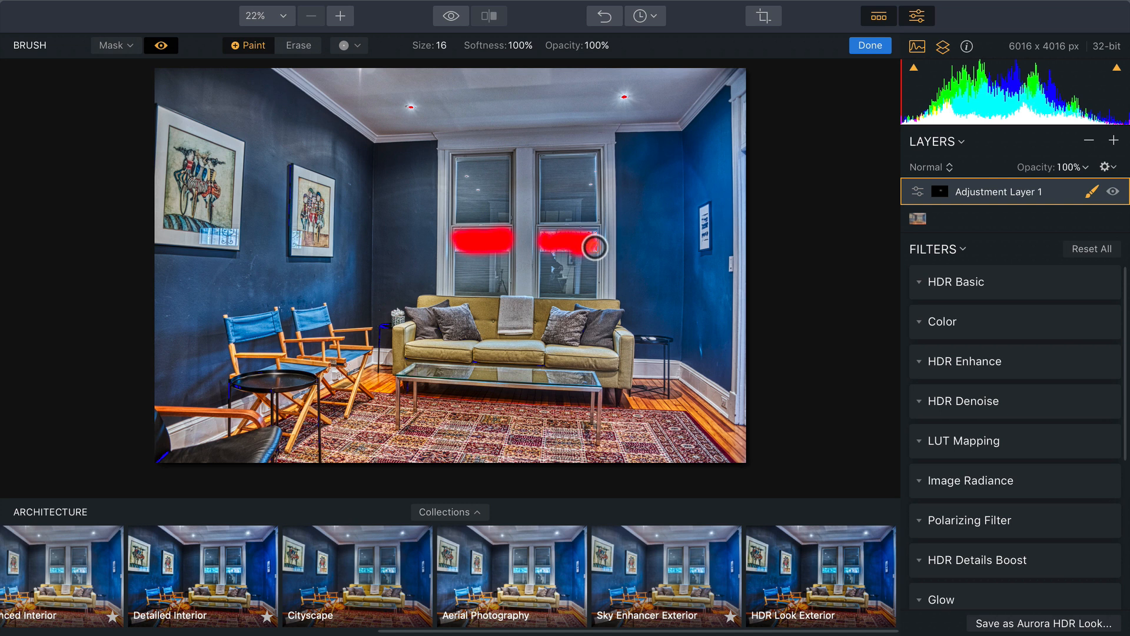
left_click_drag(587, 245, 564, 241)
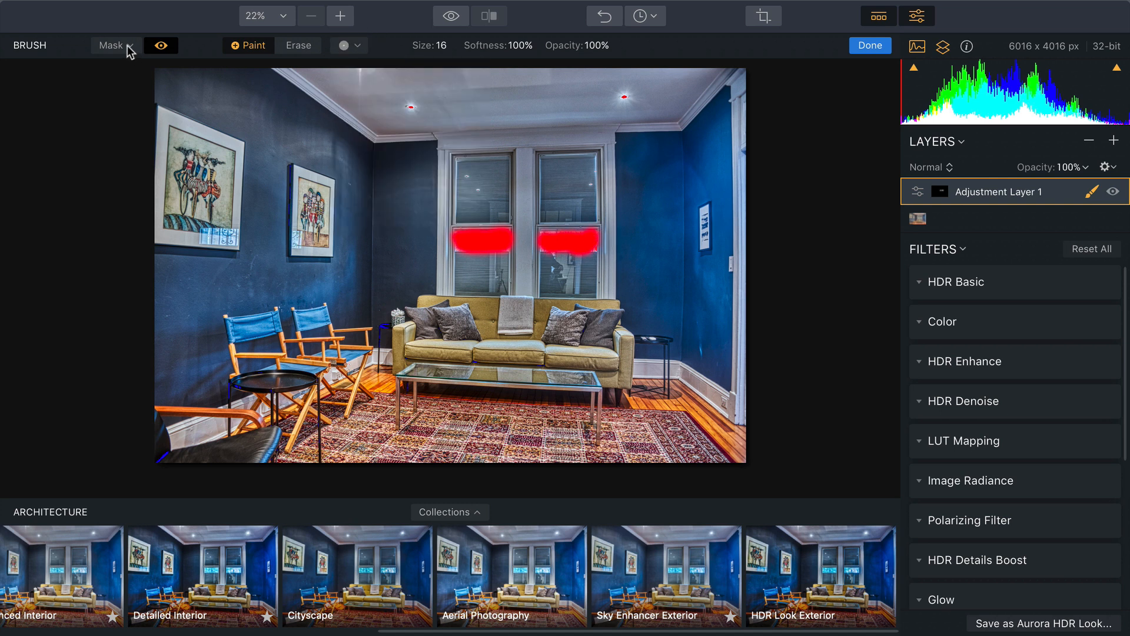
Feather the window mask, trying larger values before settling near 95, and hide the overlay.
left_click(115, 46)
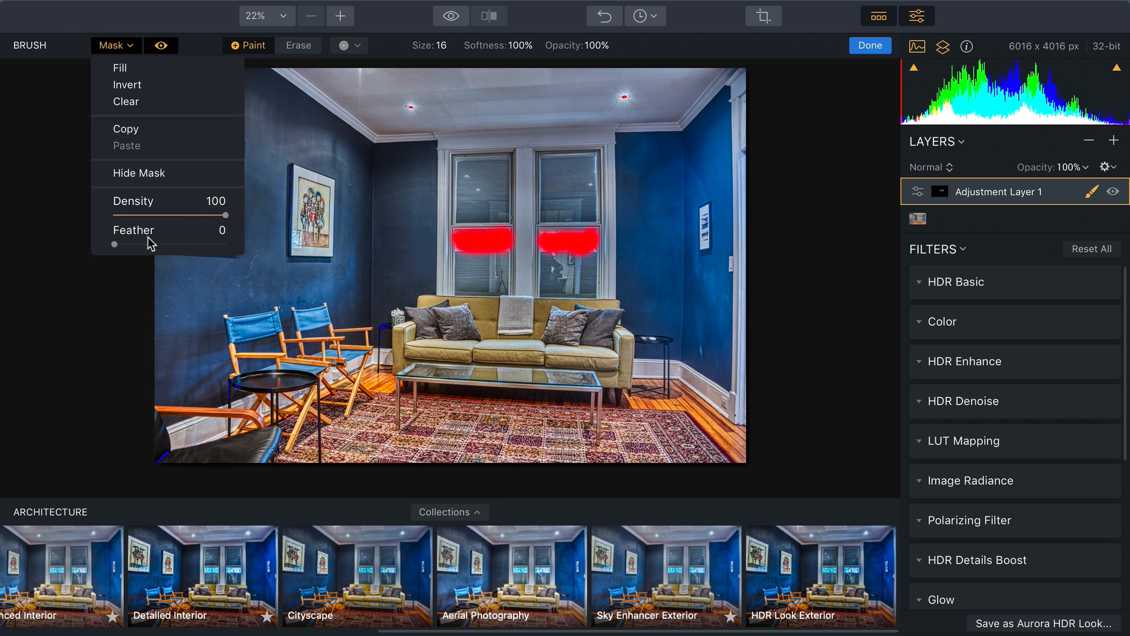
left_click_drag(116, 244, 160, 244)
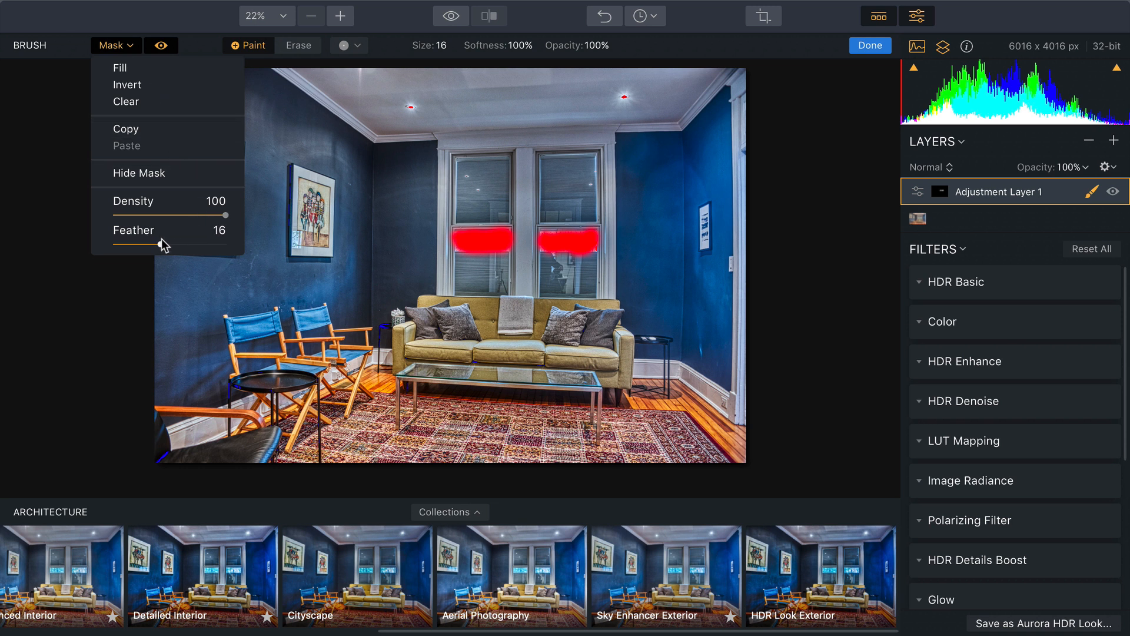
left_click_drag(141, 243, 202, 243)
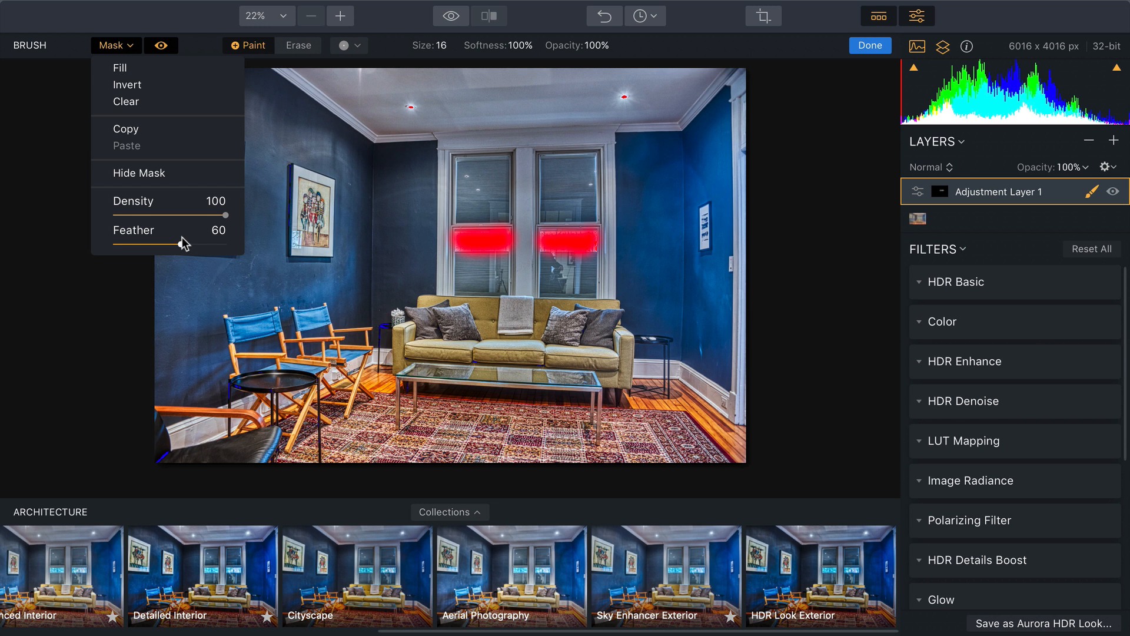
left_click_drag(180, 243, 216, 244)
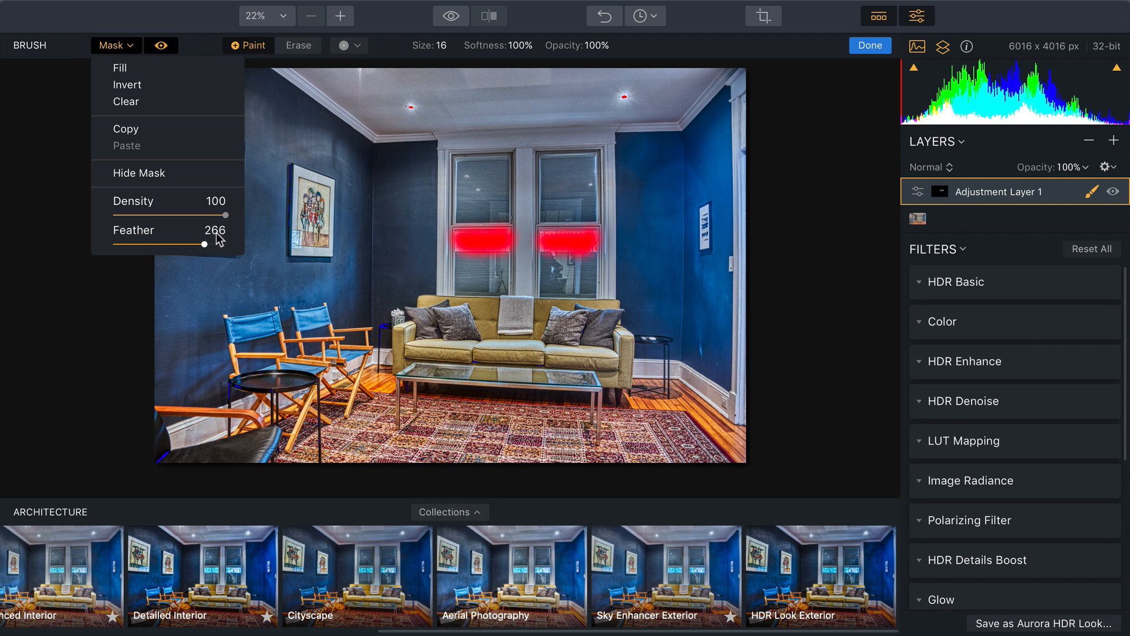
left_click_drag(205, 243, 229, 243)
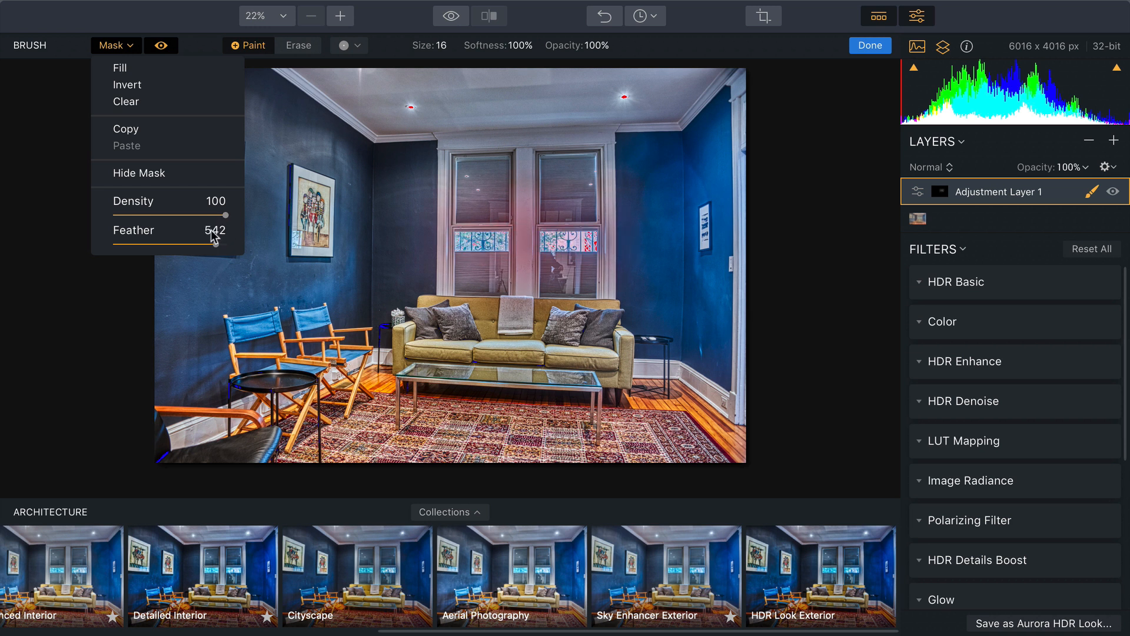
left_click_drag(227, 243, 192, 244)
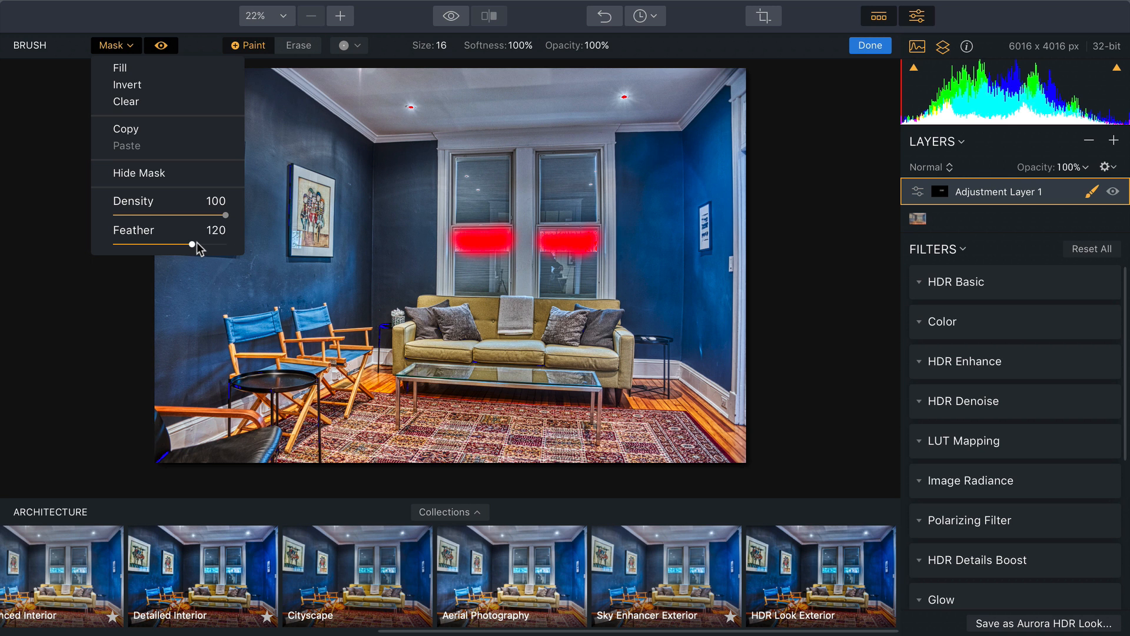
left_click_drag(196, 245, 202, 245)
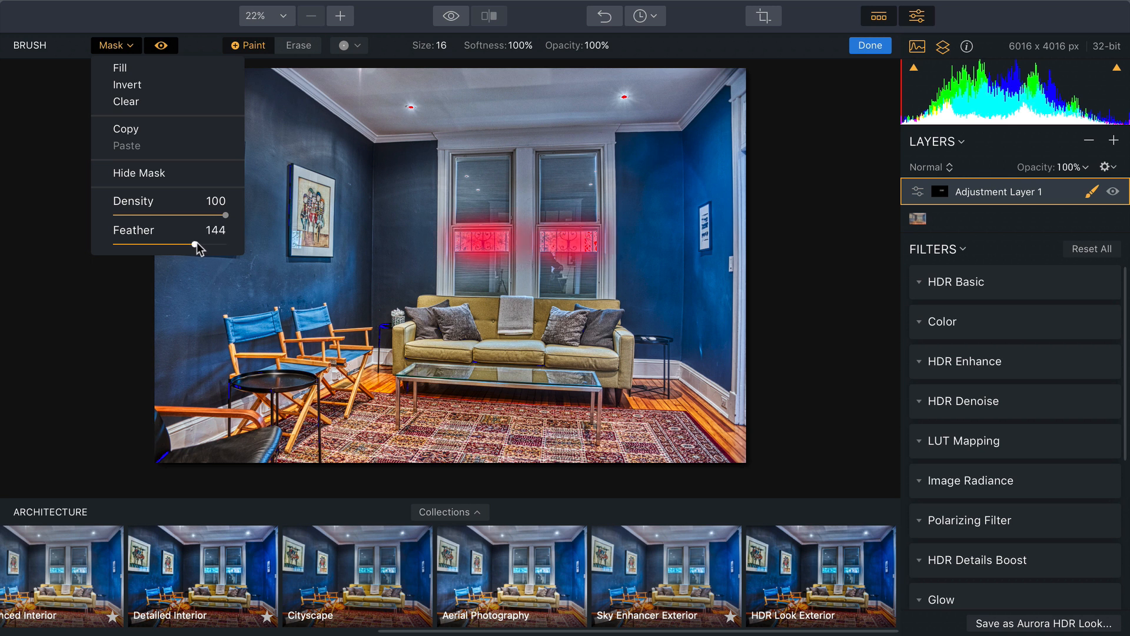
left_click_drag(224, 243, 183, 243)
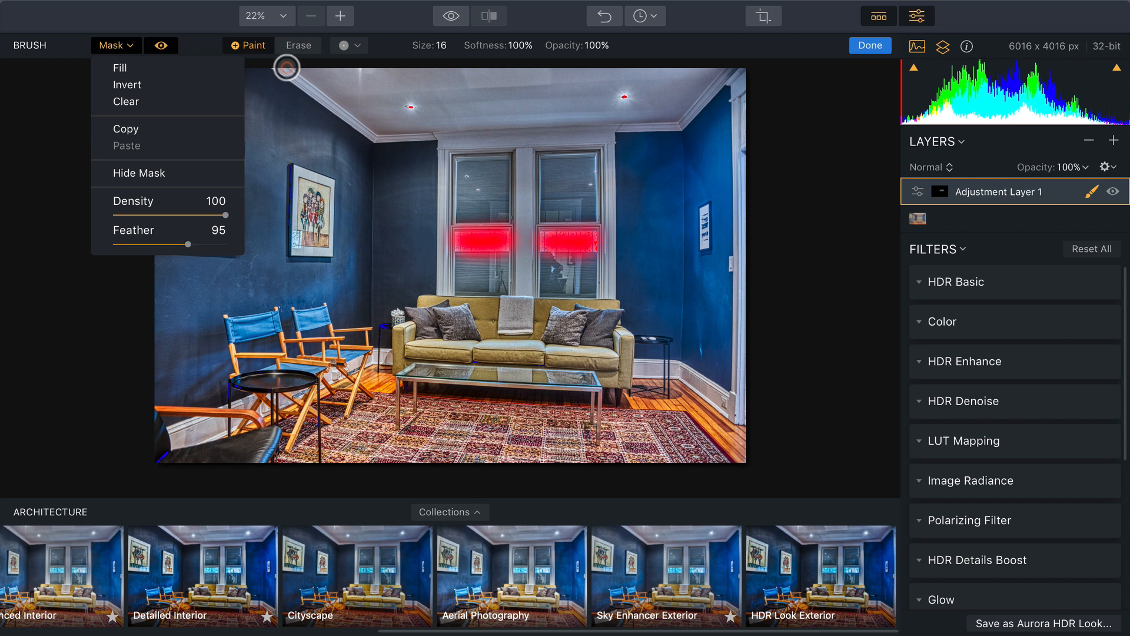
left_click(161, 45)
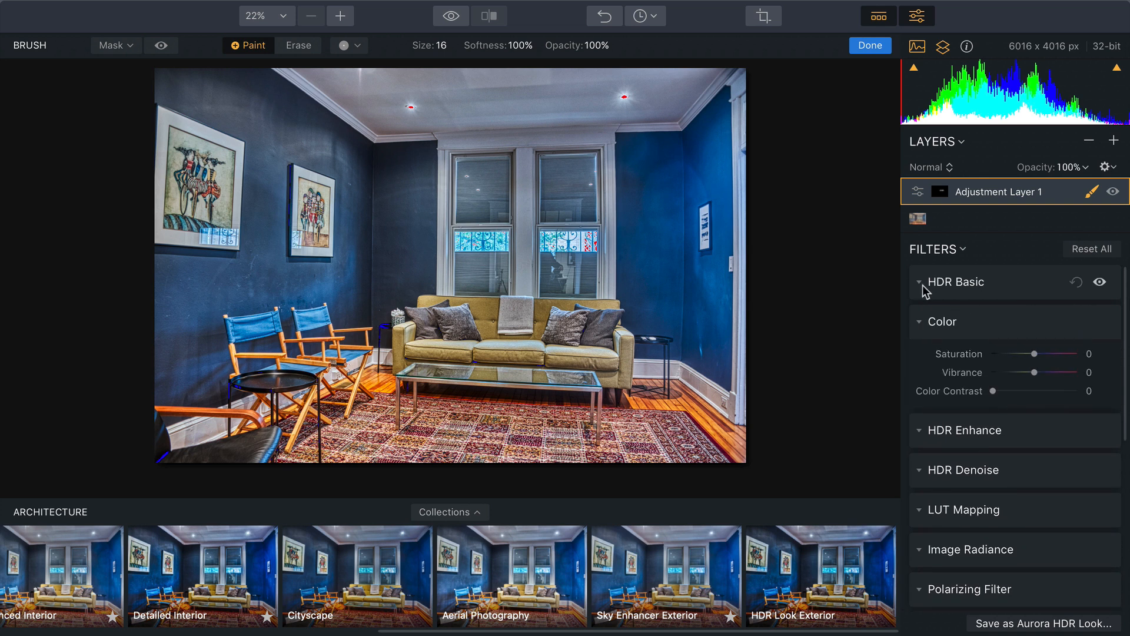
In the layer's HDR Basic, set Temperature to -19 and Tint to -18.
left_click(920, 282)
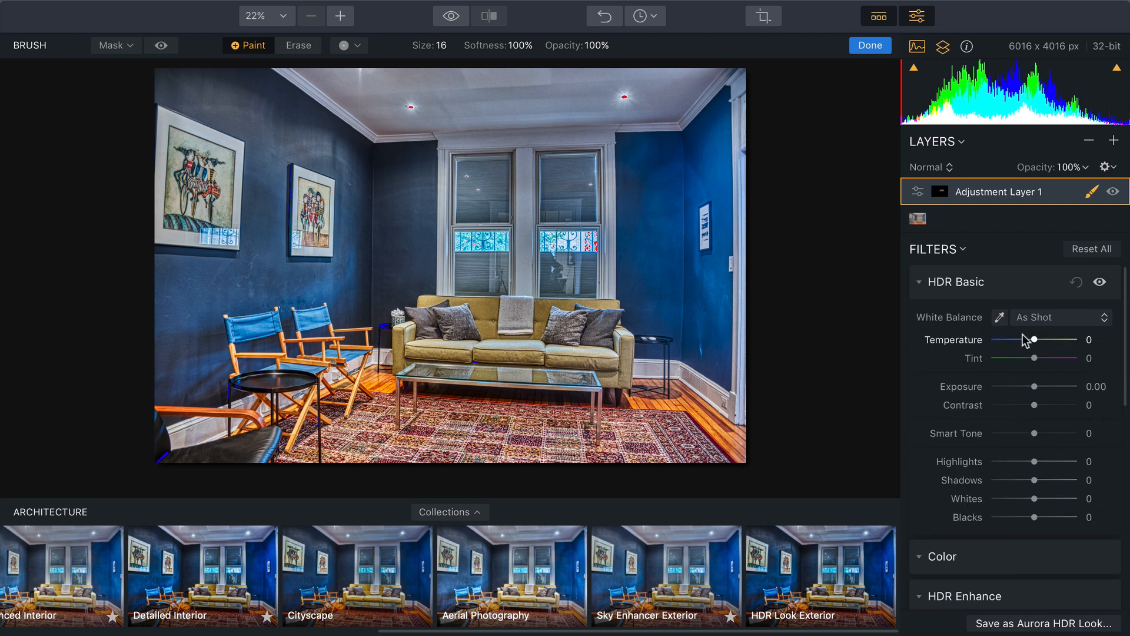
left_click_drag(1037, 340, 1030, 340)
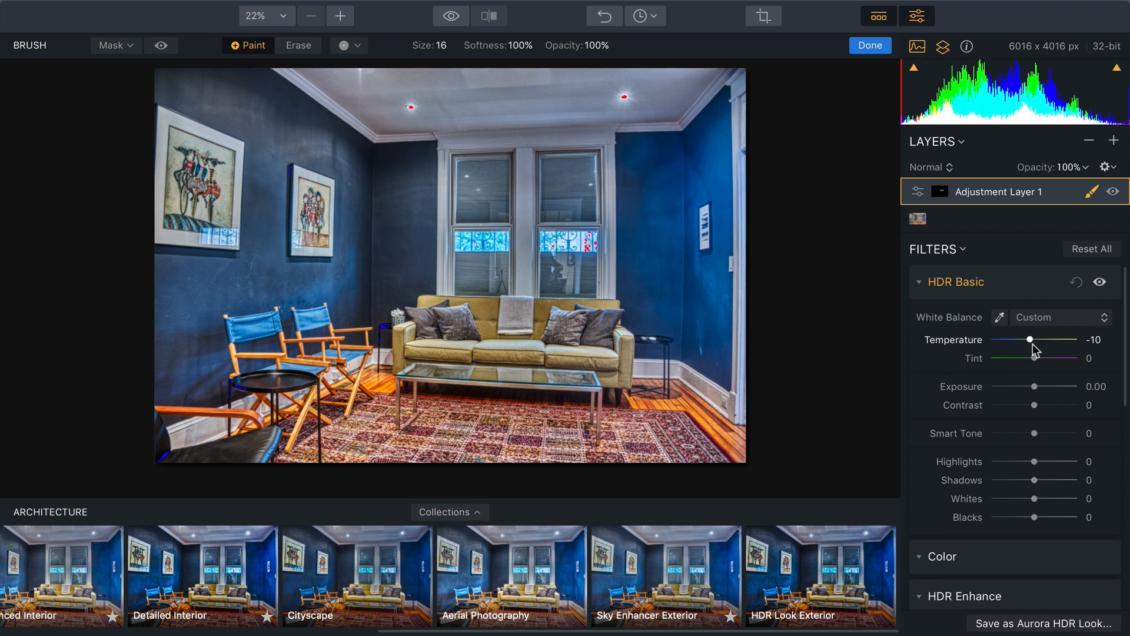
left_click_drag(1030, 340, 1028, 340)
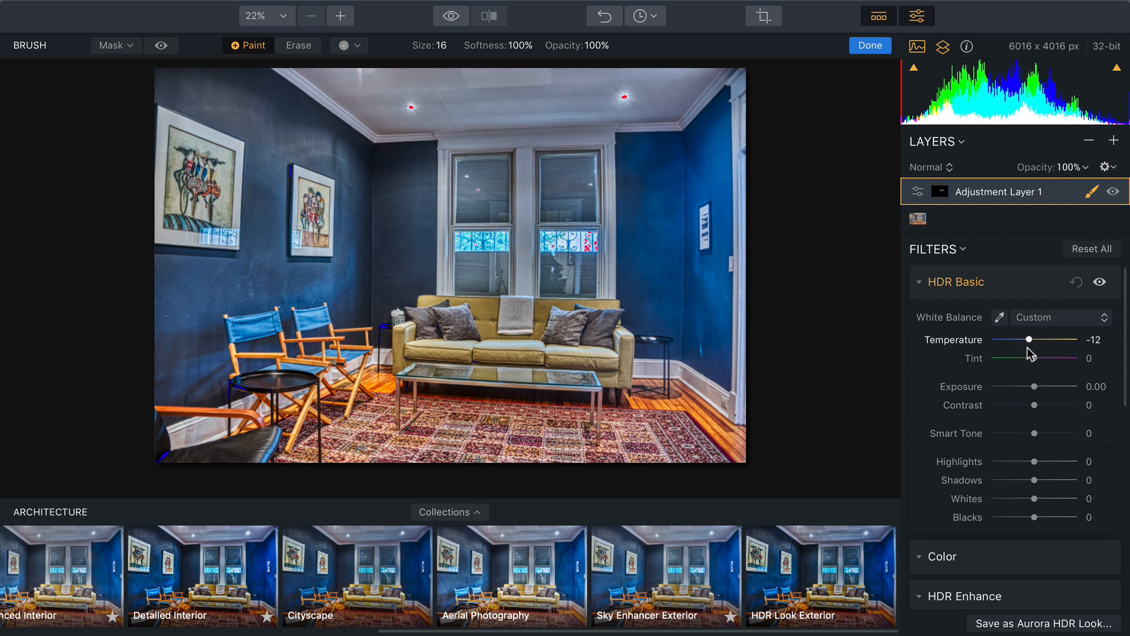
left_click_drag(1035, 359, 999, 359)
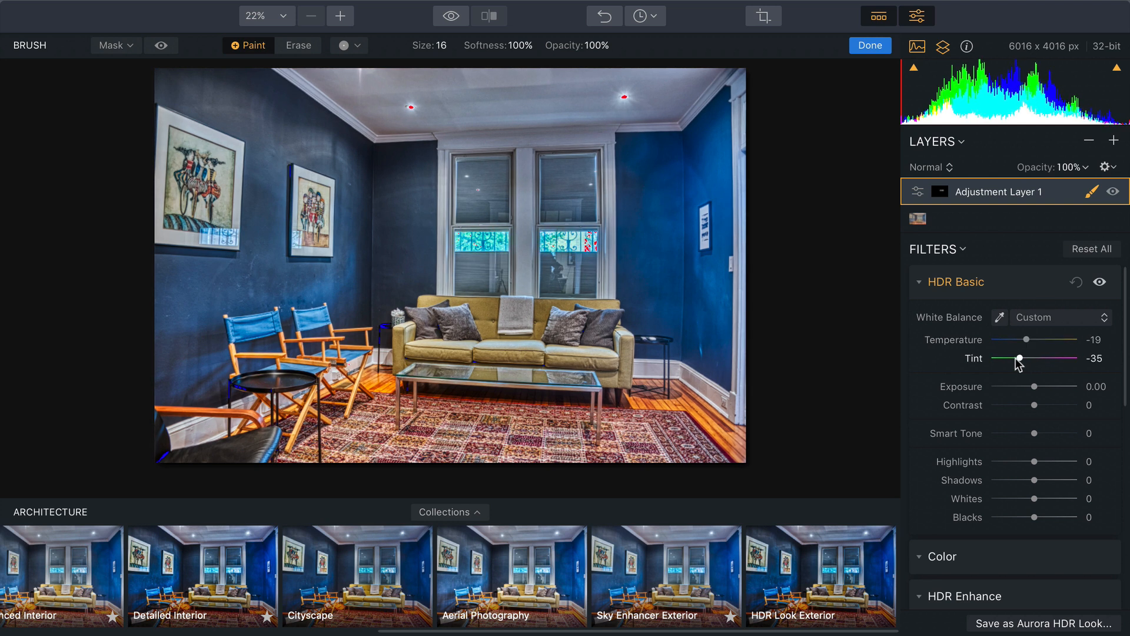
left_click_drag(999, 359, 1033, 359)
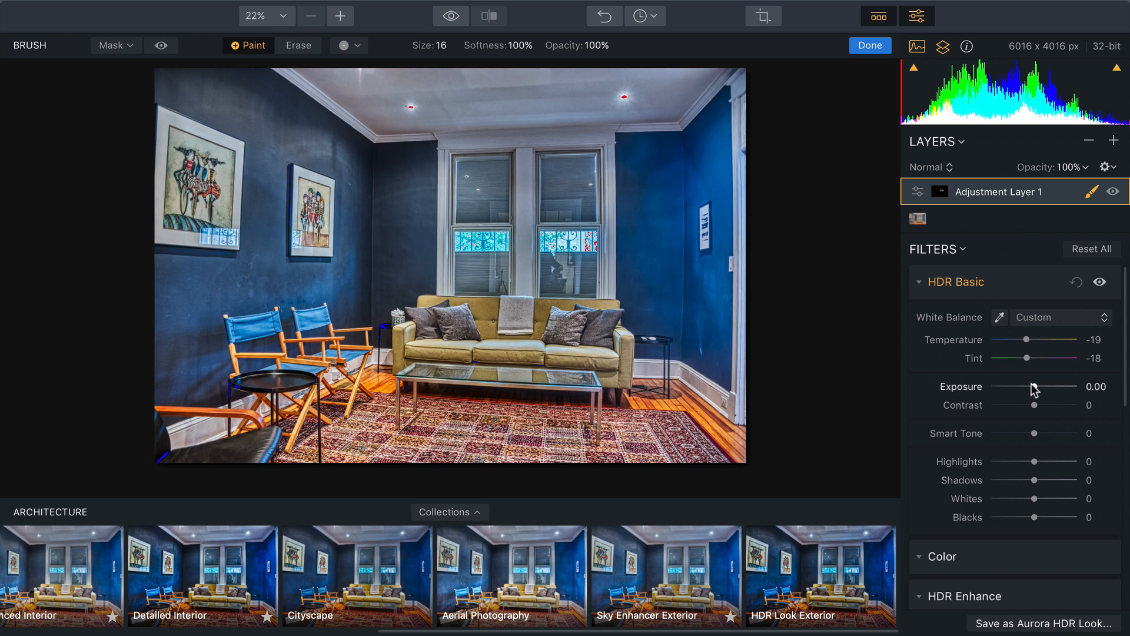
left_click_drag(1034, 386, 1025, 386)
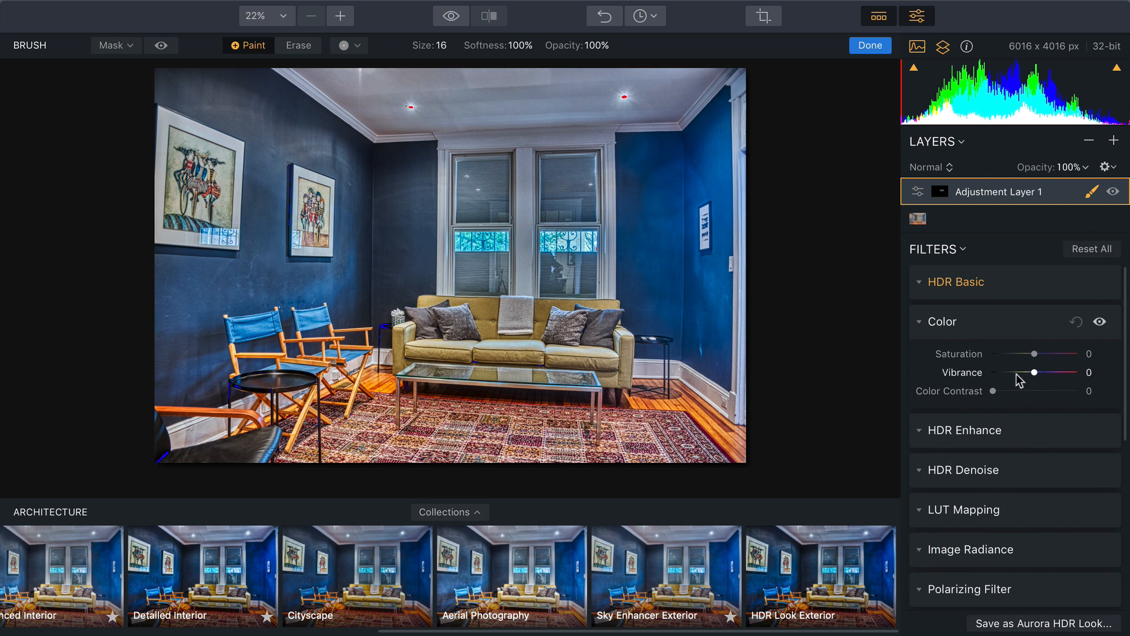
Lower the window layer's vibrance to -66, toggle the layer to compare, and finish the mask.
left_click_drag(1035, 373, 1005, 373)
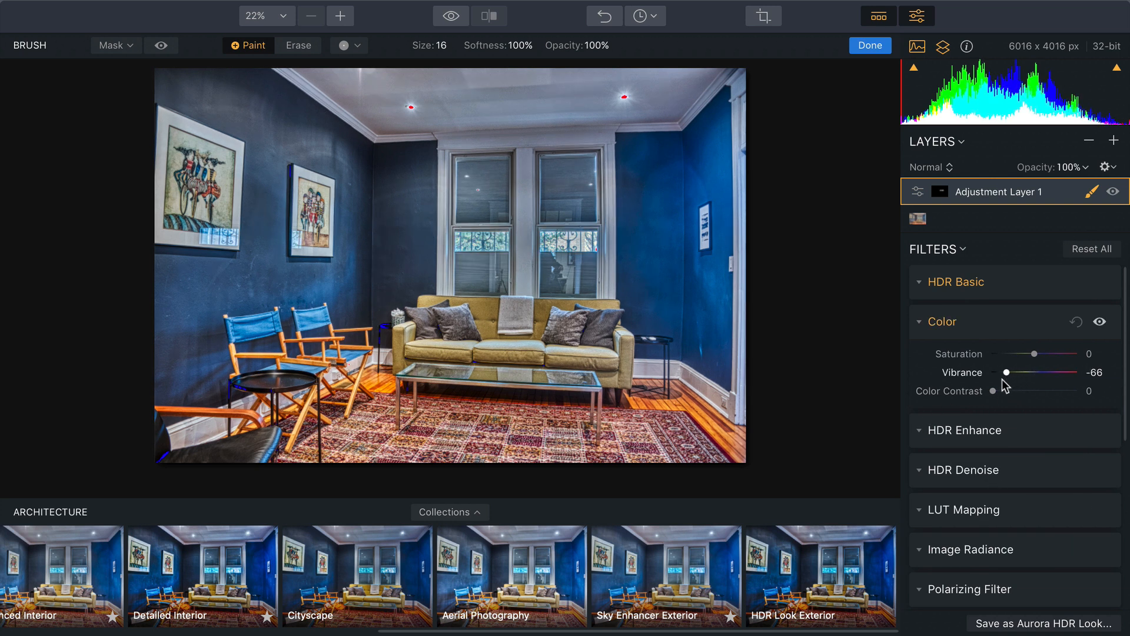
left_click(1117, 190)
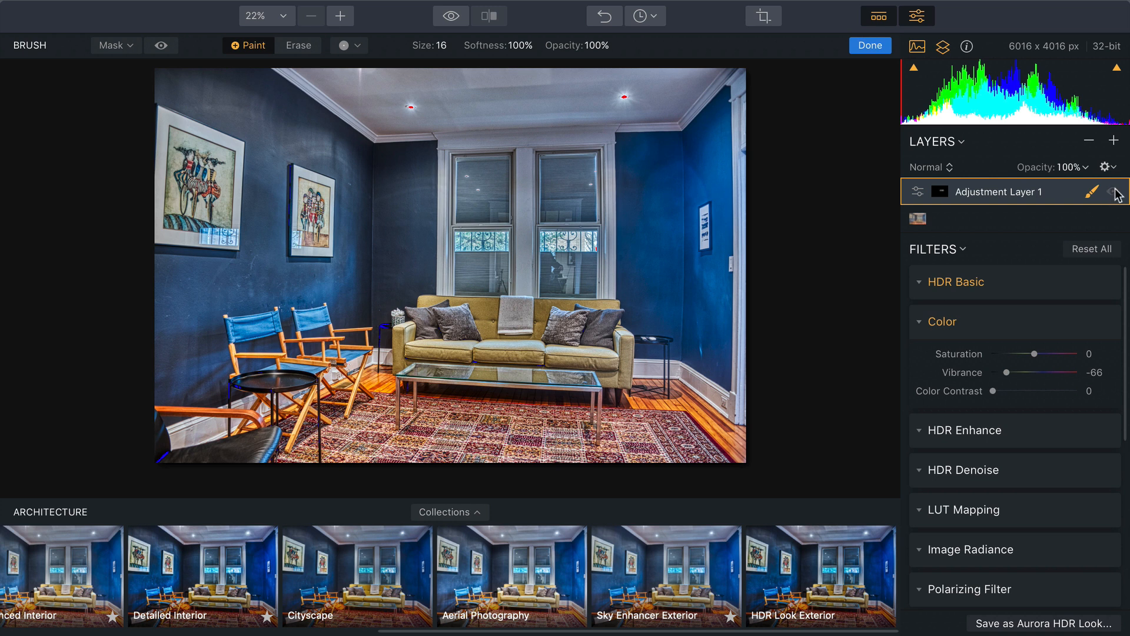
left_click(1113, 191)
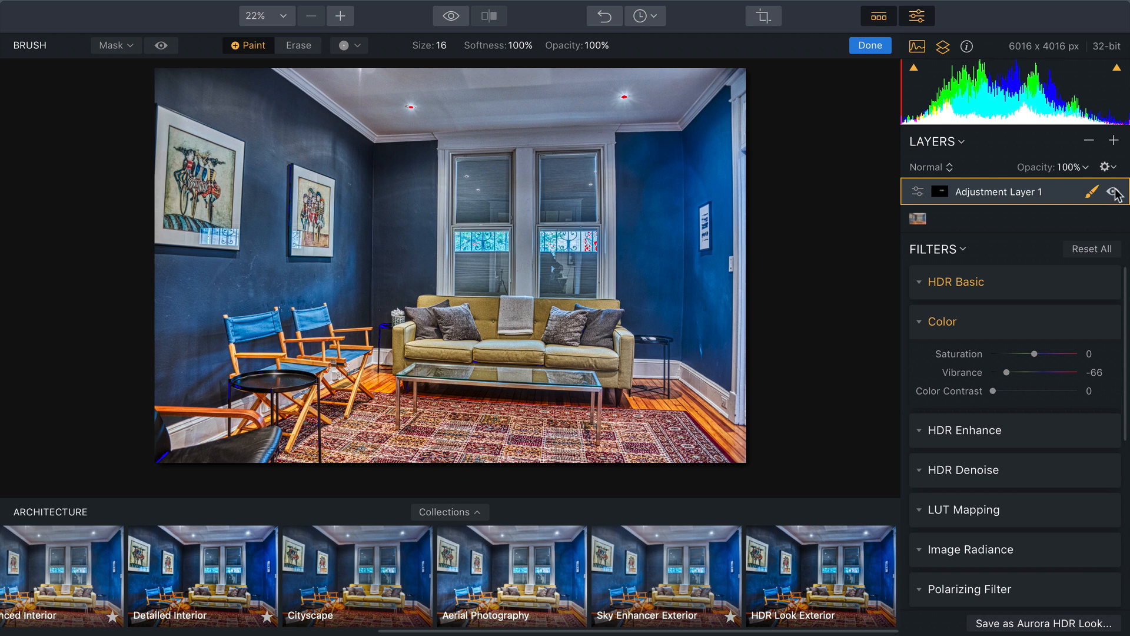
left_click(1111, 191)
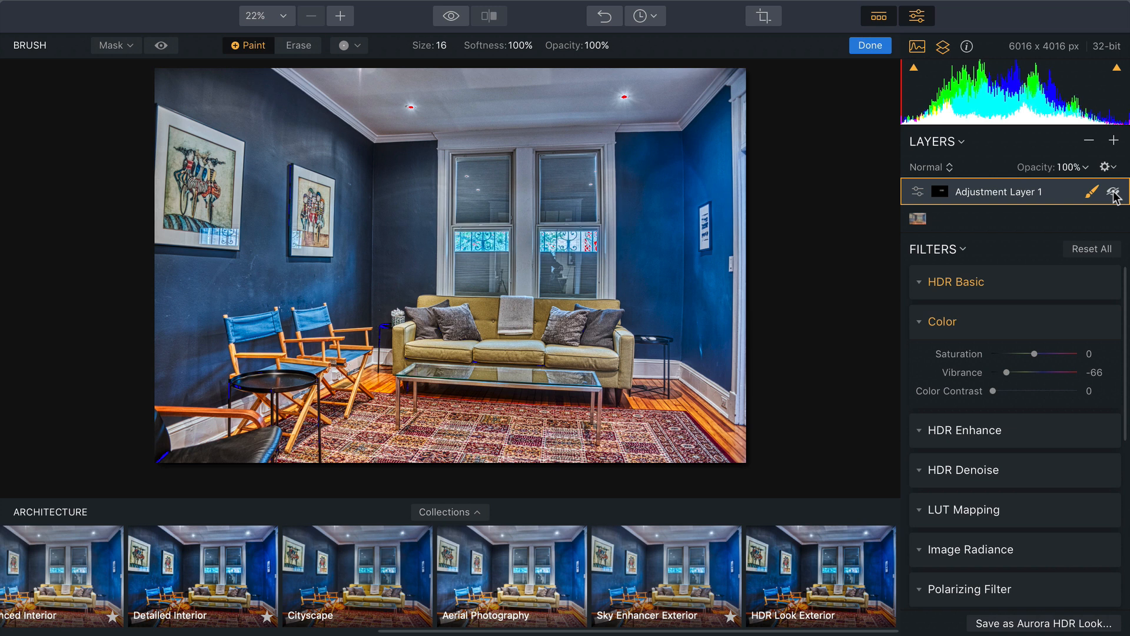
mouse_move(1071, 323)
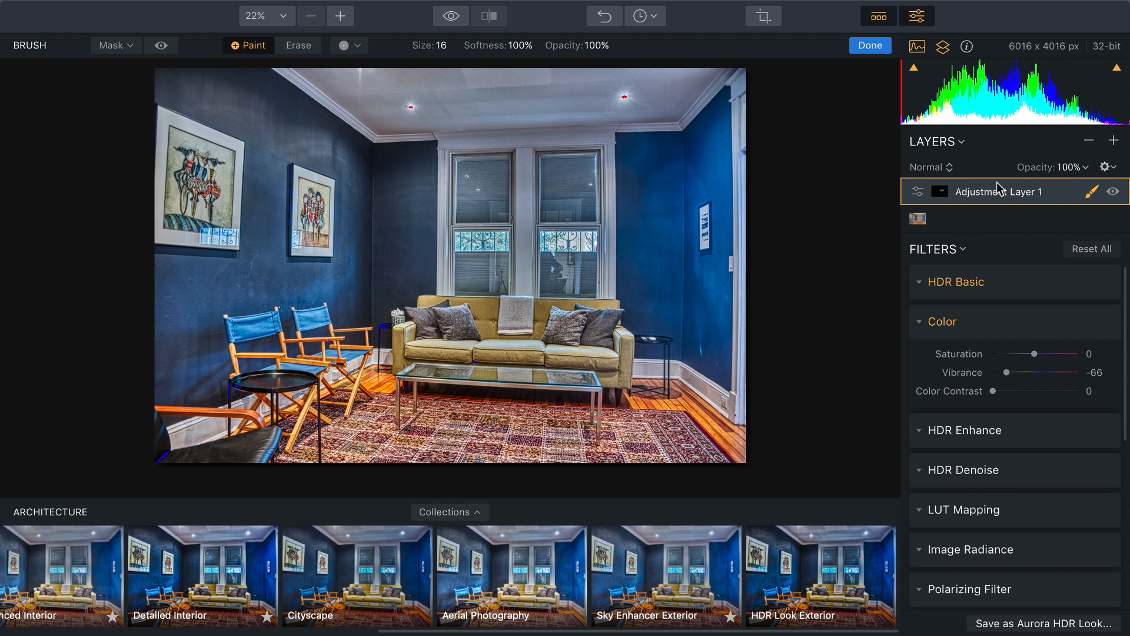
left_click(871, 45)
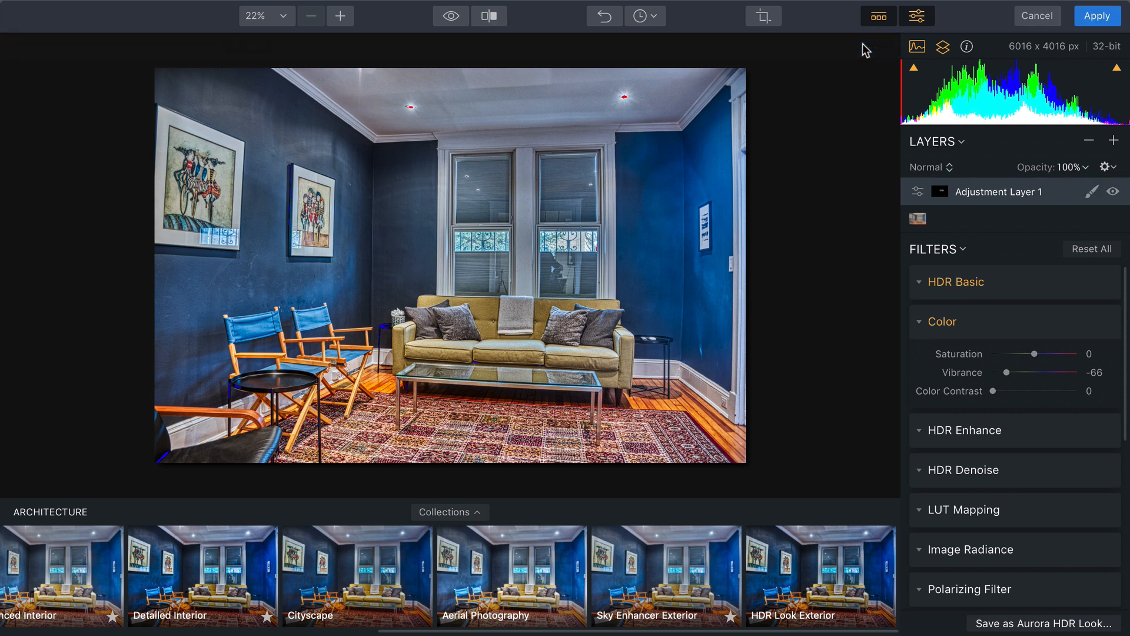
Apply the Aurora HDR edit to send the room image back to Lightroom Classic.
left_click(1100, 16)
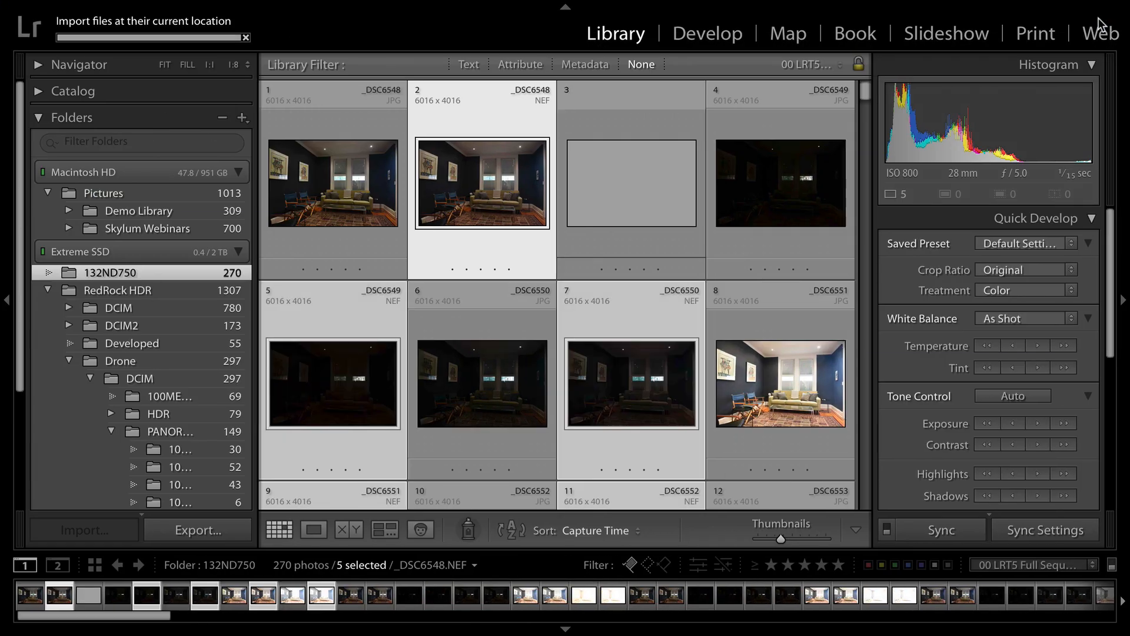
Select the returned HDR TIFF, view it in Loupe, and open it in Develop.
left_click(631, 183)
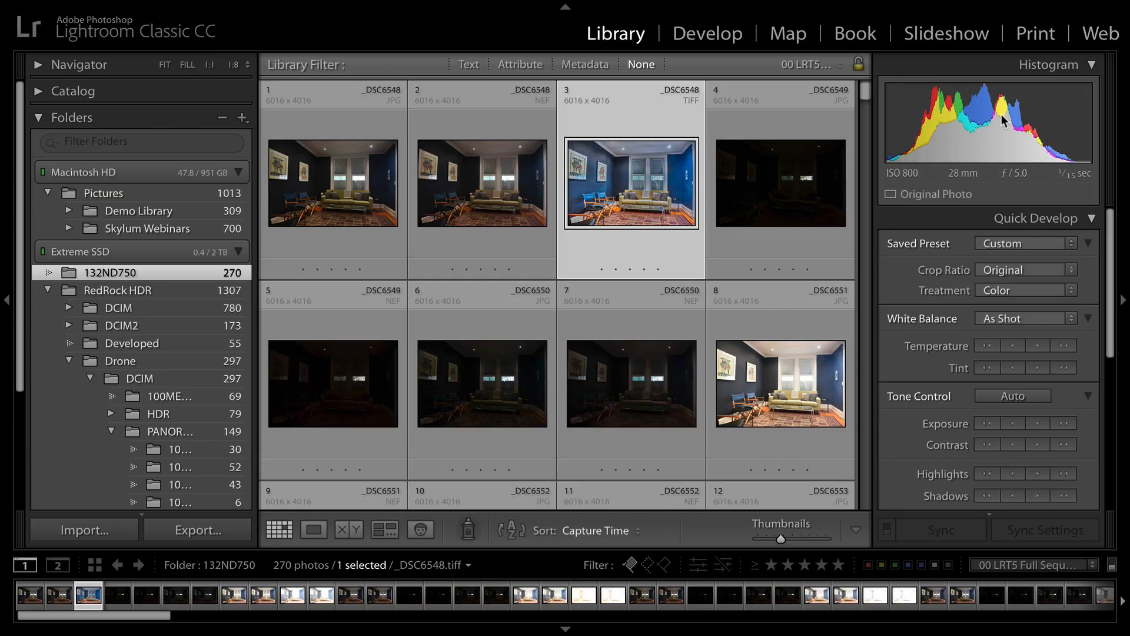
left_click(313, 530)
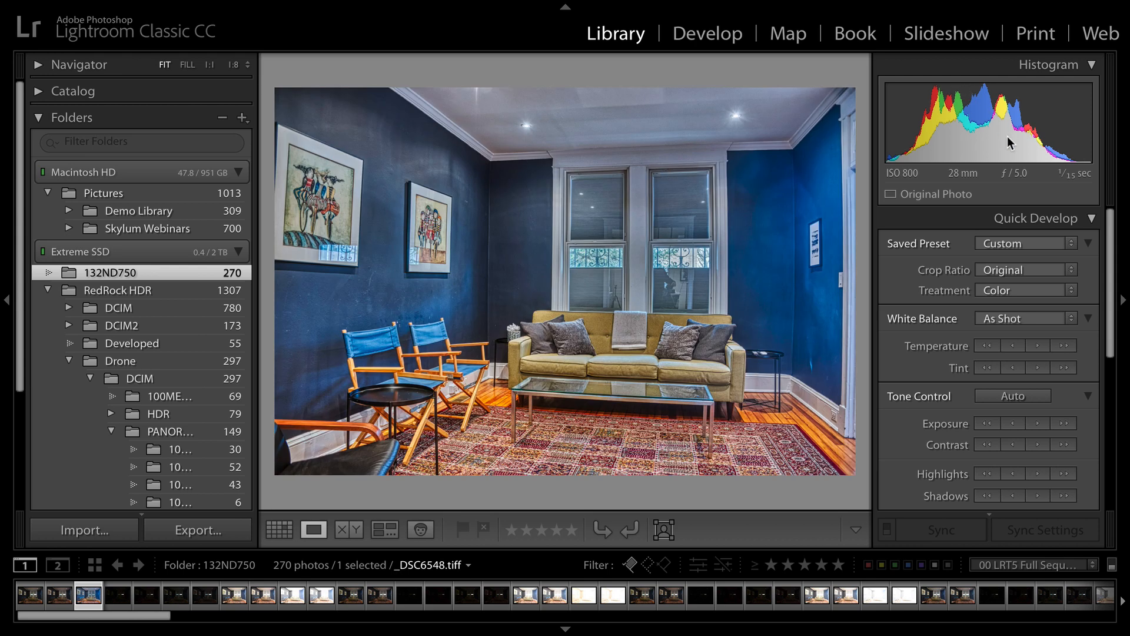
left_click(707, 33)
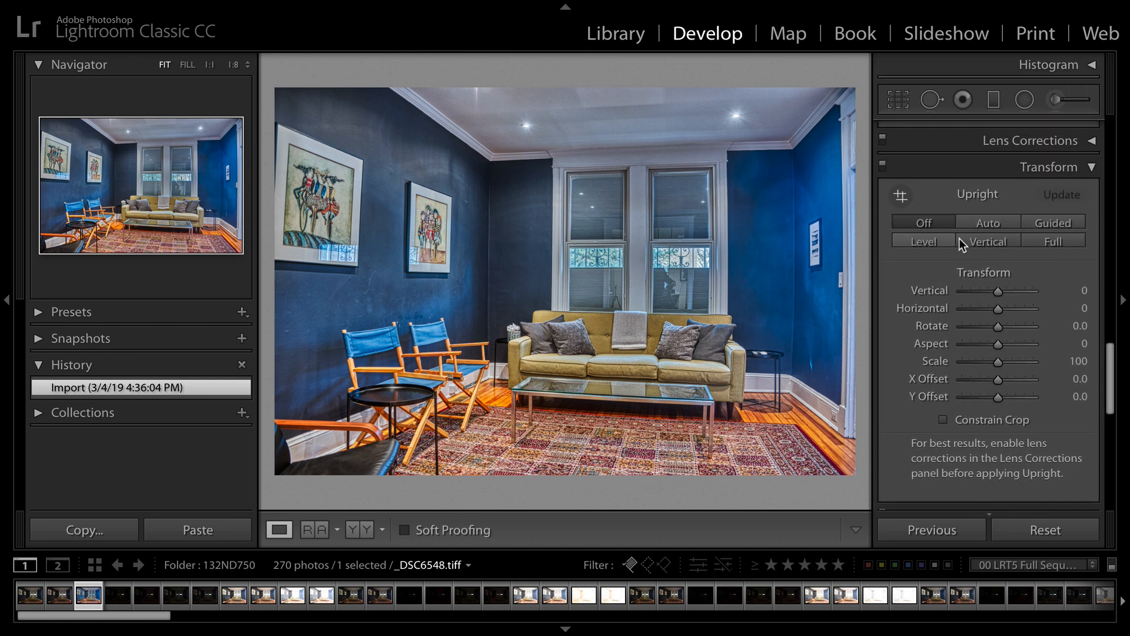
Apply Full Upright perspective correction to the room photo after trying Vertical.
left_click(988, 222)
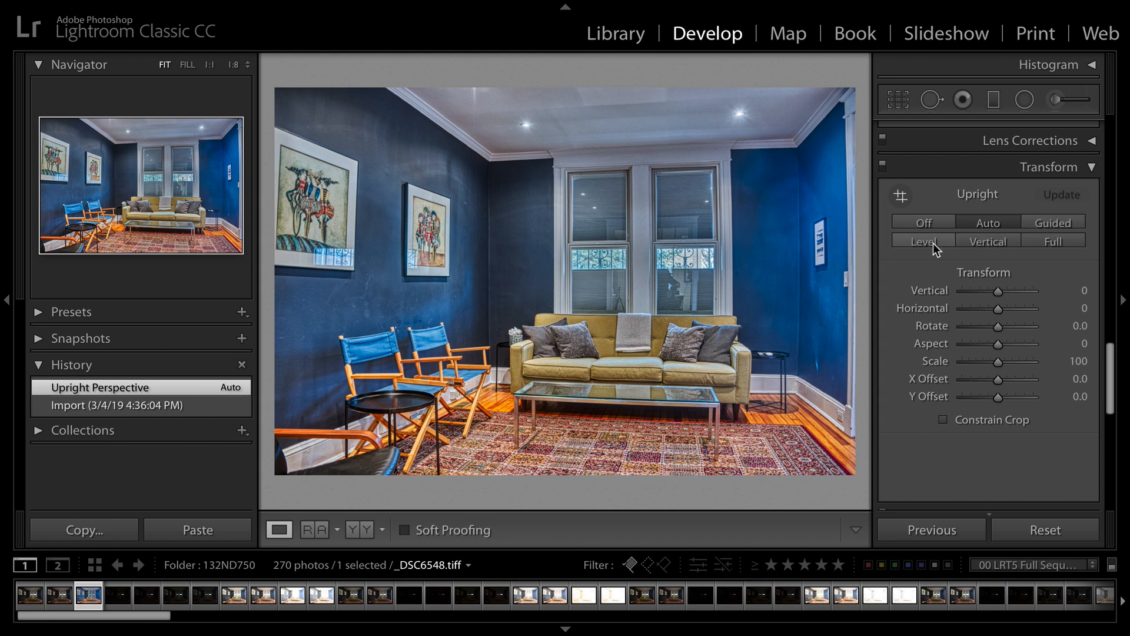
left_click(988, 241)
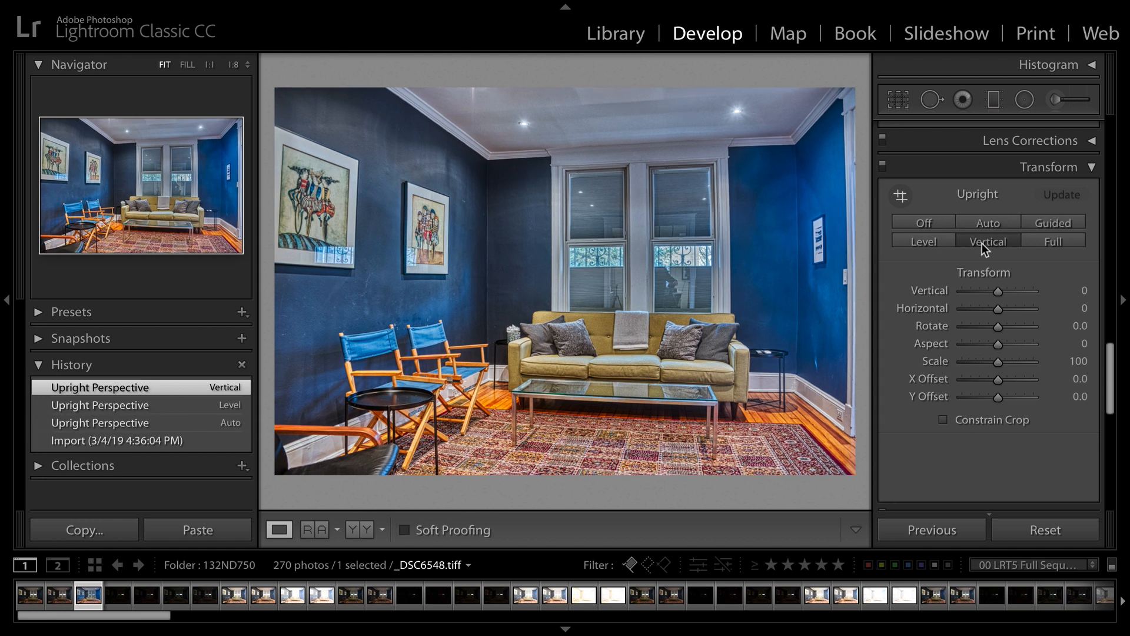
left_click(1053, 241)
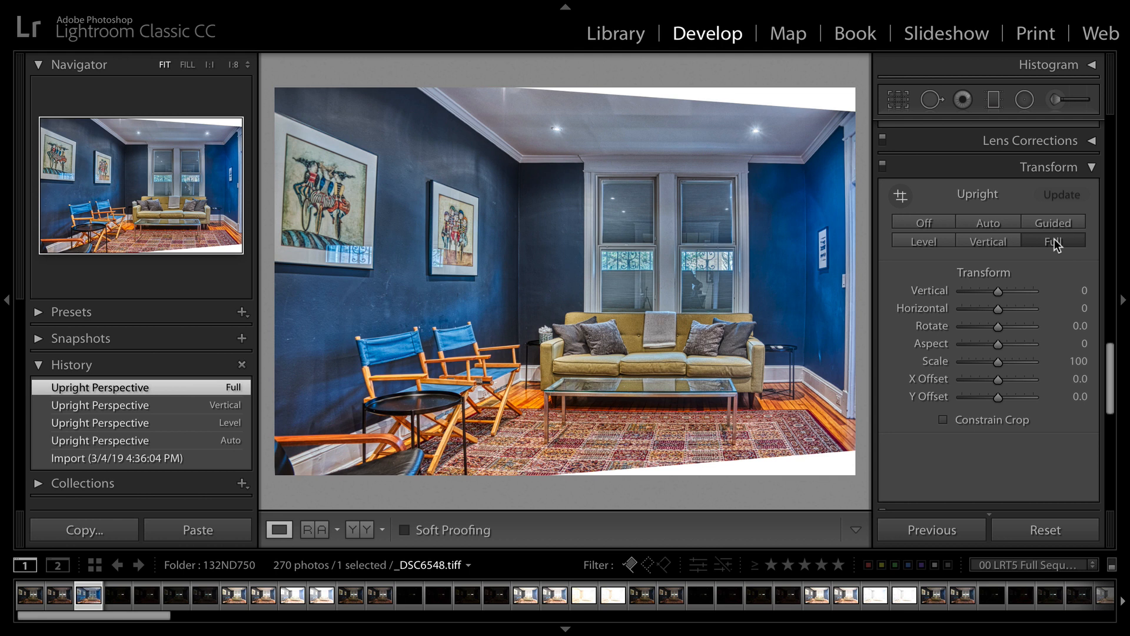
mouse_move(1034, 302)
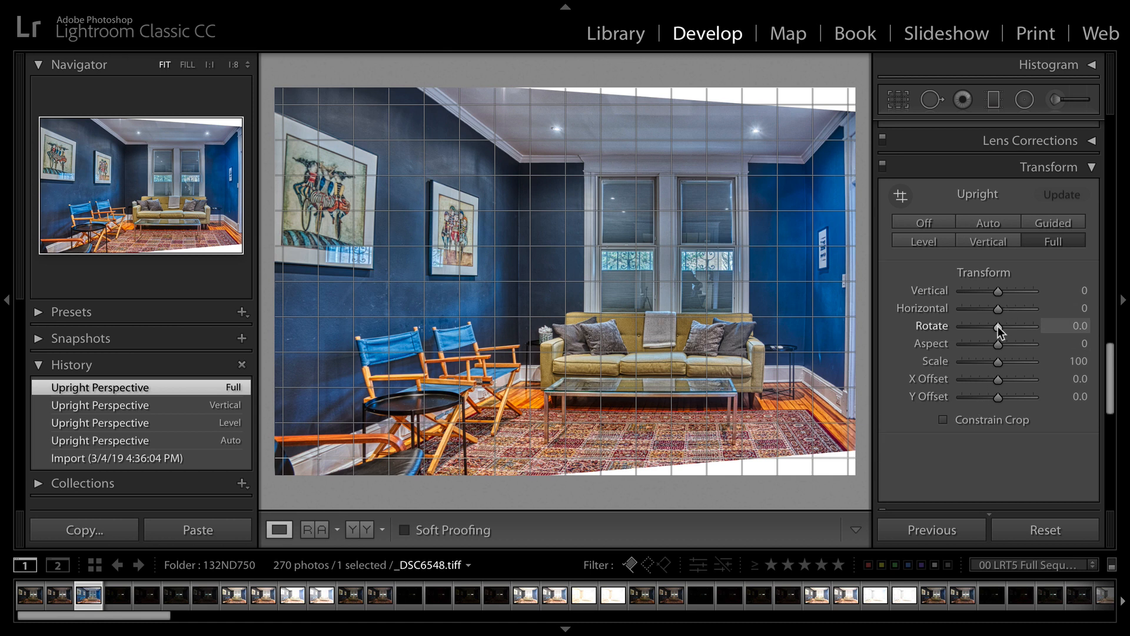
Set rotation to -0.5, enable Constrain Crop, and drag horizontal perspective to -17.
left_click_drag(1002, 325, 996, 325)
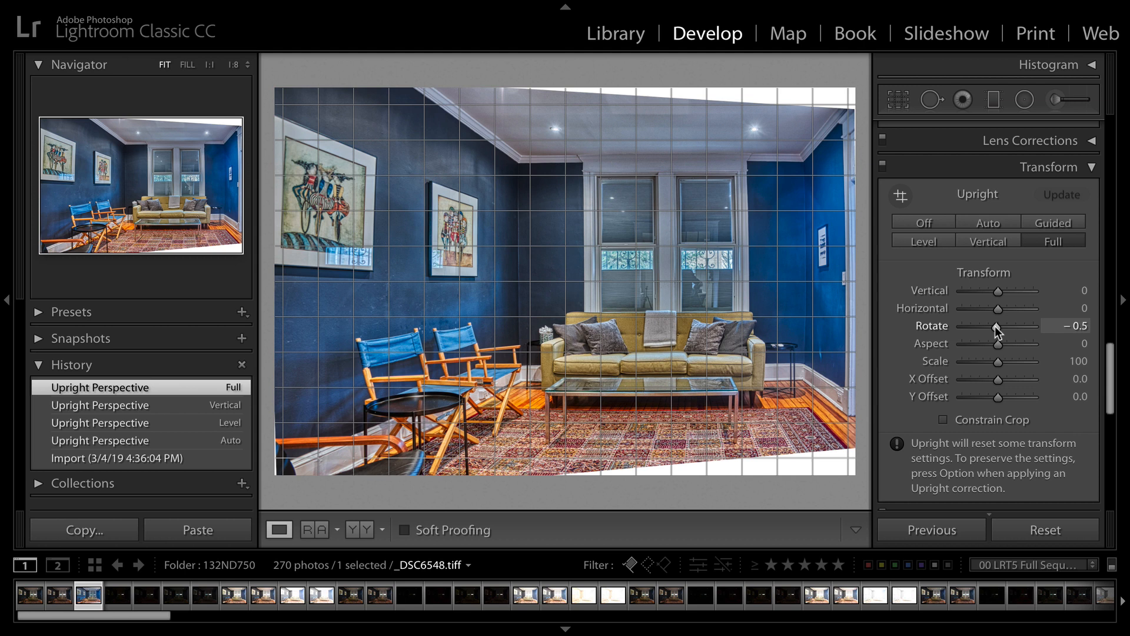
left_click(943, 420)
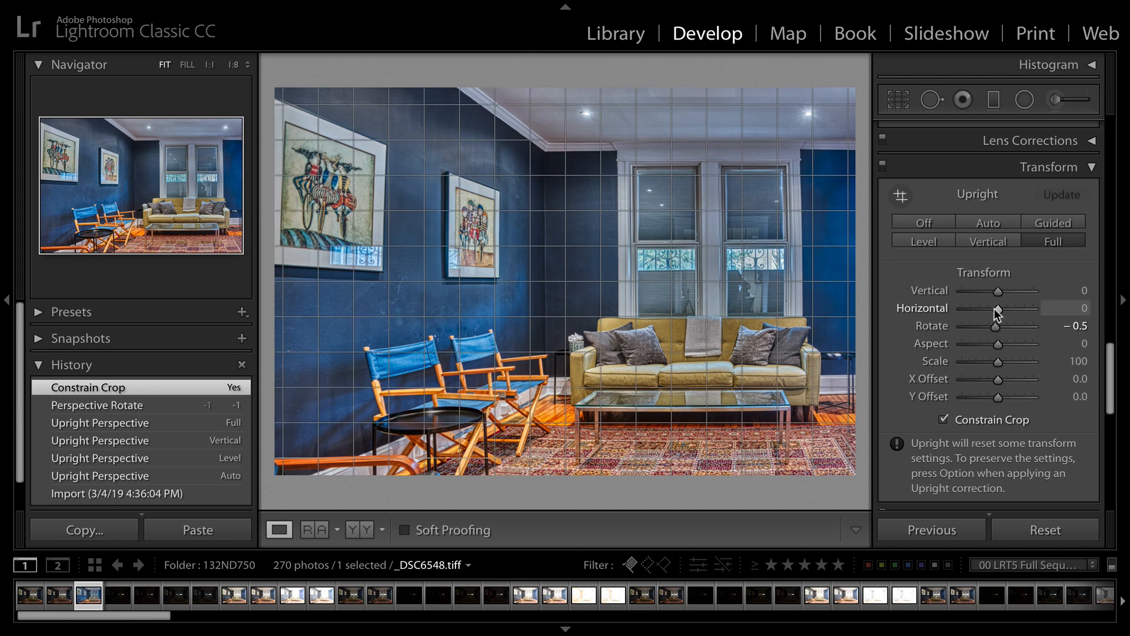
left_click_drag(1020, 309, 991, 309)
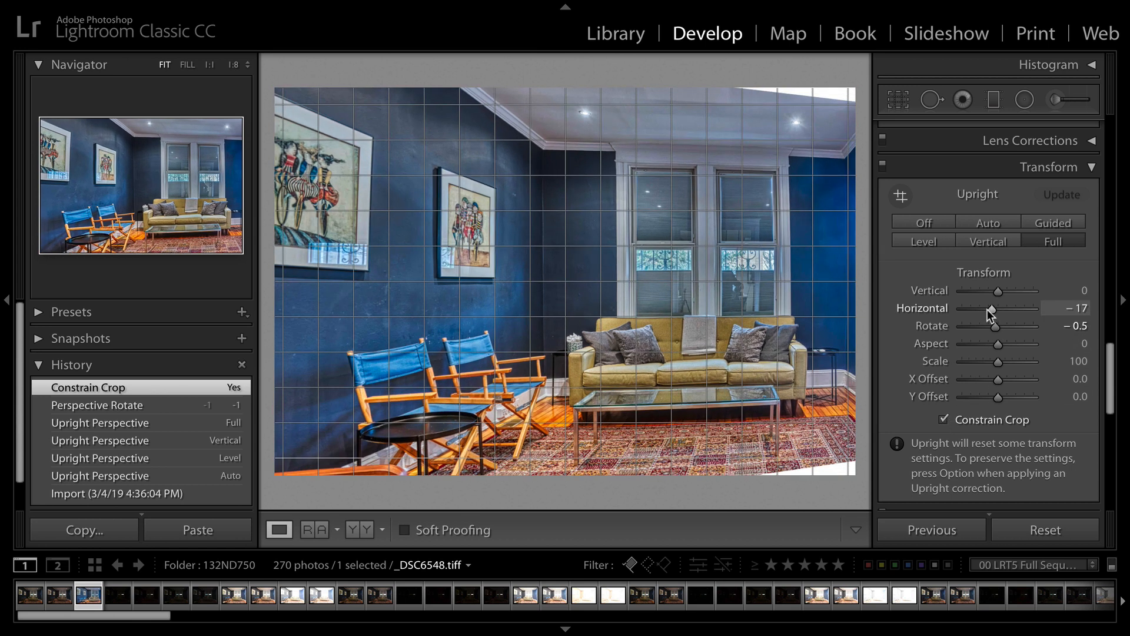
Try horizontal perspective at +17, +7 and +2, then switch to Guided Upright.
left_click_drag(991, 308, 1002, 308)
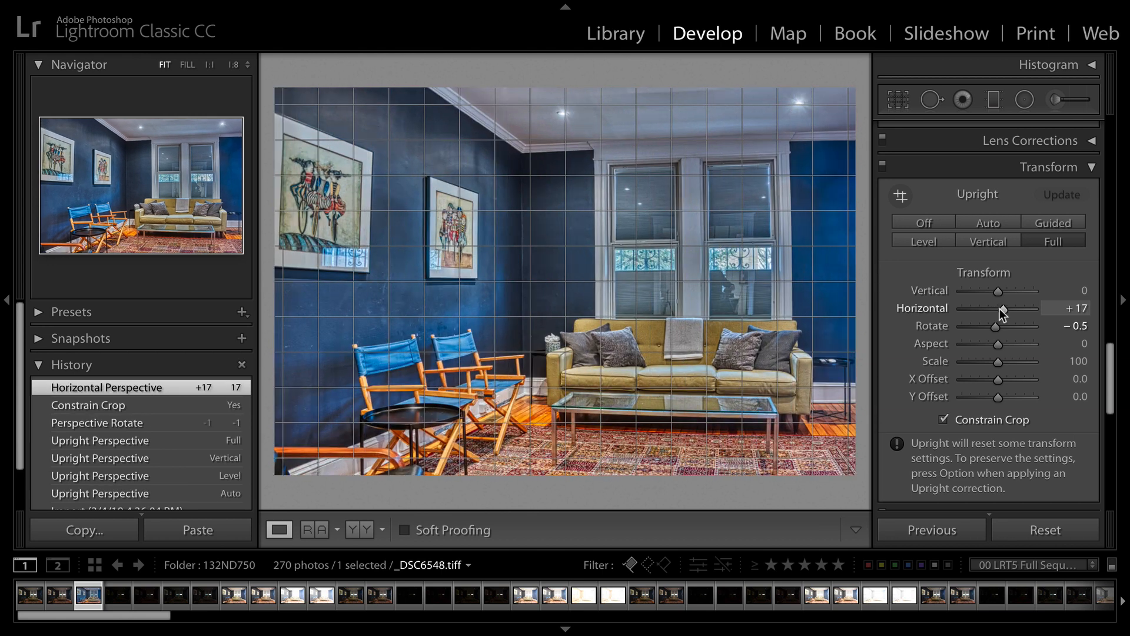
left_click_drag(1019, 308, 1001, 309)
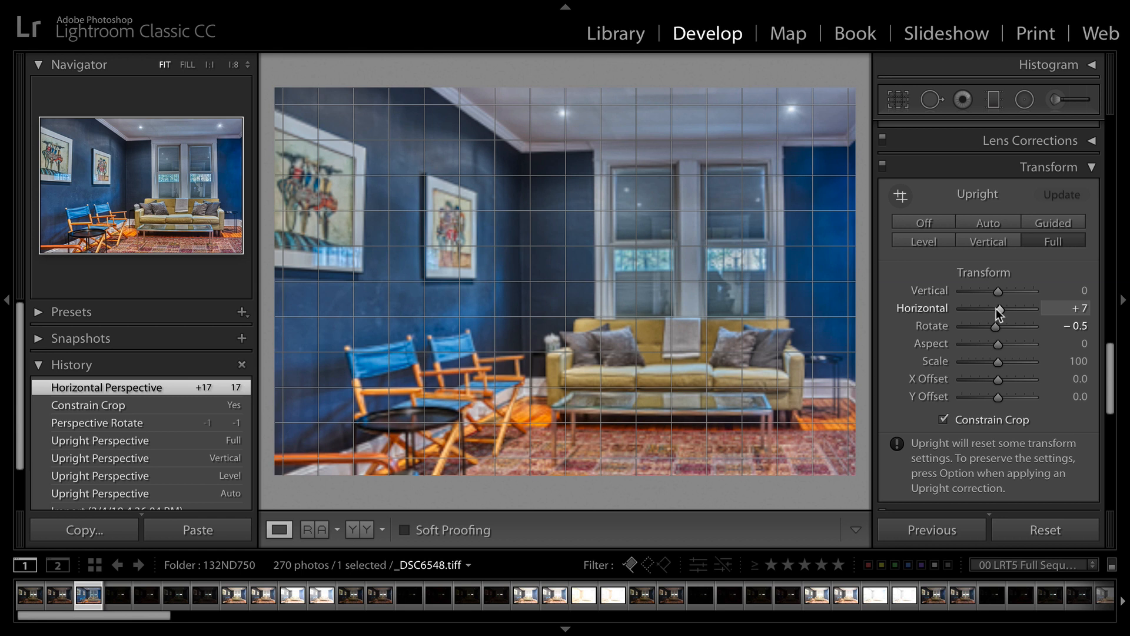
left_click_drag(1001, 308, 991, 308)
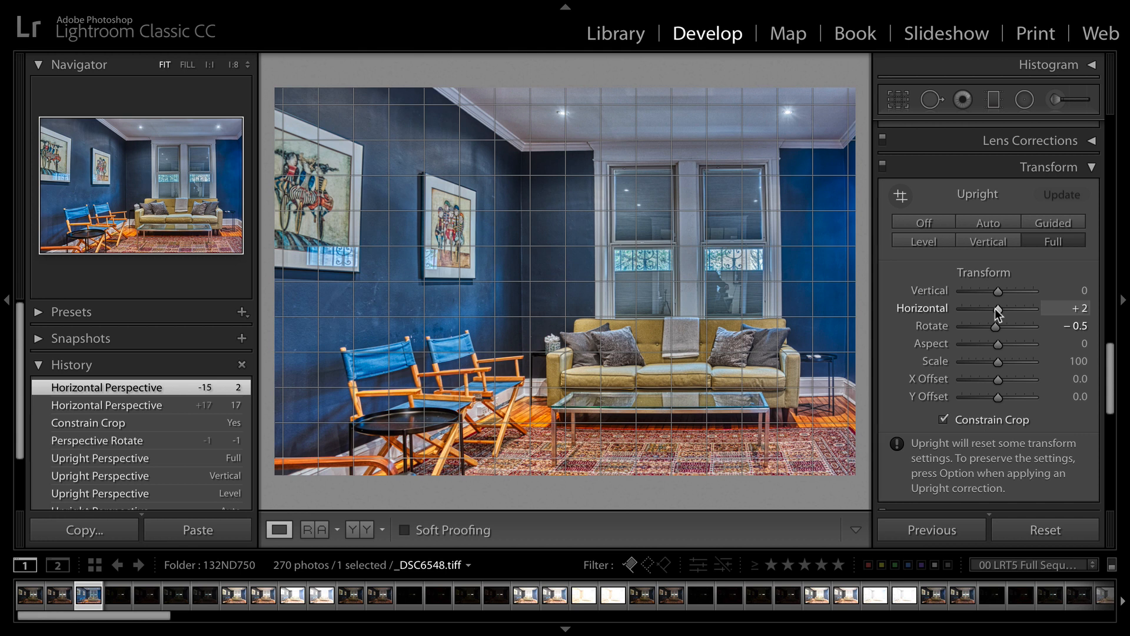
left_click(1053, 222)
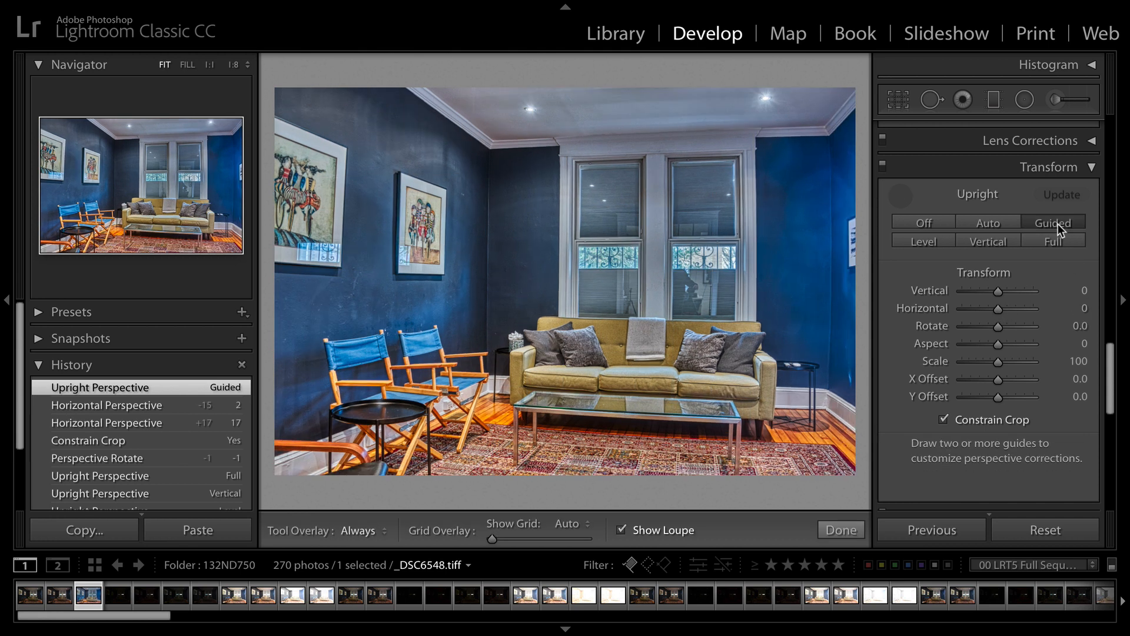
Draw Guided Upright guides along the ceiling and wall corners, with Constrain Crop unchecked.
left_click_drag(487, 138, 608, 131)
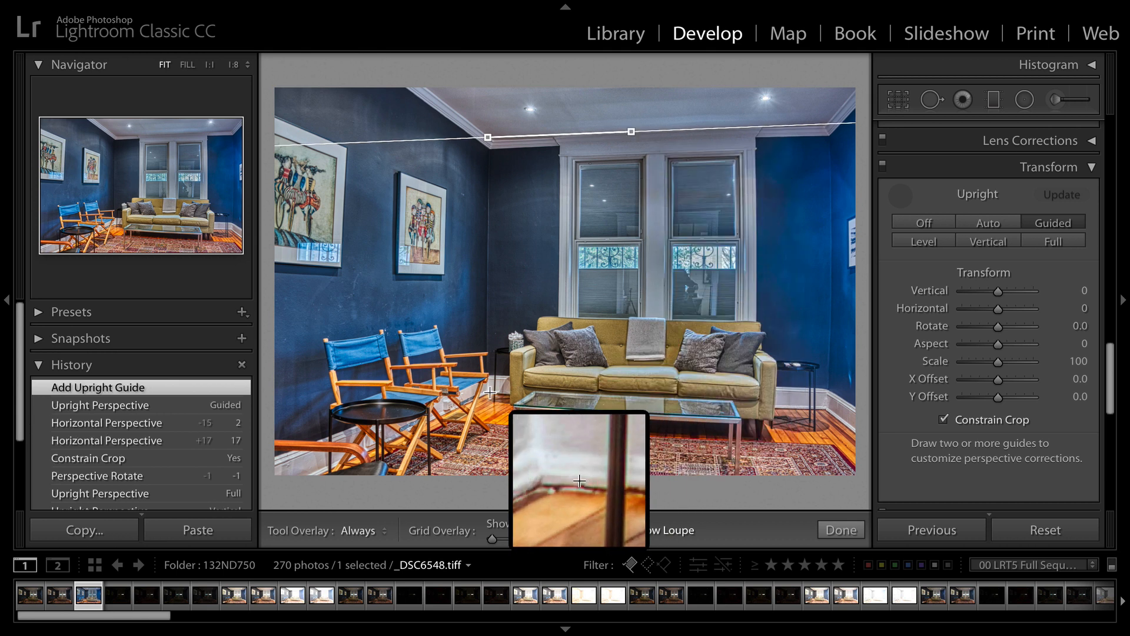
left_click_drag(488, 392, 729, 402)
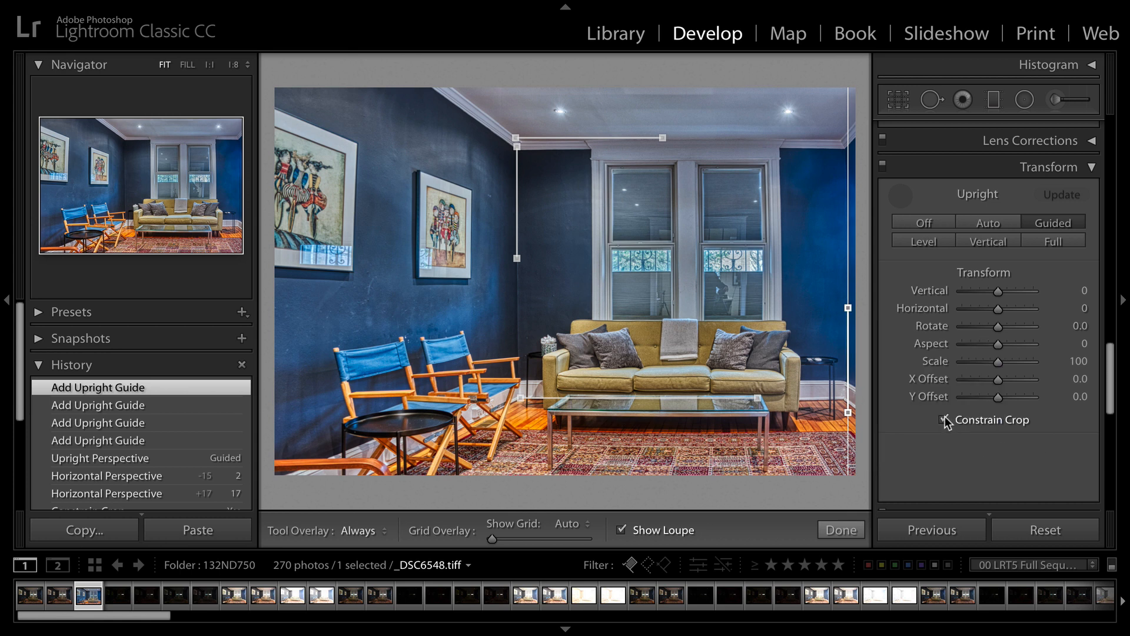
left_click(943, 420)
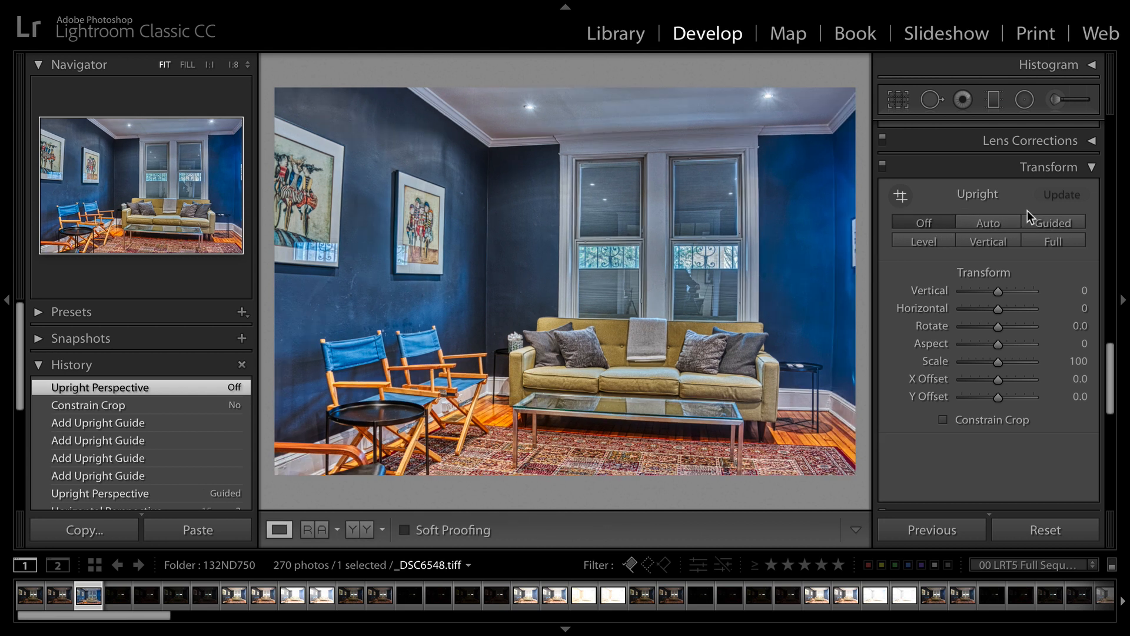
left_click(1052, 222)
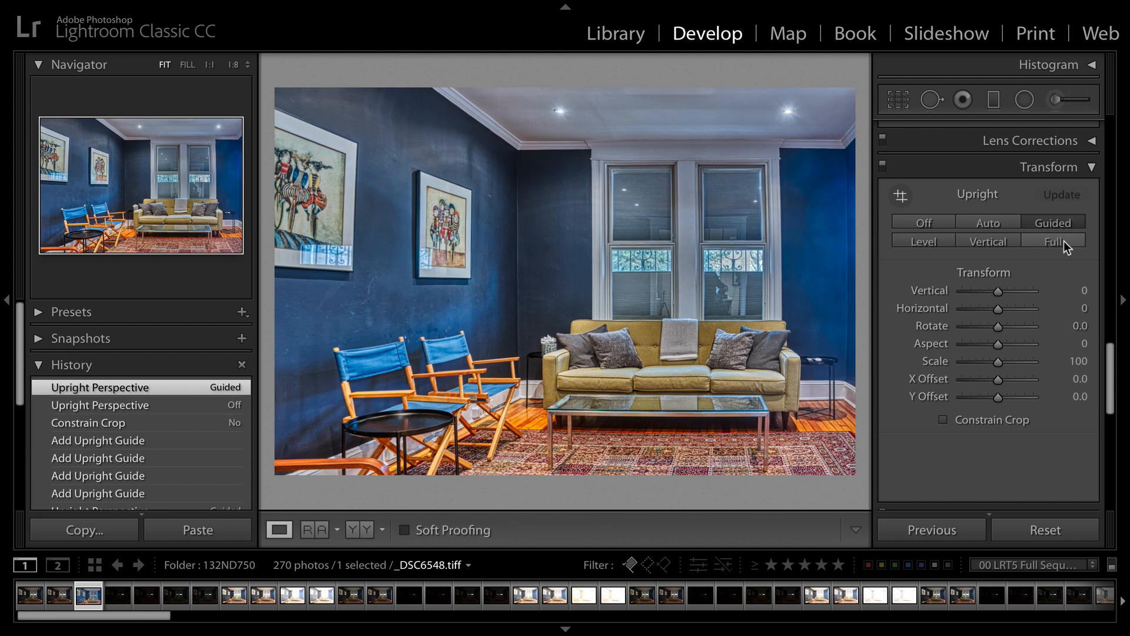
left_click(892, 99)
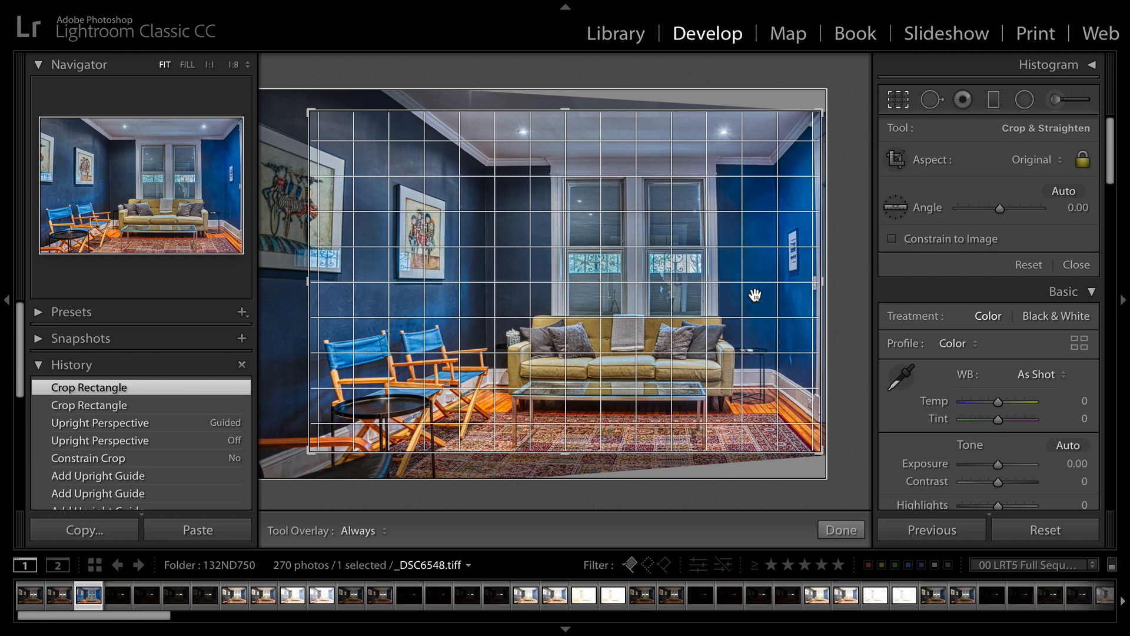
mouse_move(893, 106)
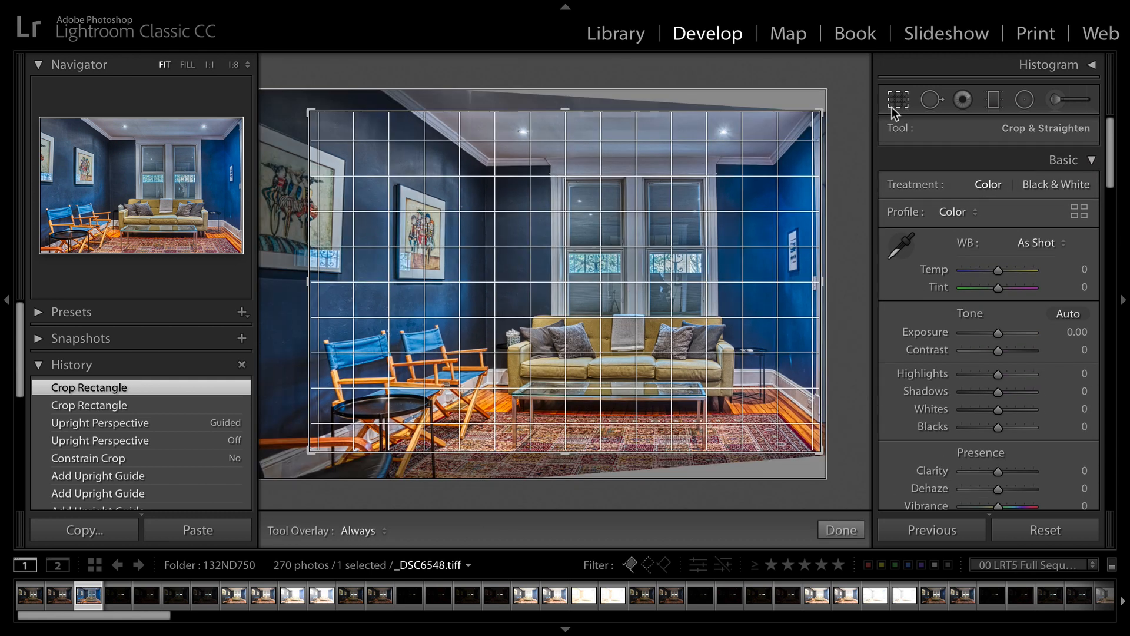
Crop inside the image edges to remove the blank corners and apply the crop.
left_click(903, 99)
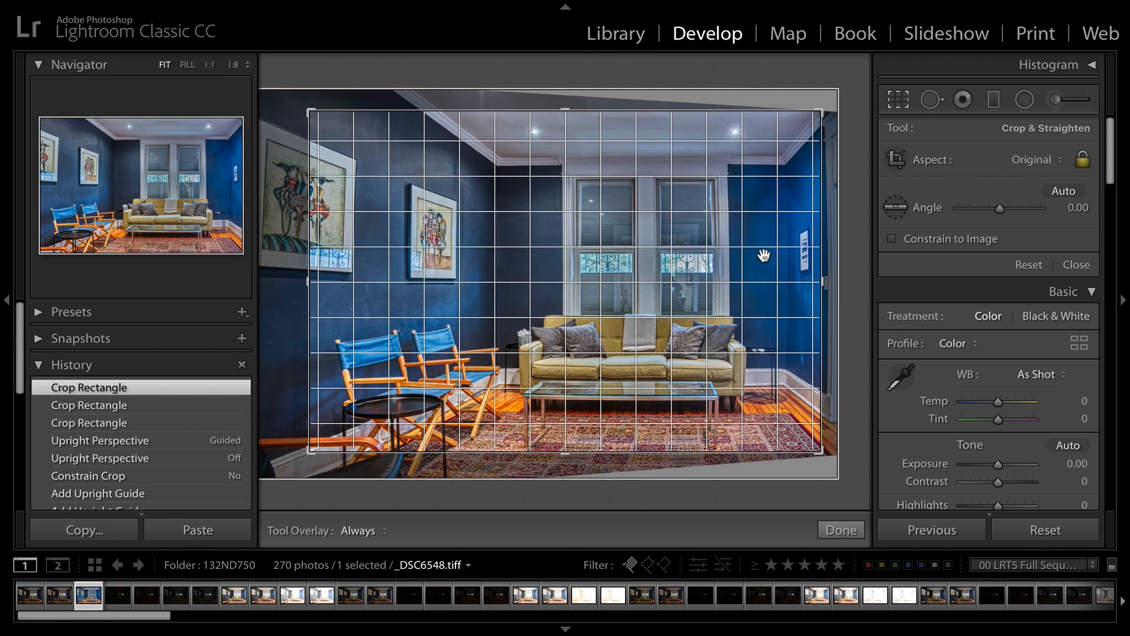
left_click(841, 530)
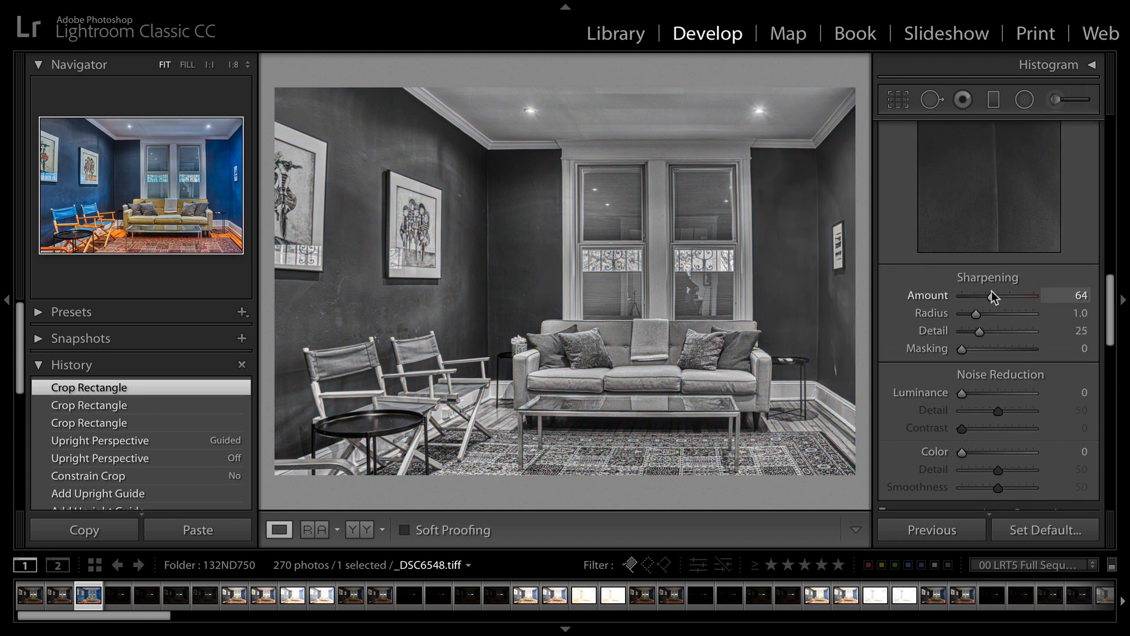
Set sharpening masking to 84 while previewing the edge mask, and raise Amount to 88.
left_click_drag(977, 348, 1022, 348)
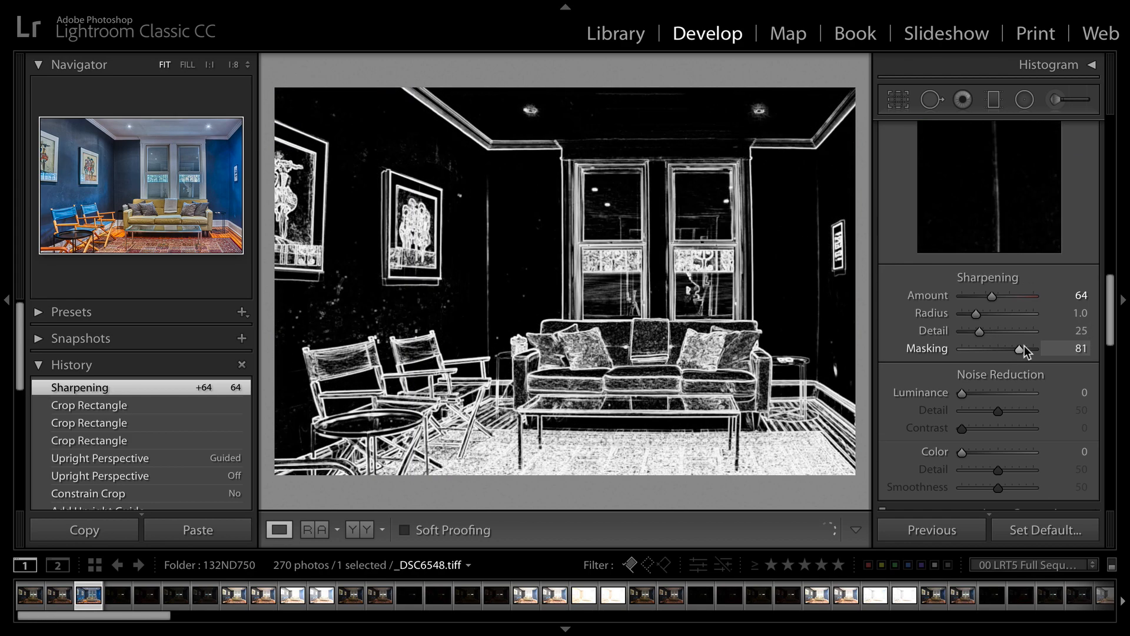
left_click_drag(1015, 348, 1019, 348)
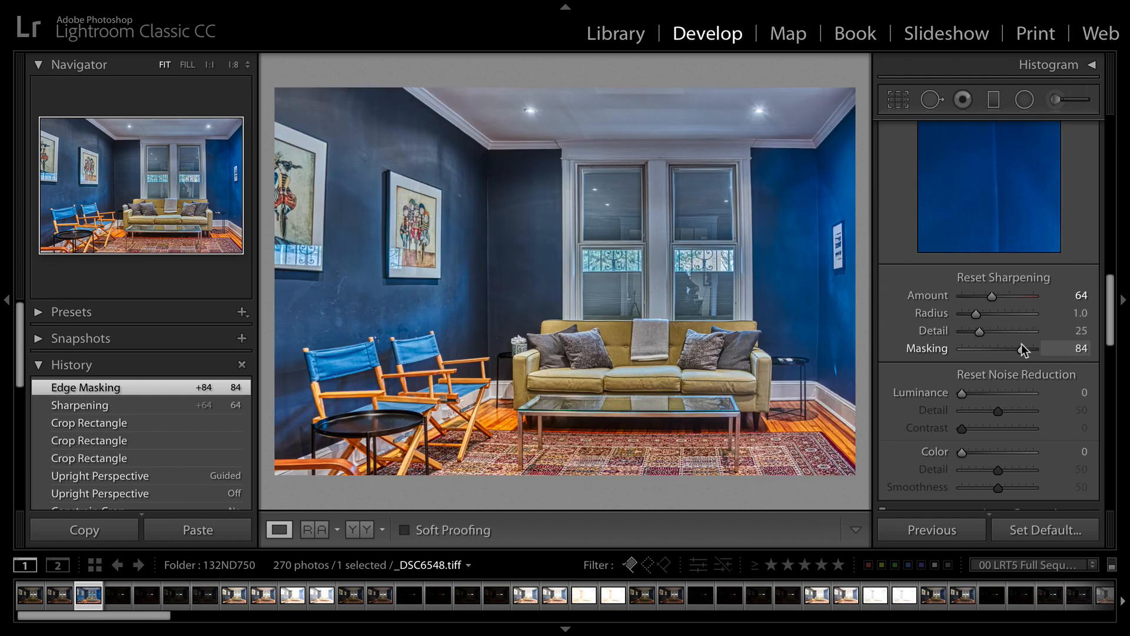
left_click_drag(993, 295, 1008, 296)
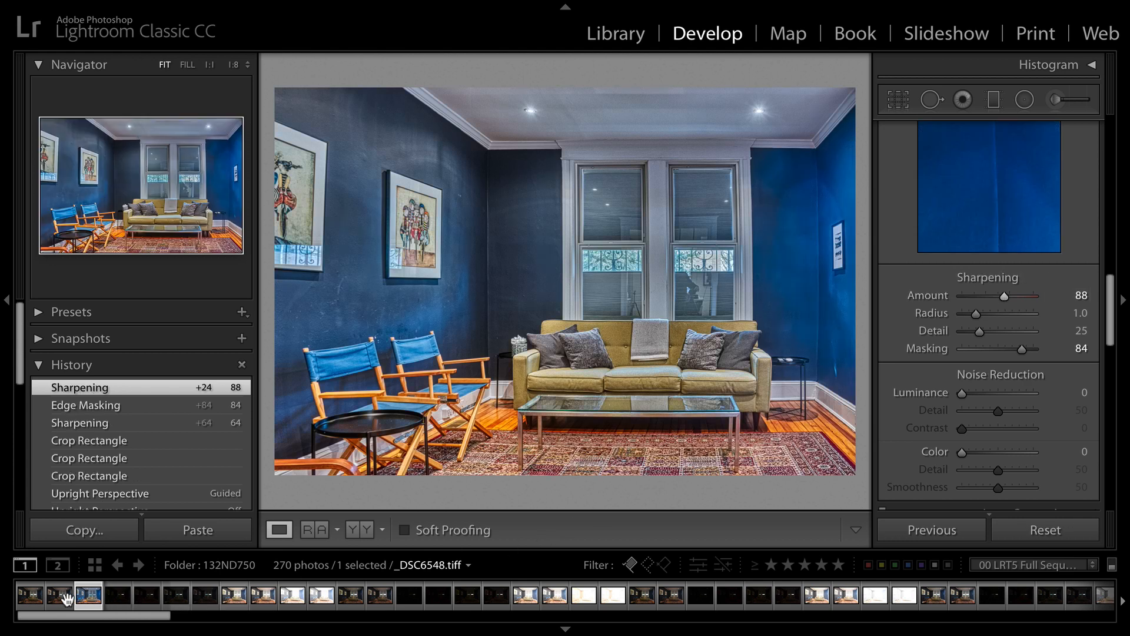
left_click(57, 606)
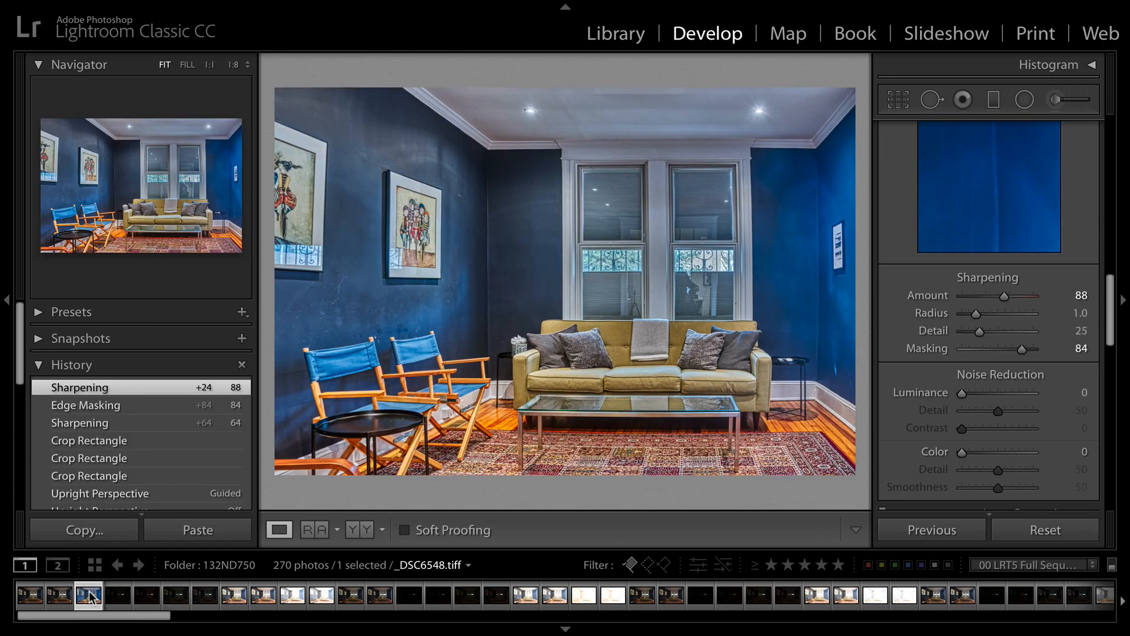
mouse_move(88, 601)
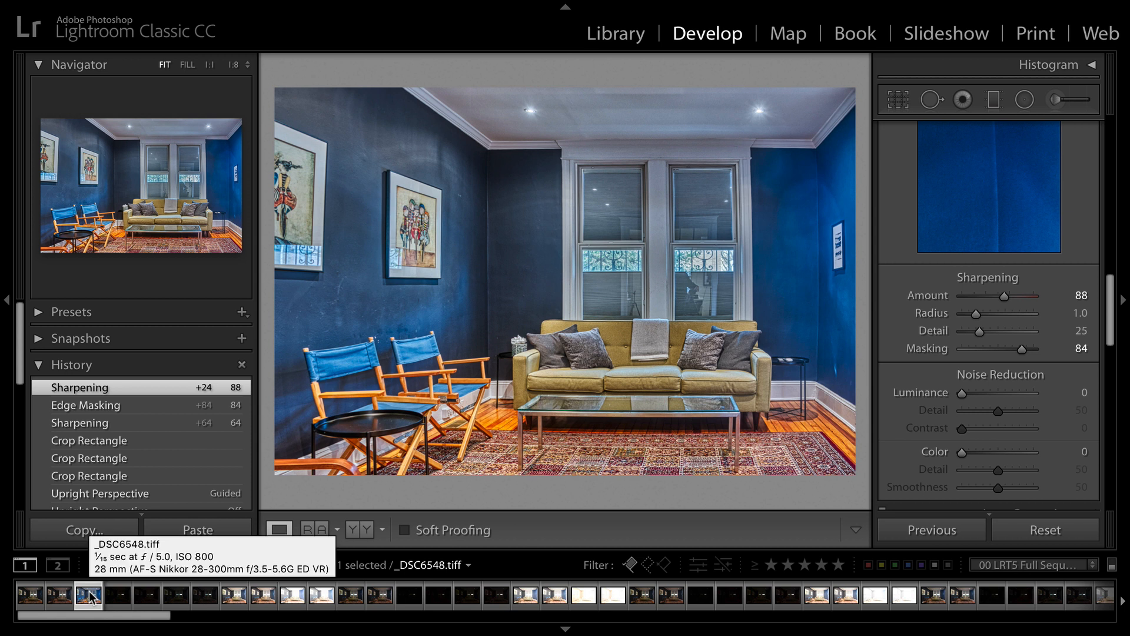